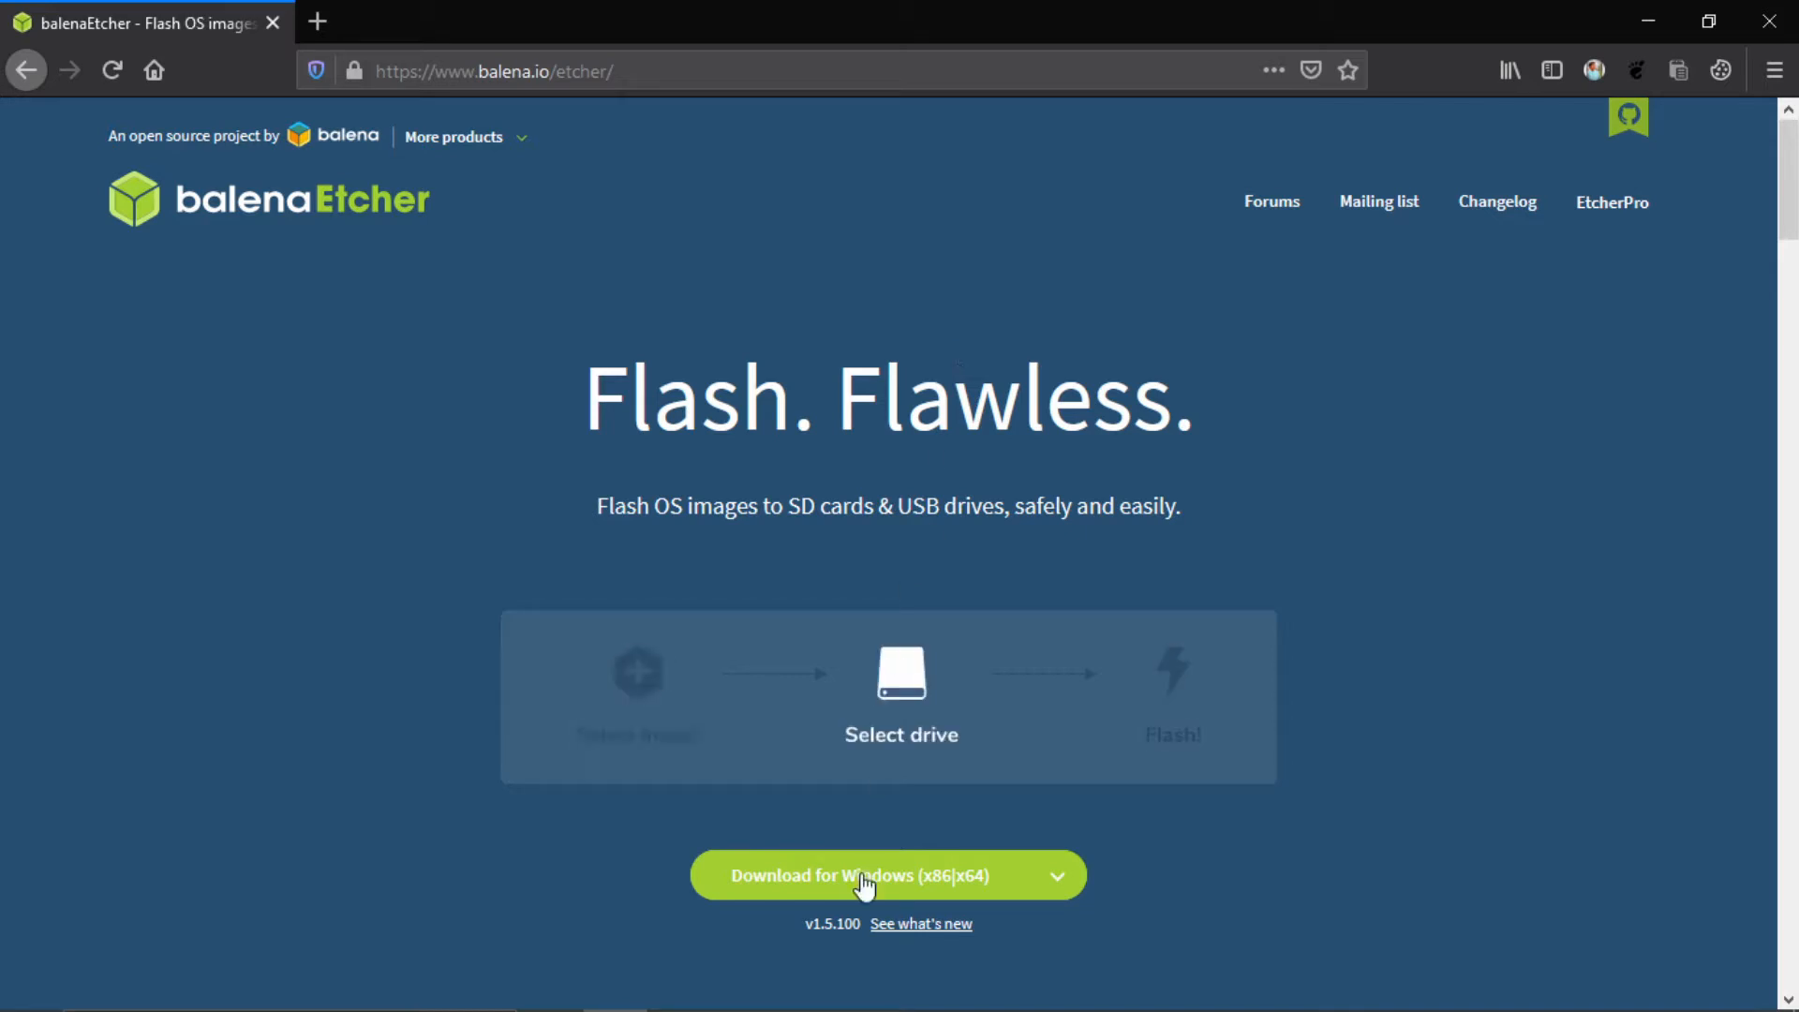
Review the release assets, highlighting the Windows installer and Linux x64 asset names
scroll(down, 3)
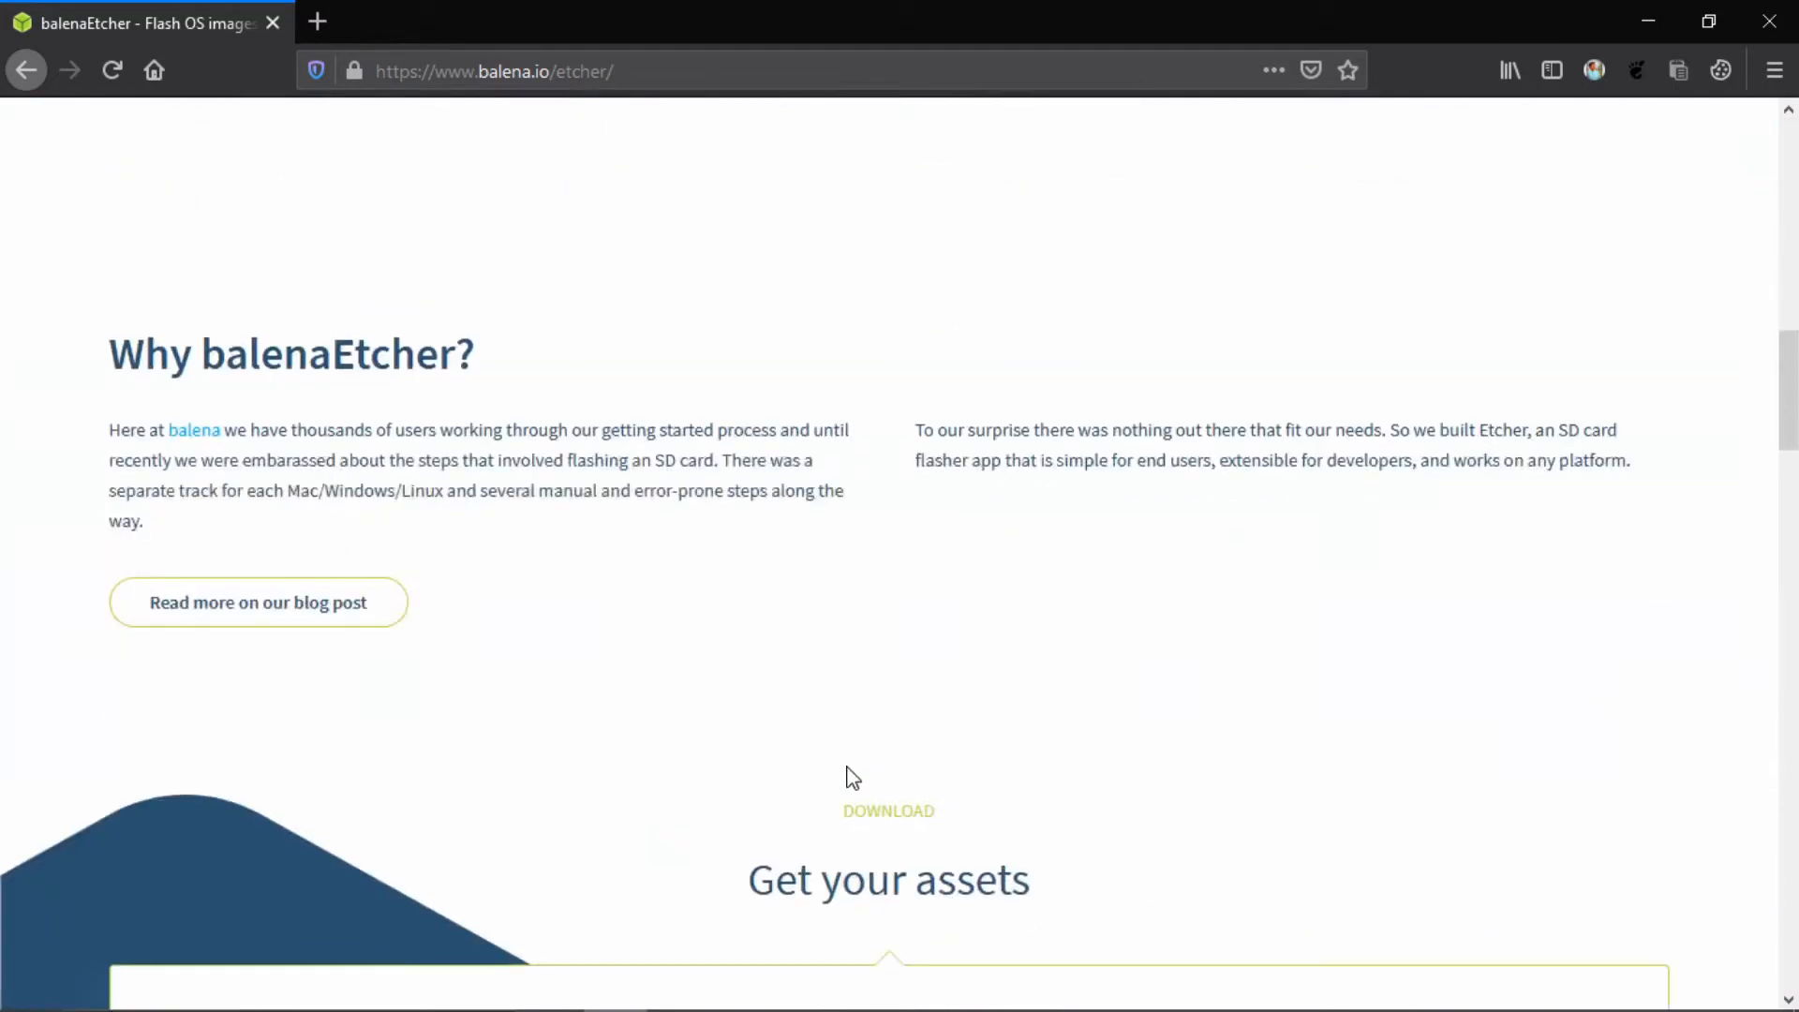
scroll(down, 3)
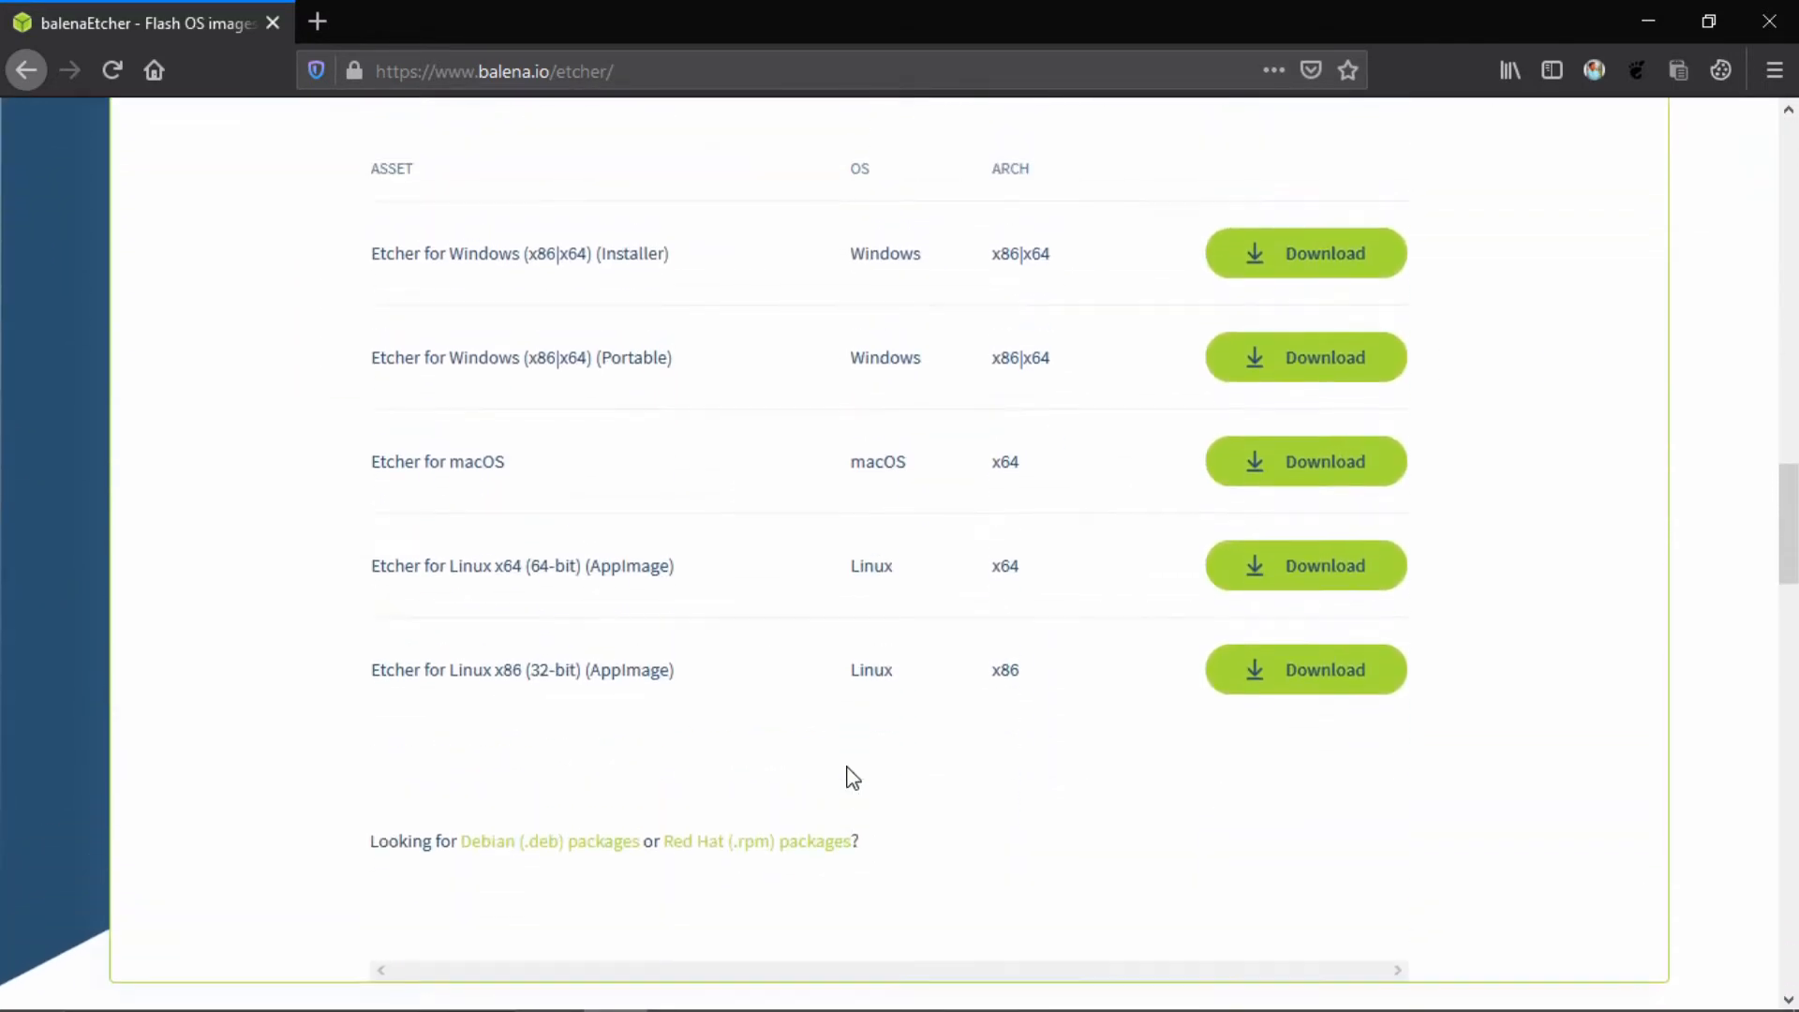
double_click(486, 254)
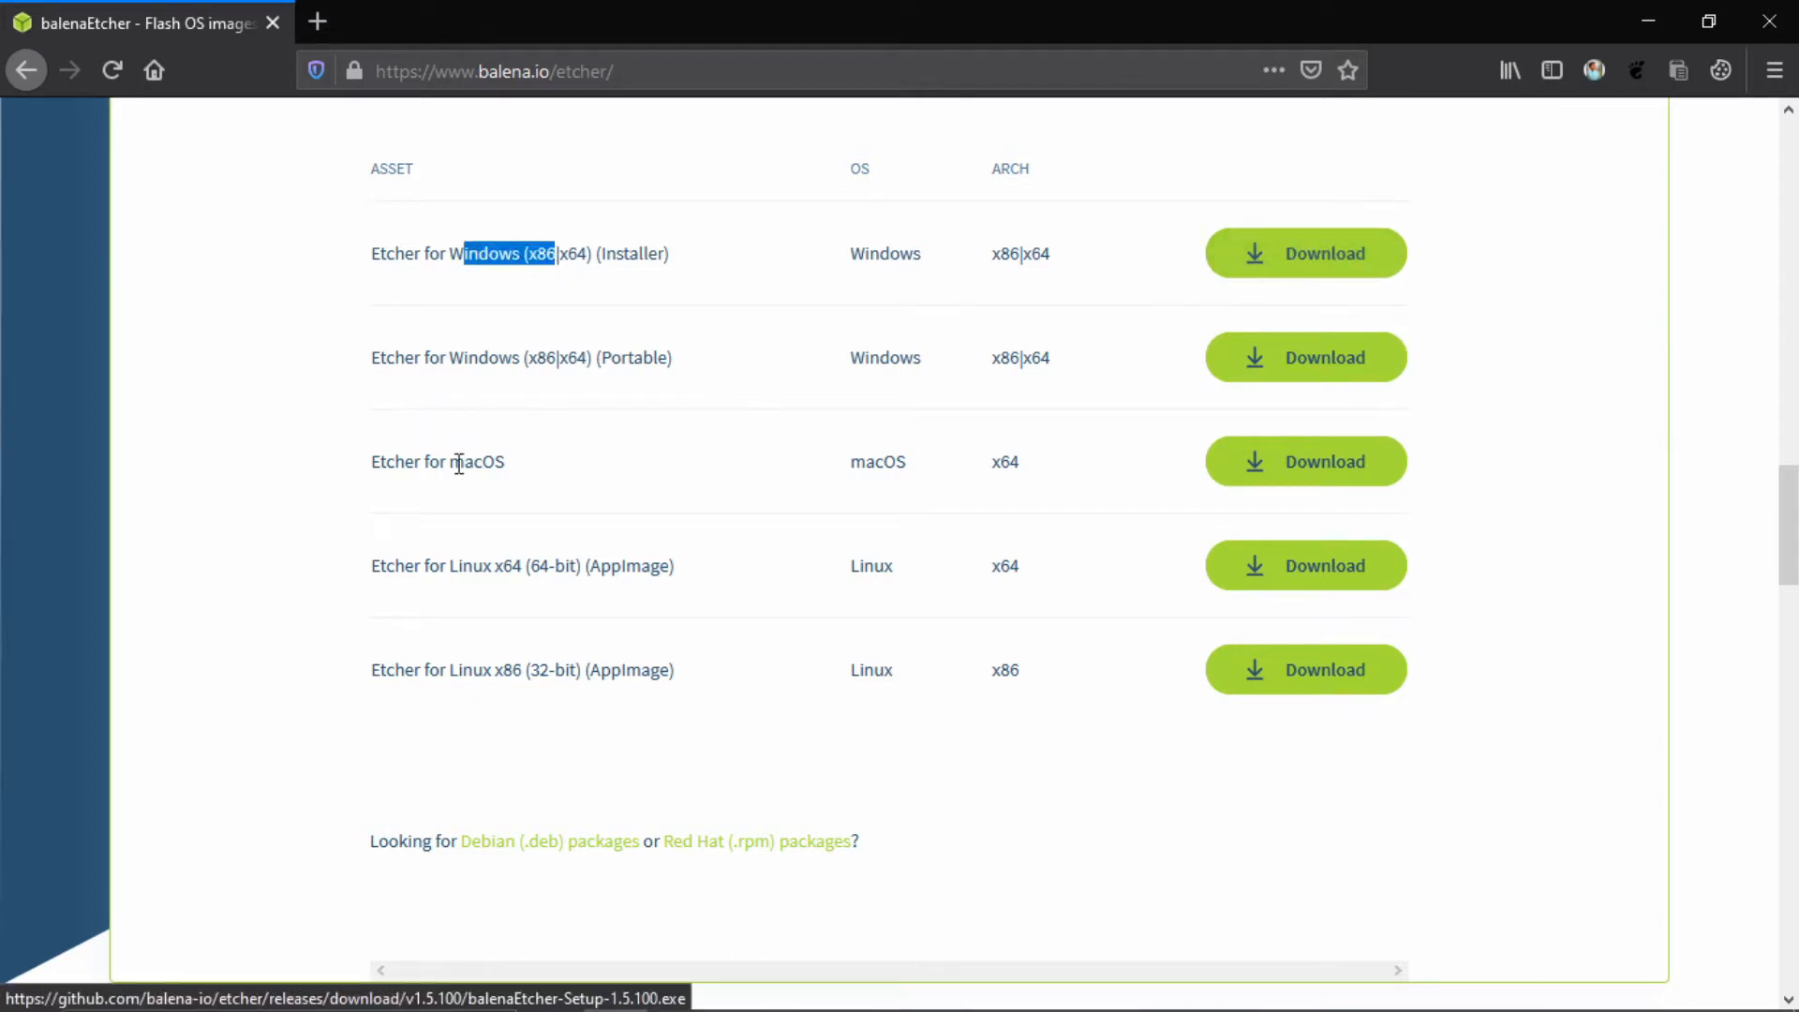
double_click(476, 461)
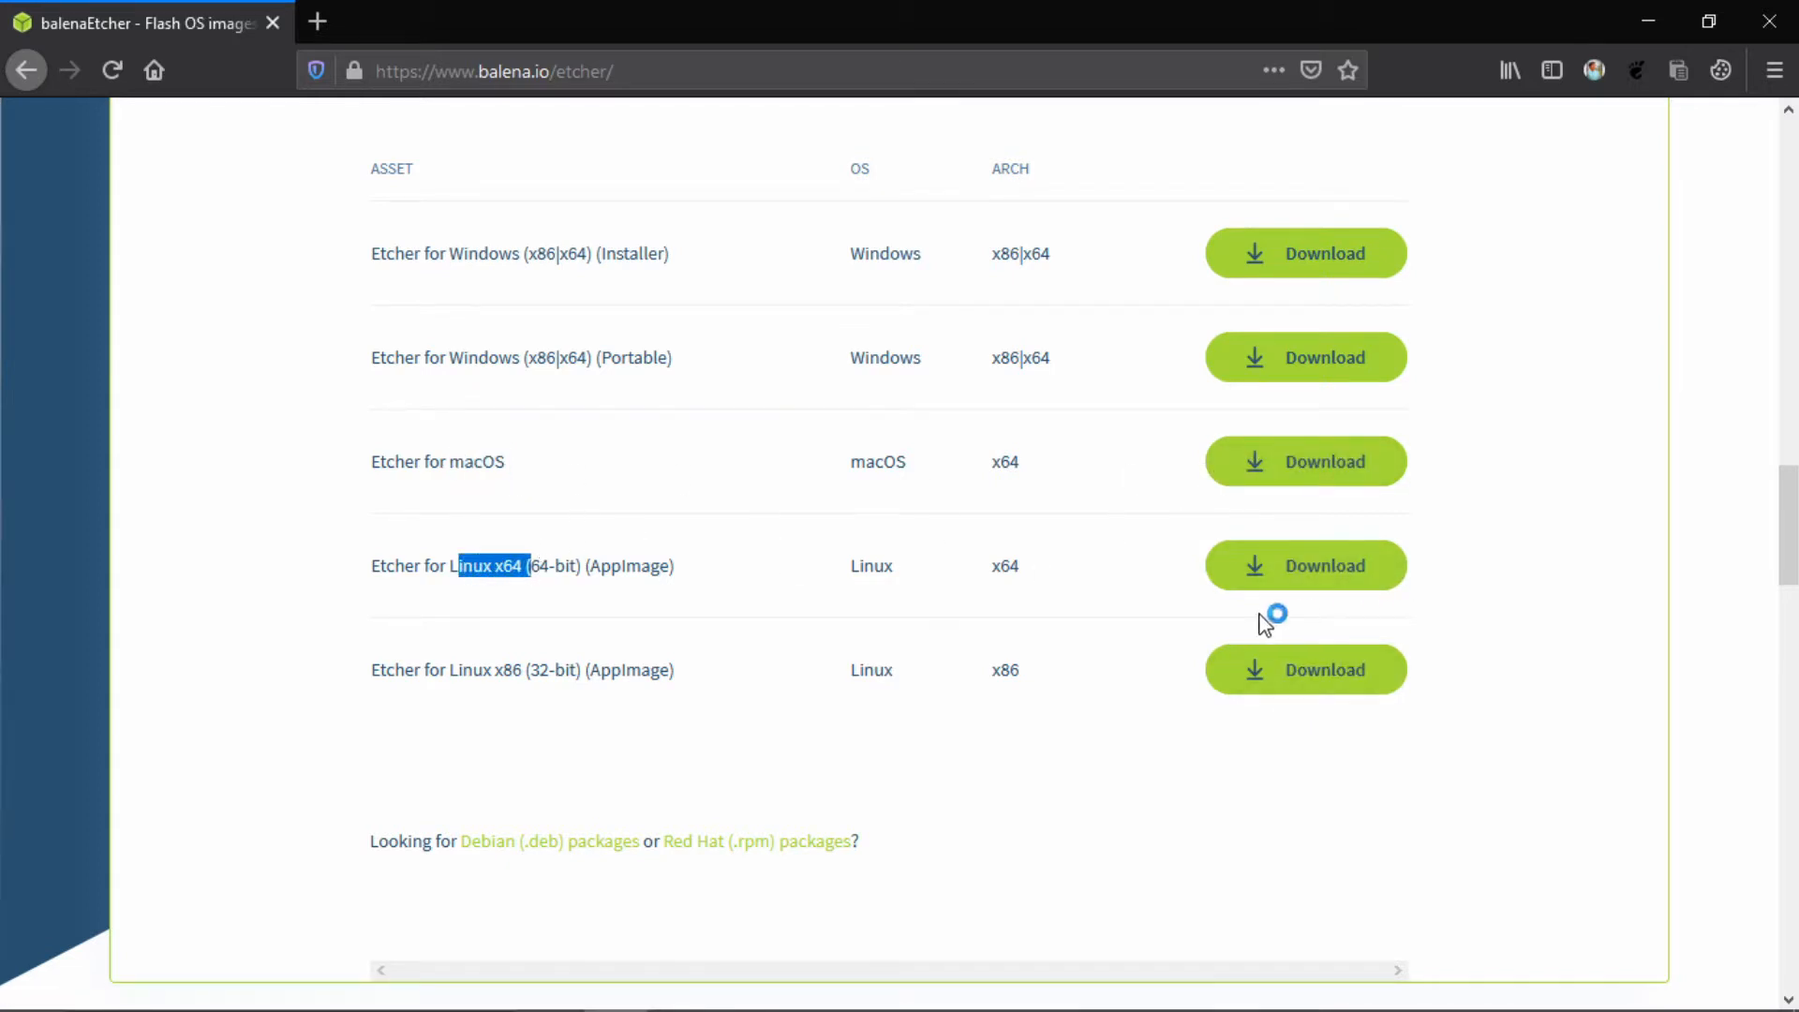
Launch the balenaEtcher-Setup installer from the desktop and accept the license agreement
scroll(up, 3)
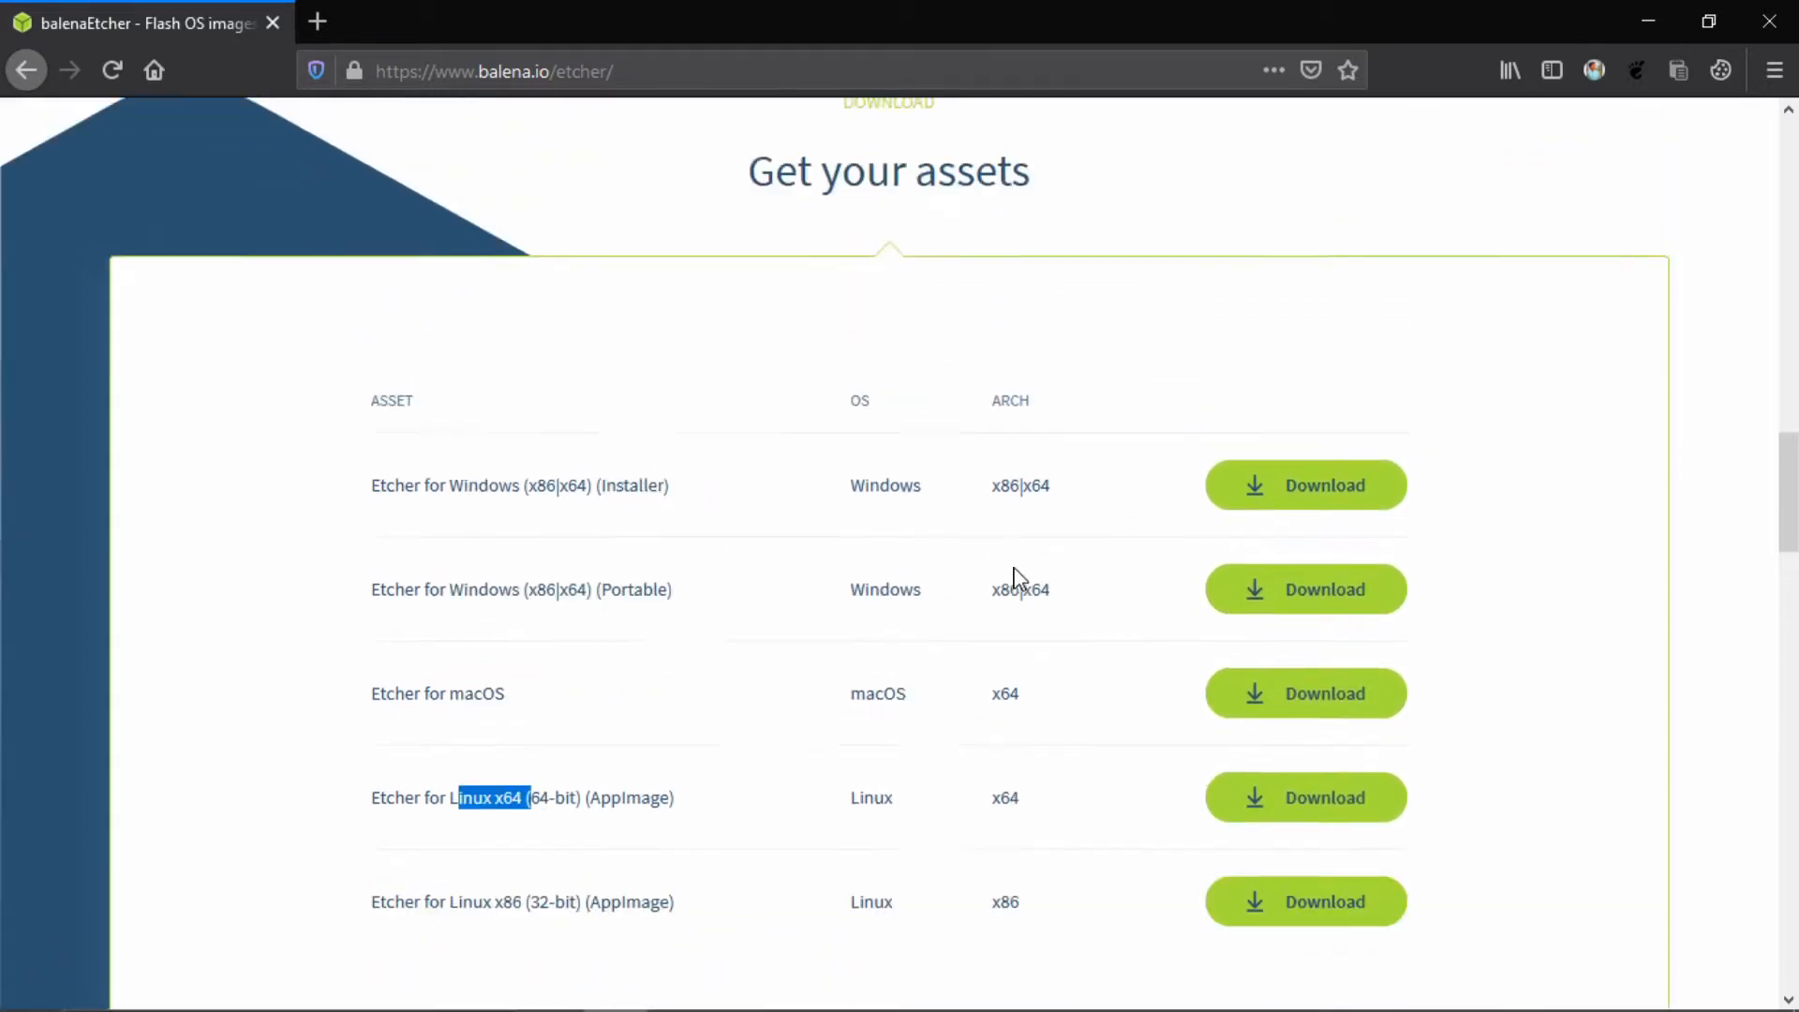
scroll(up, 3)
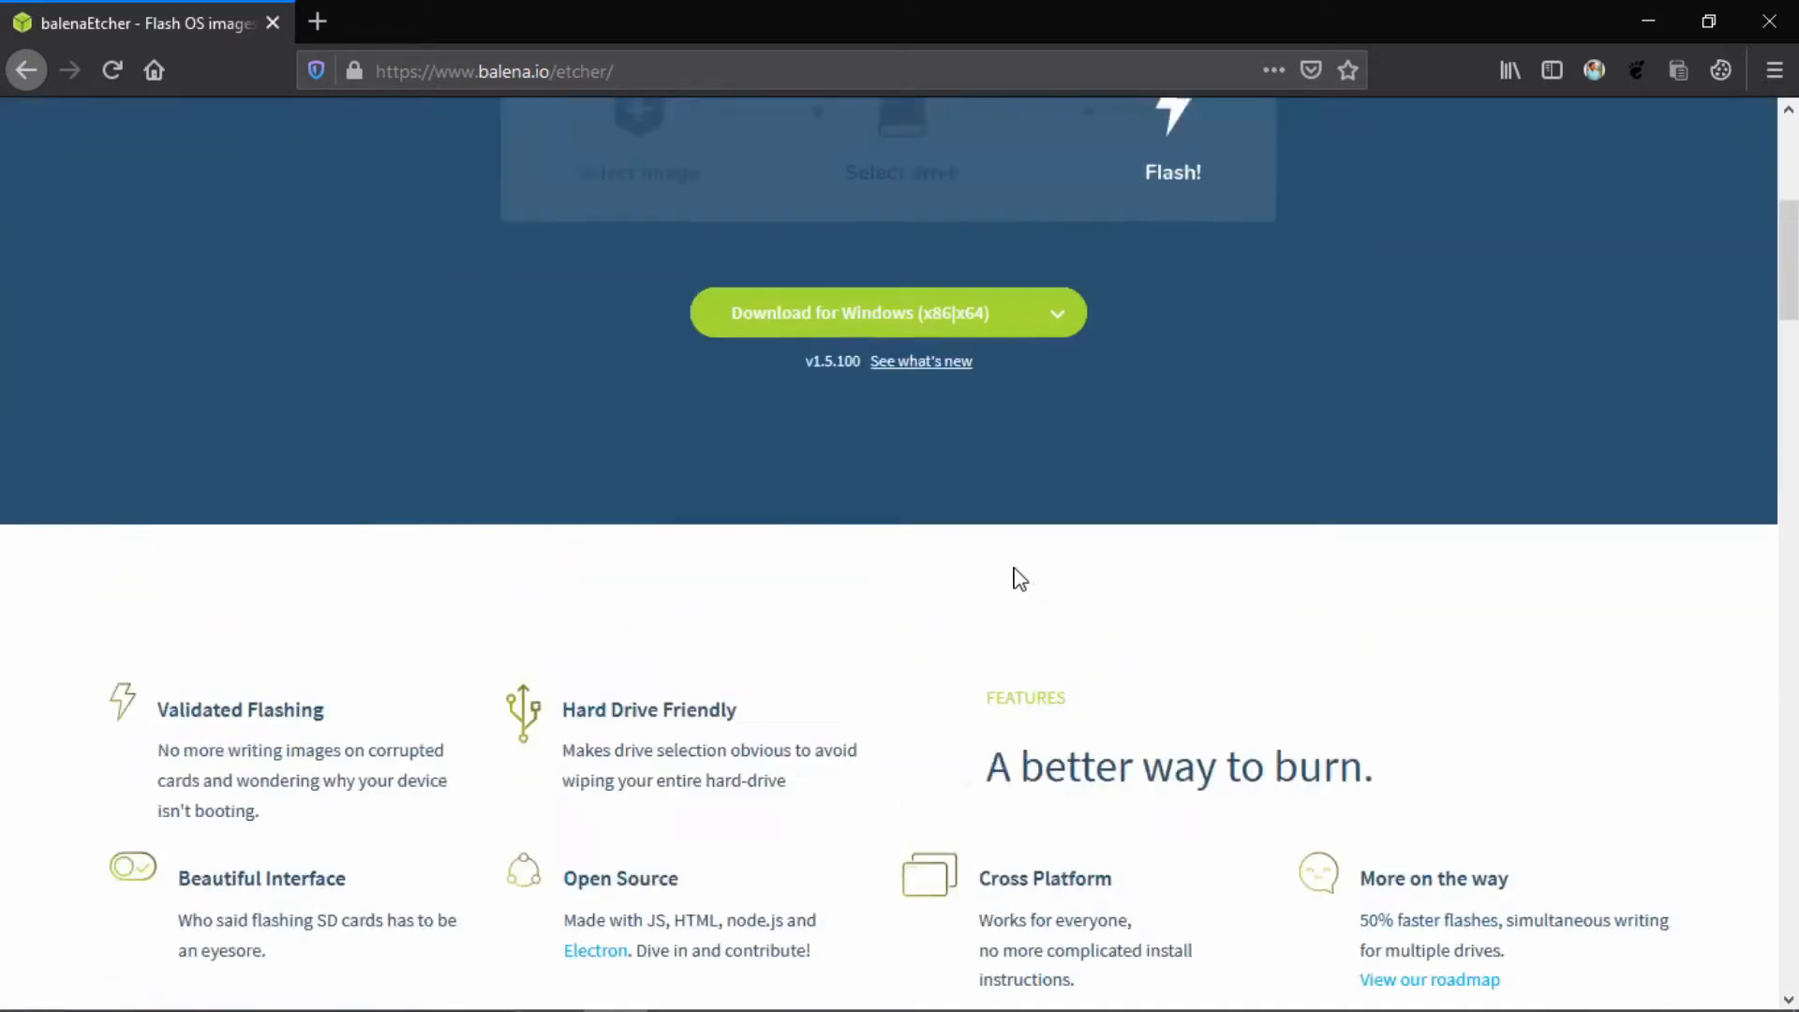
scroll(up, 3)
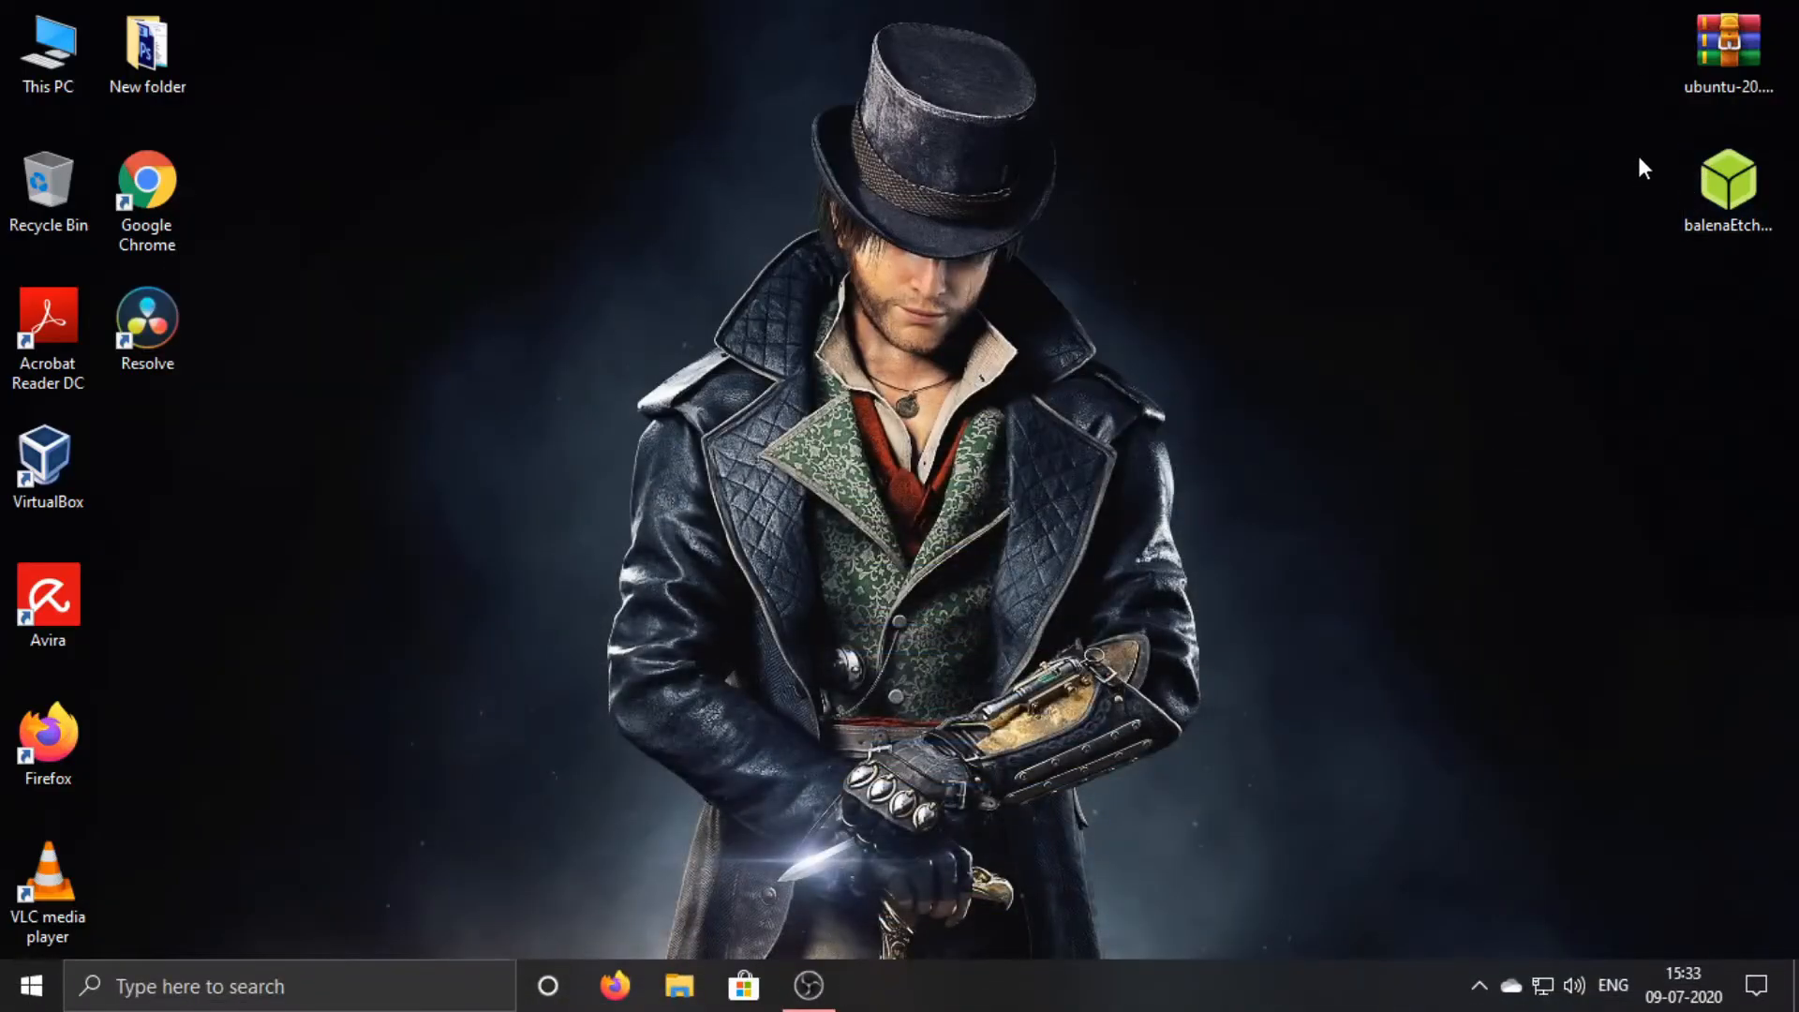
mouse_move(1728, 183)
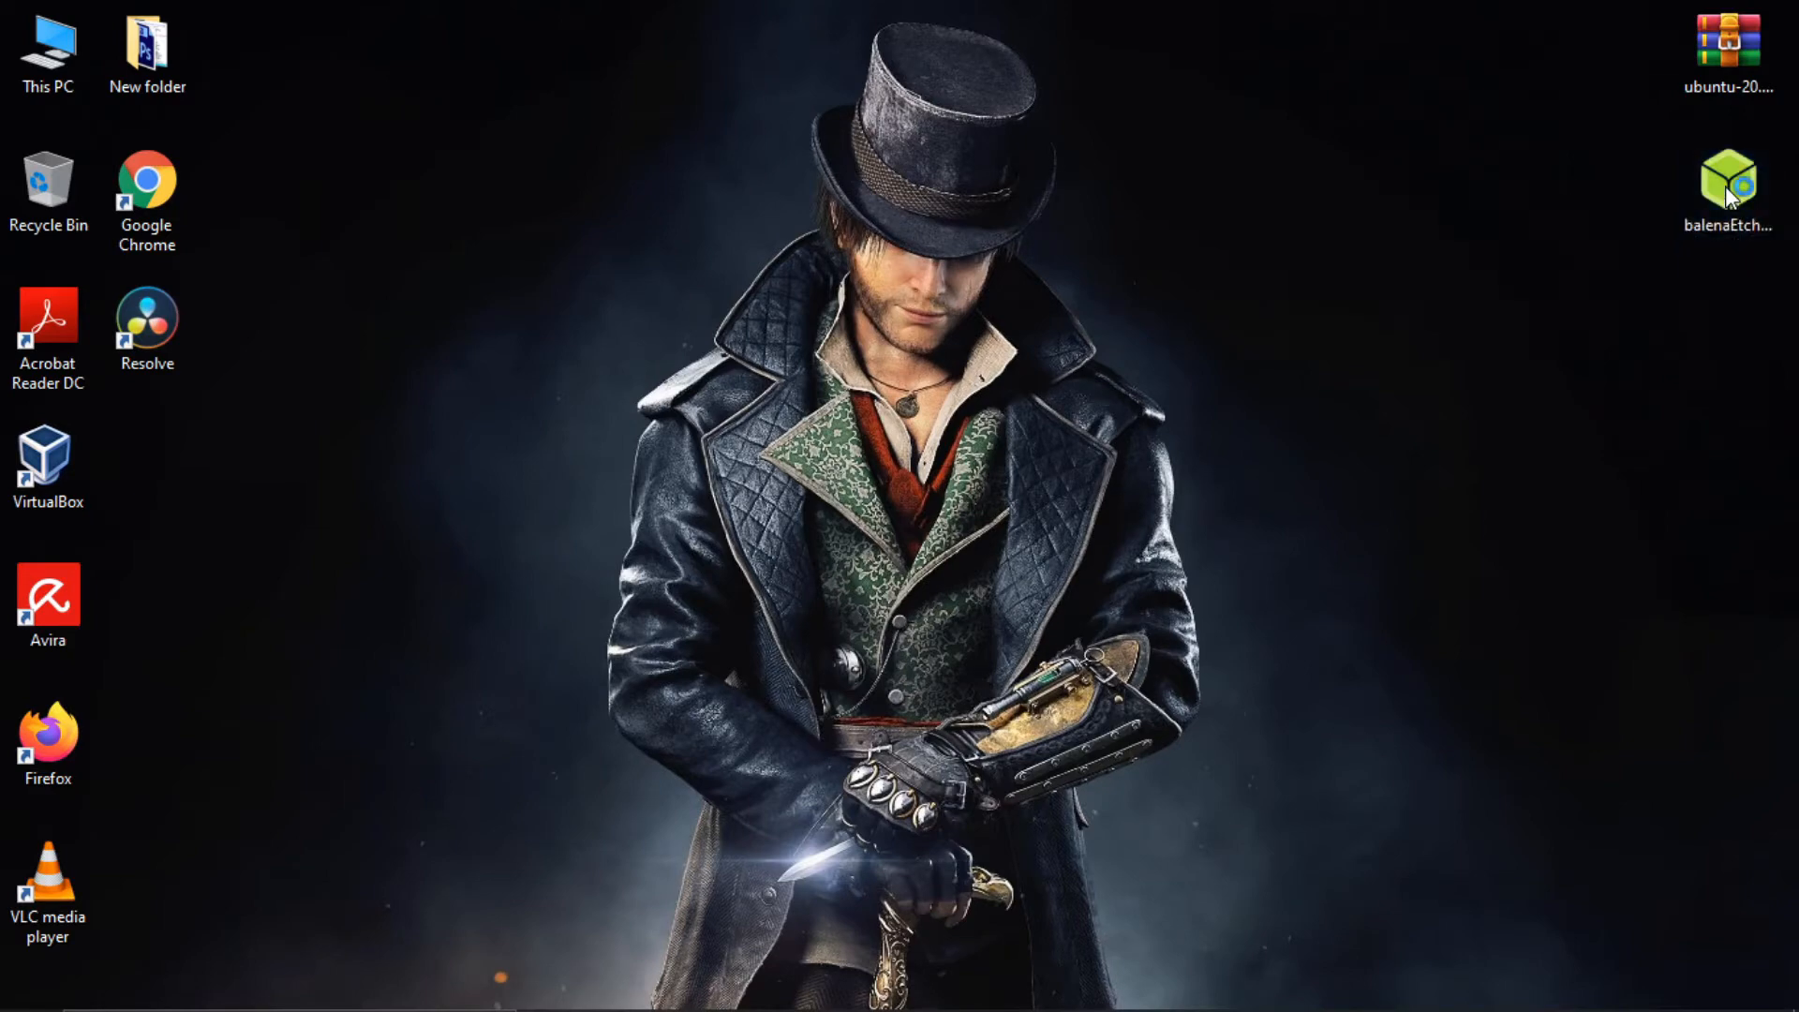
double_click(1727, 183)
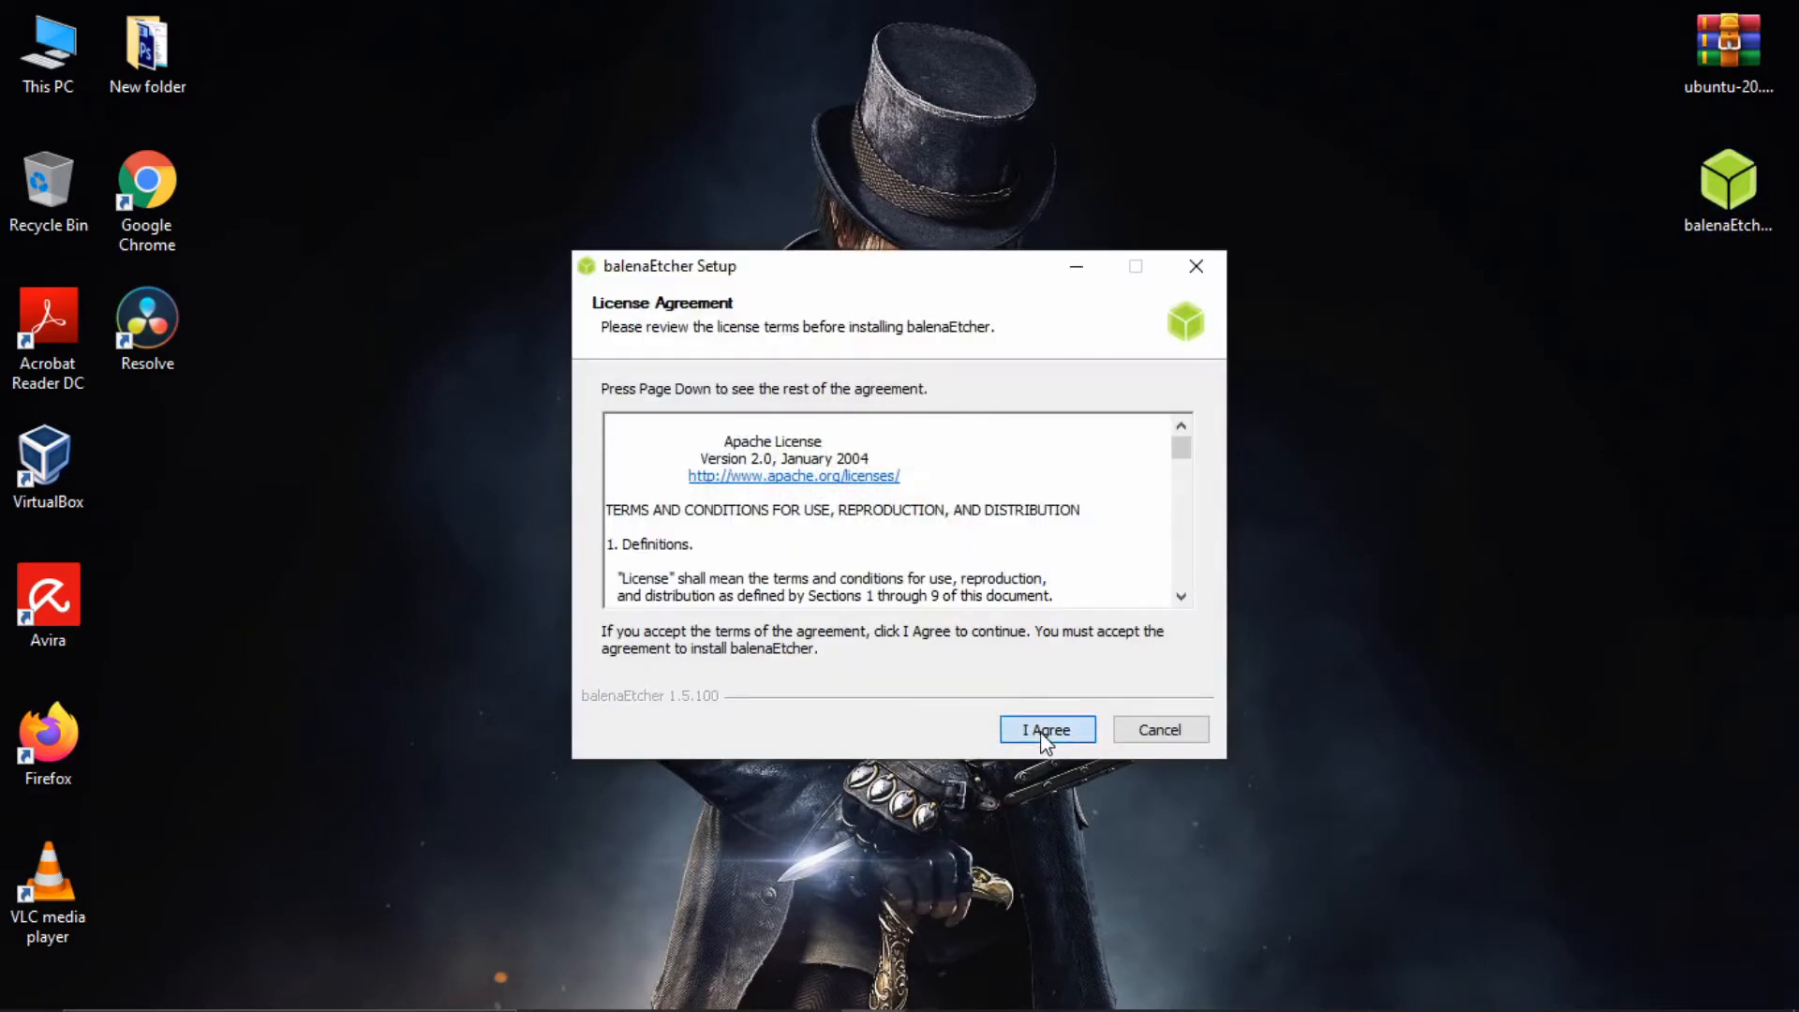
click(1046, 730)
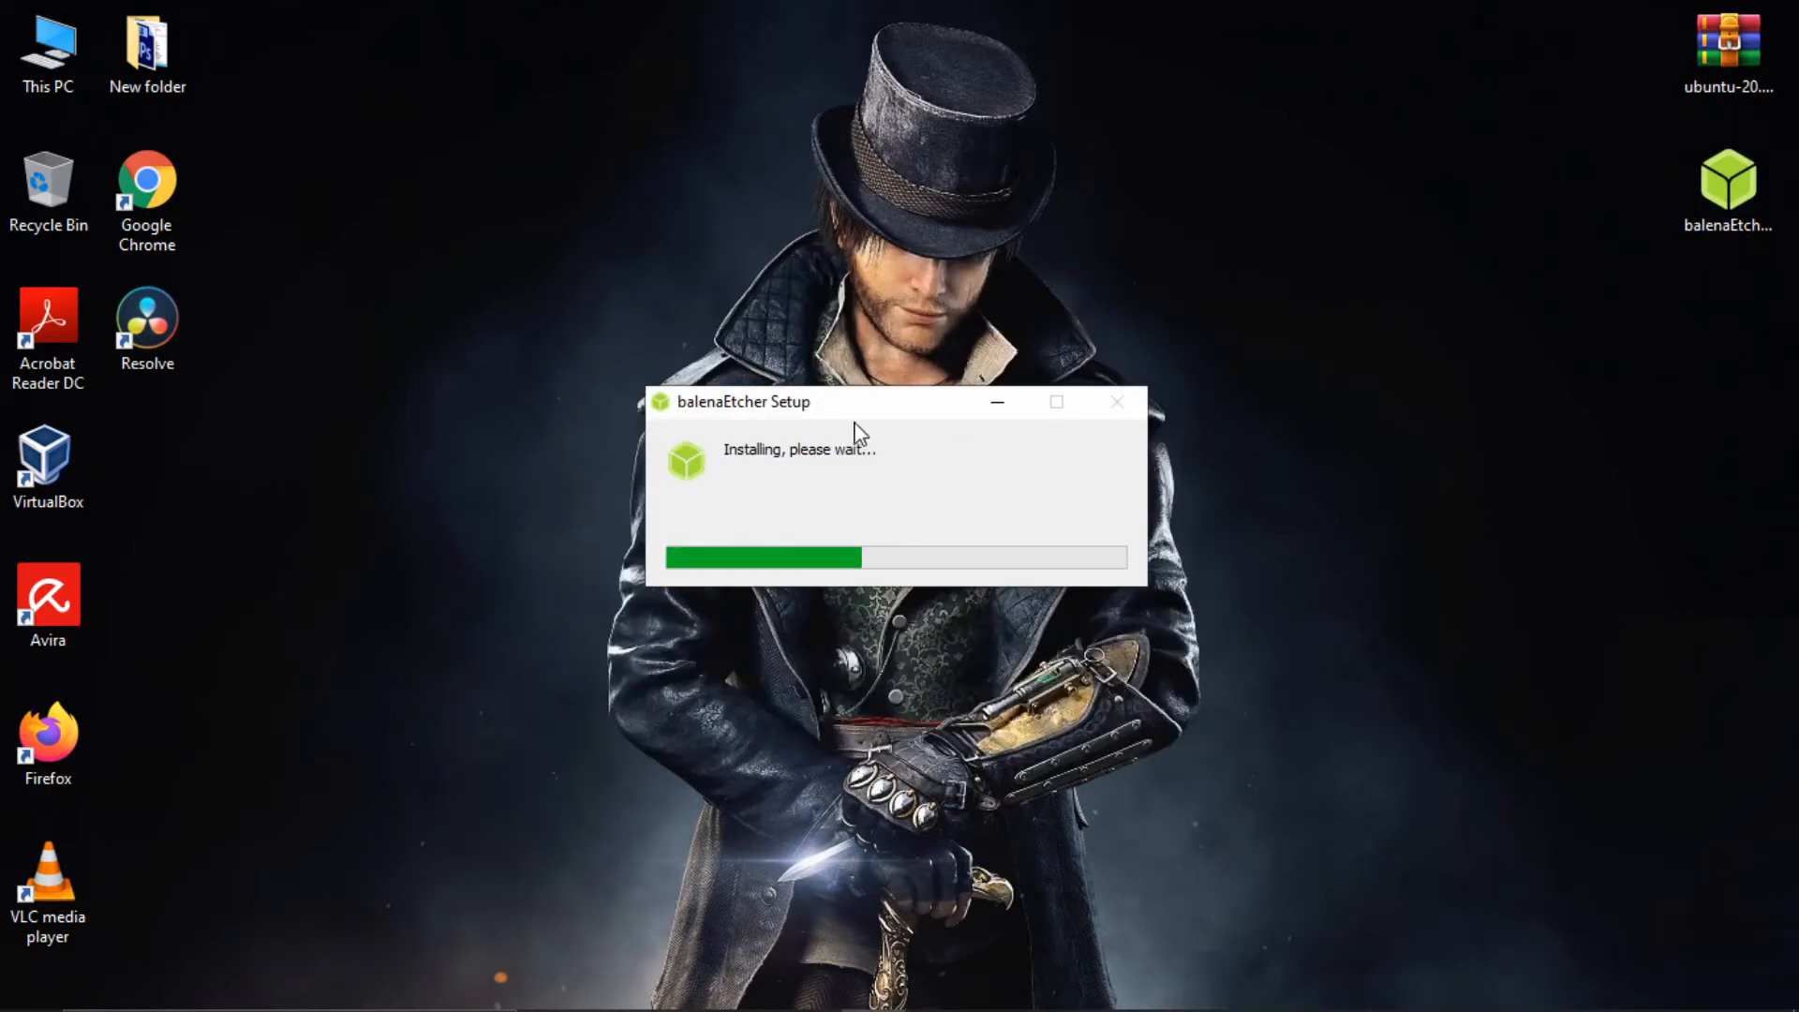
mouse_move(904, 472)
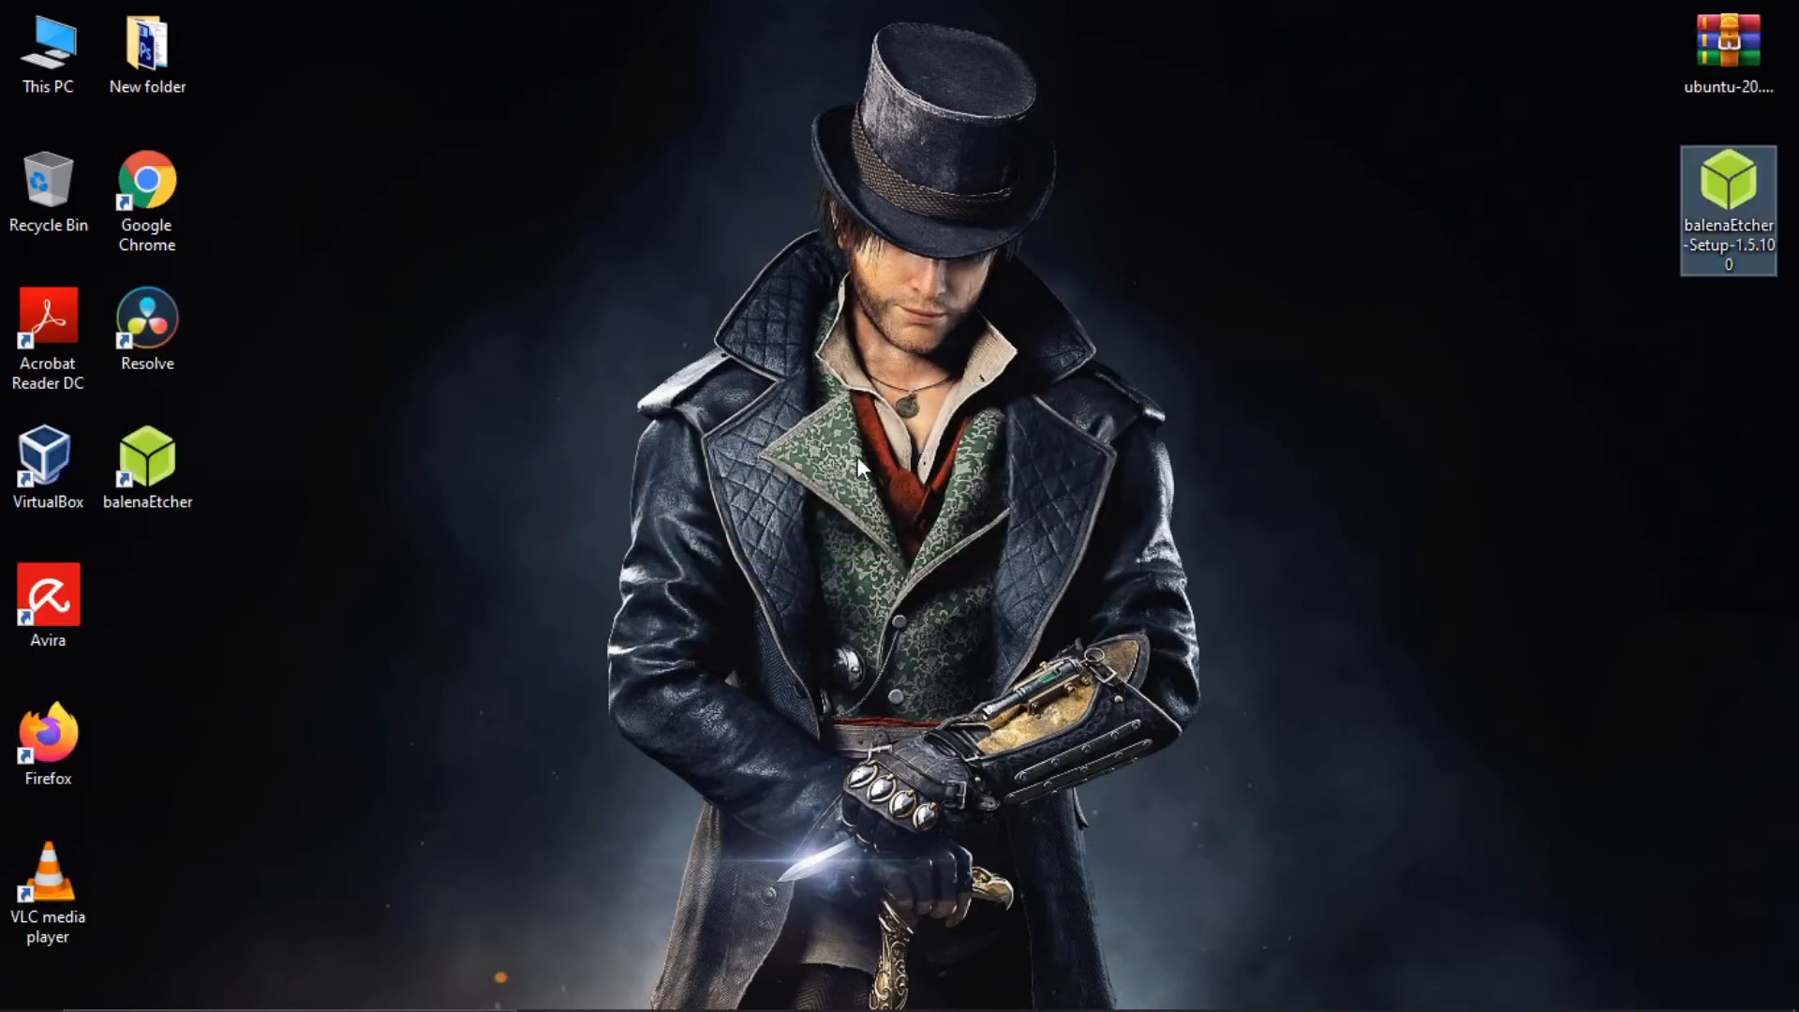
Launch balenaEtcher from its shortcut and confirm in Properties that ubuntu-20.04 is an .iso
double_click(147, 467)
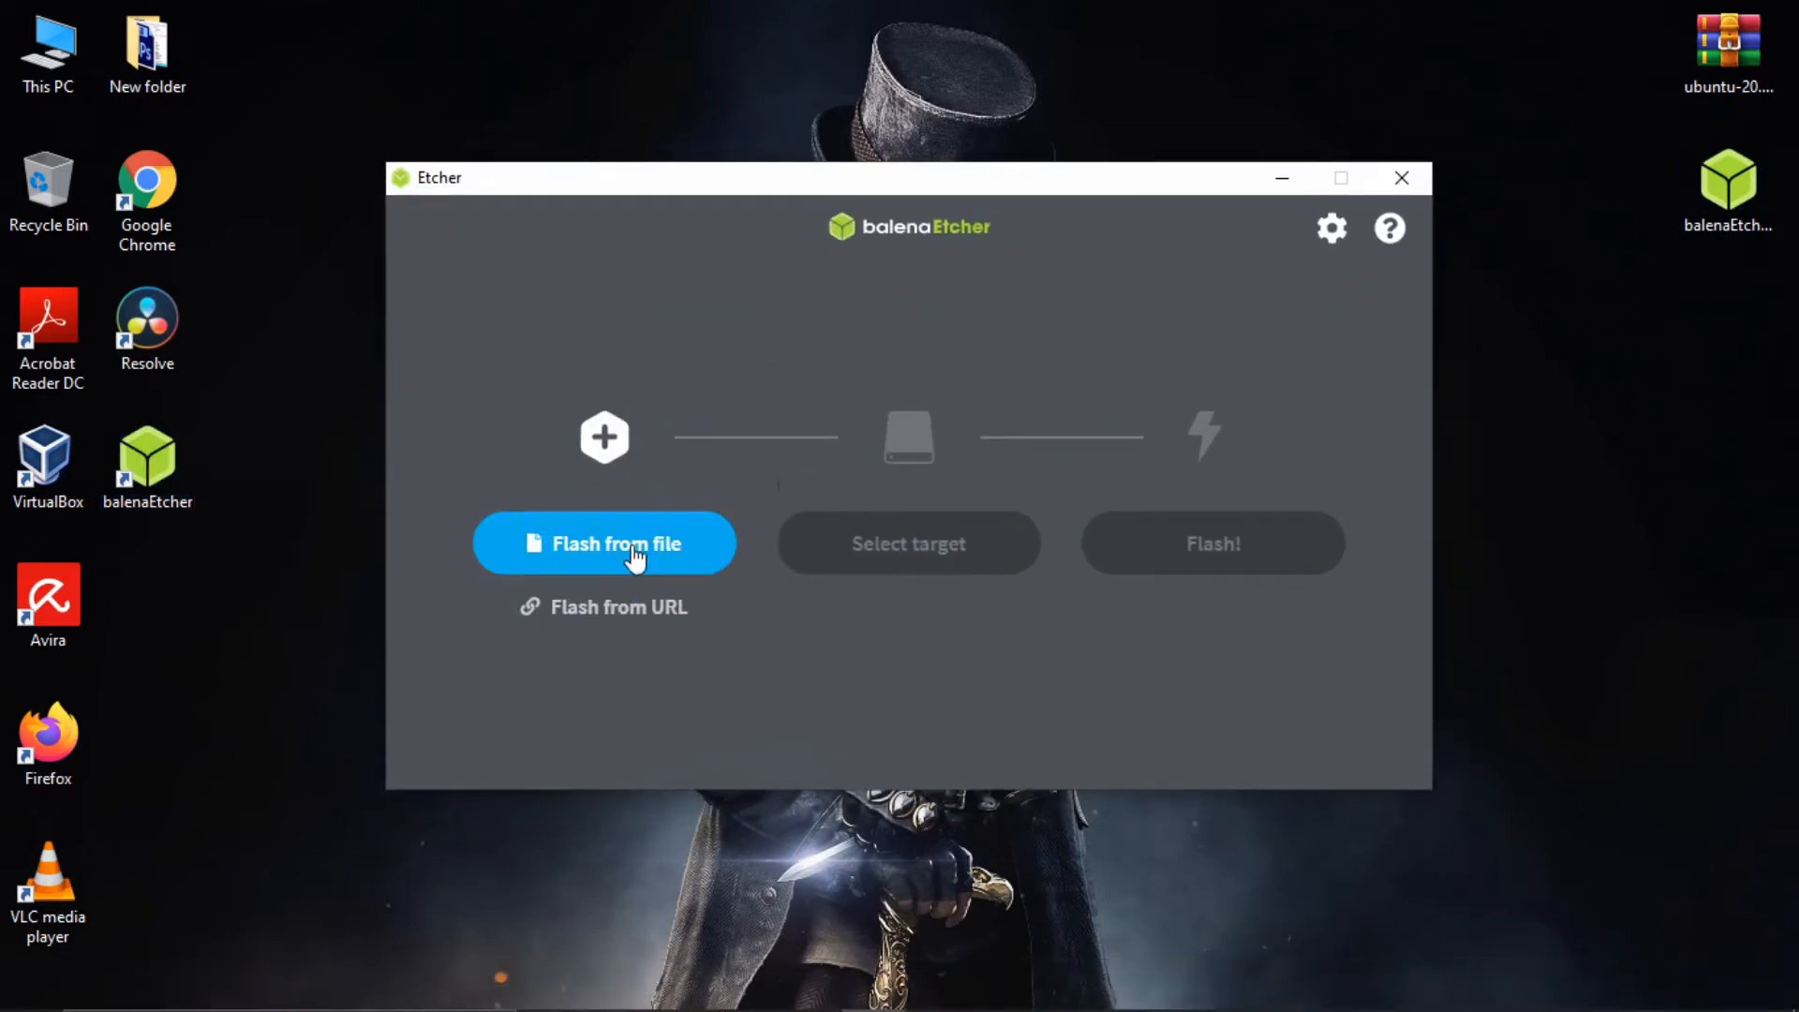
click(604, 543)
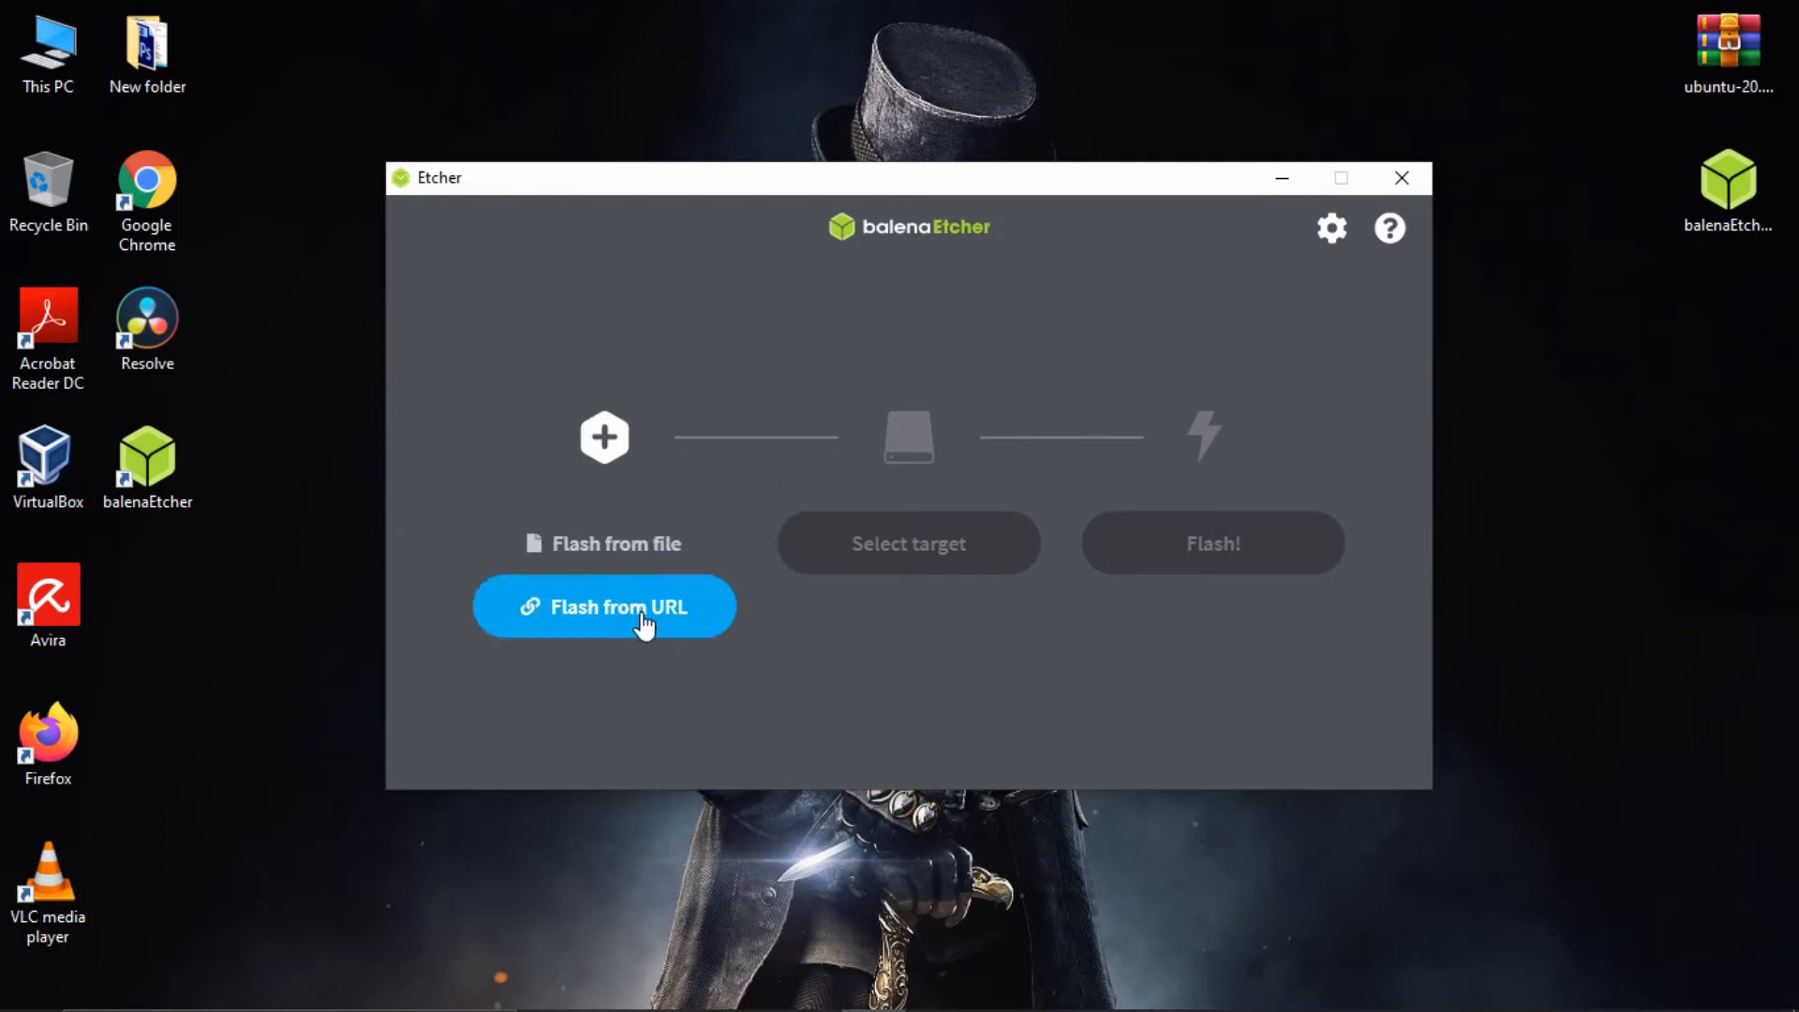
mouse_move(832, 421)
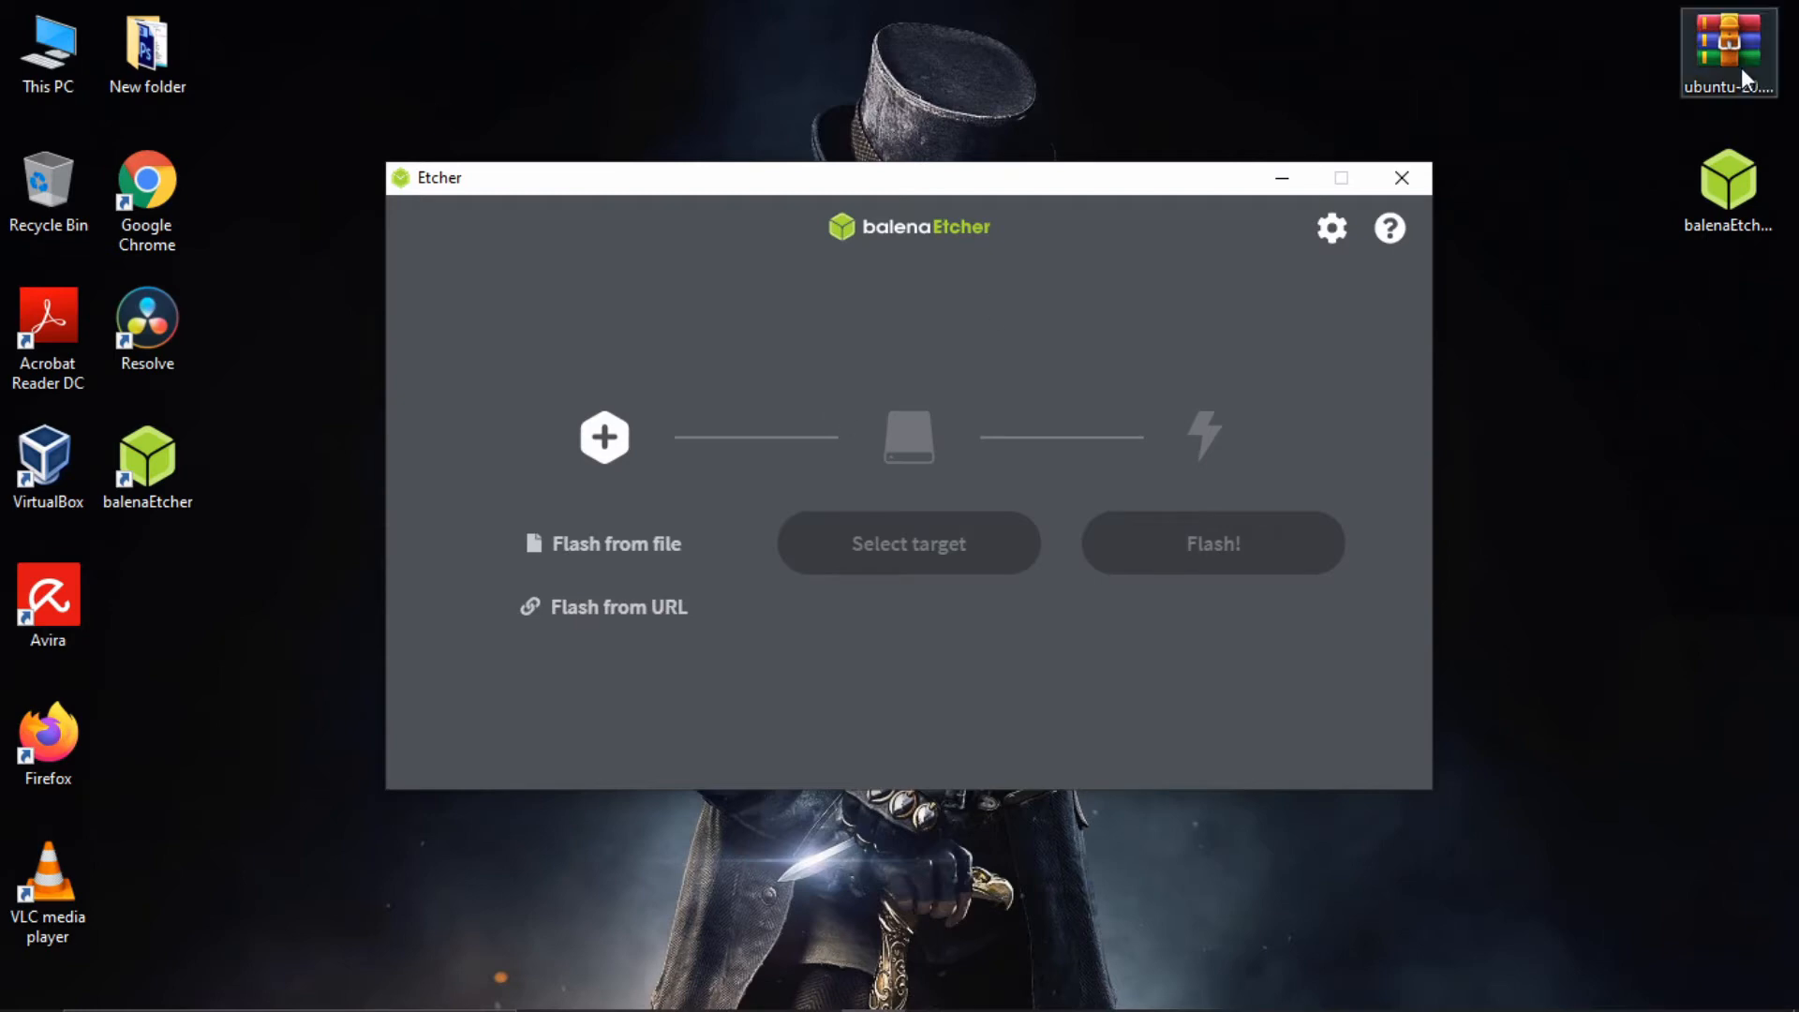
right_click(1728, 52)
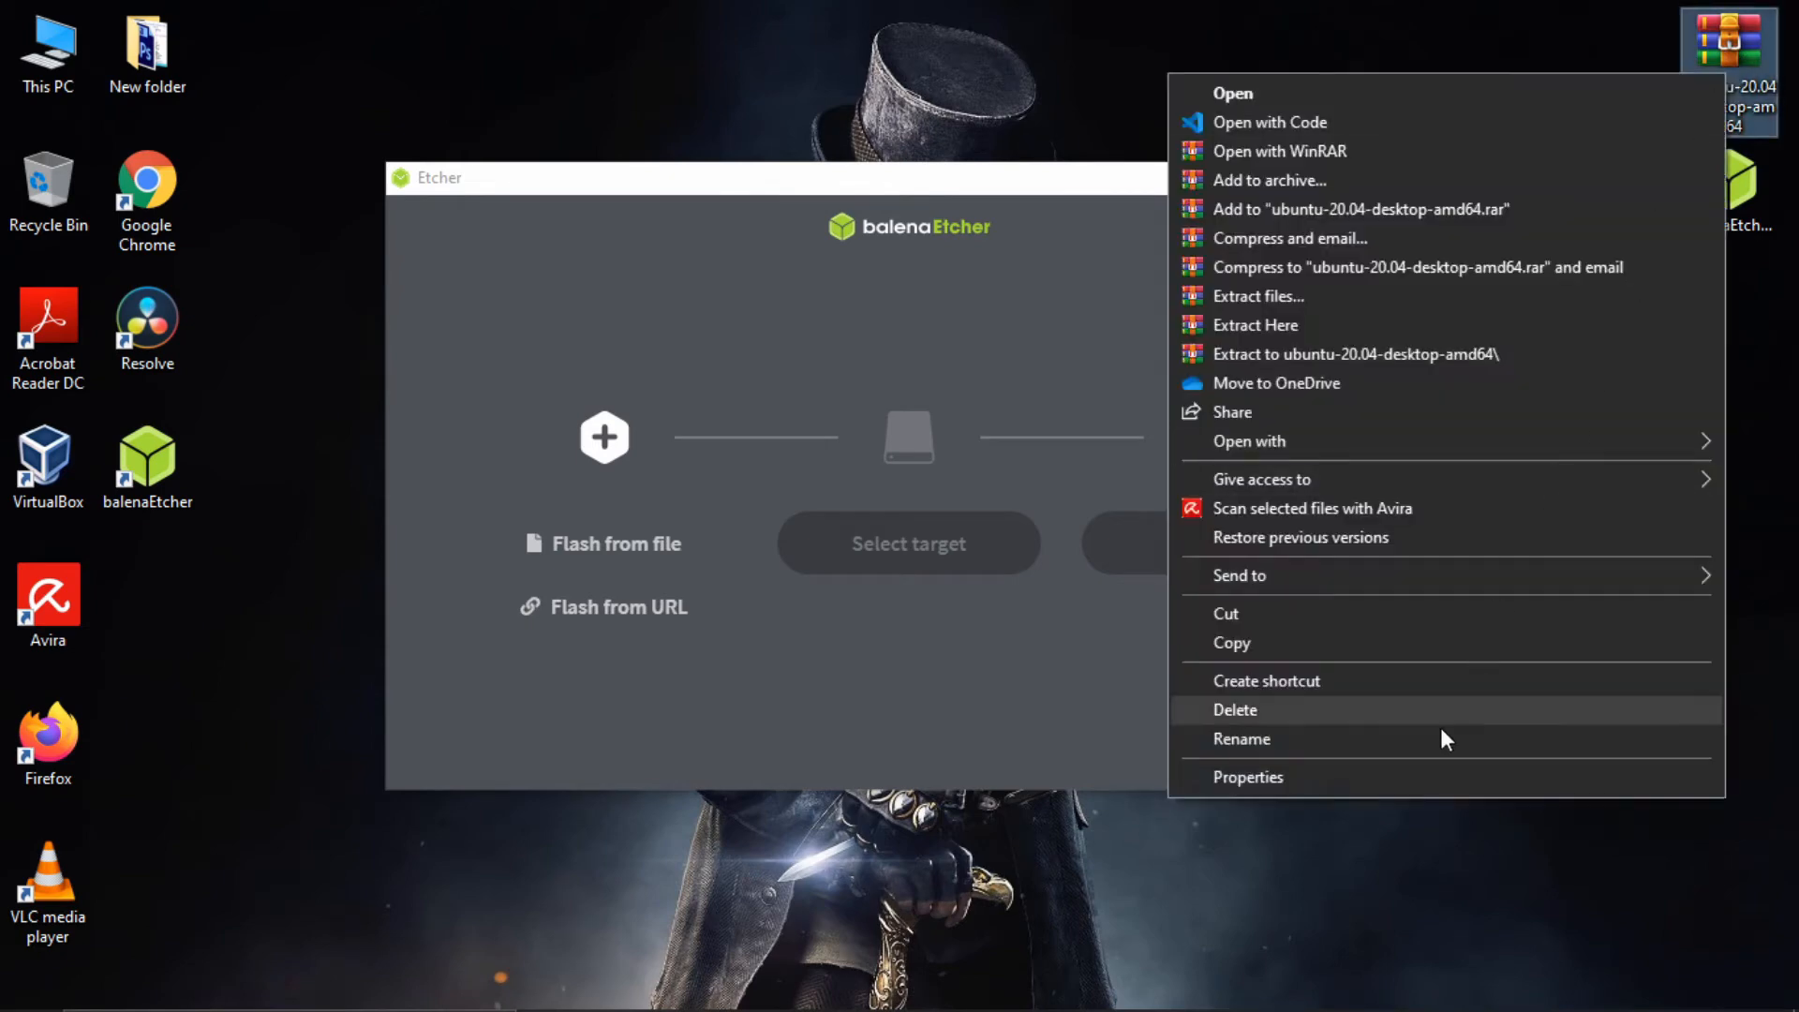
click(1248, 776)
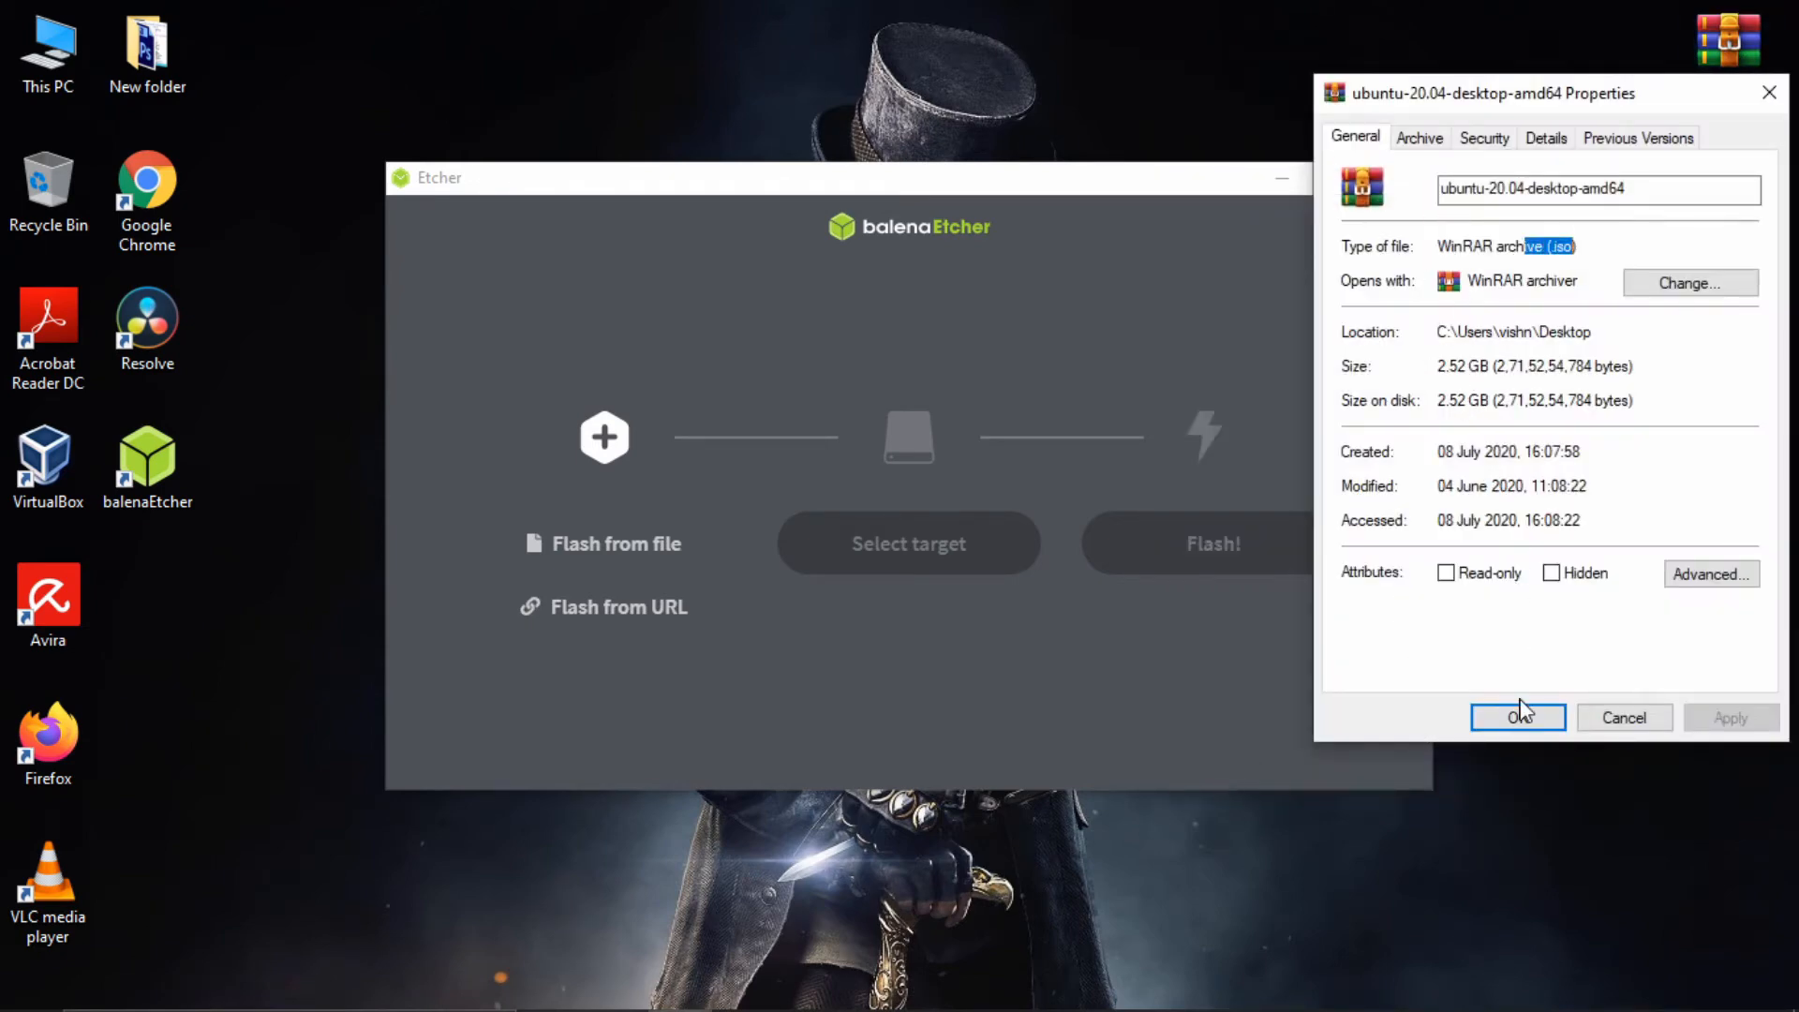
click(1517, 716)
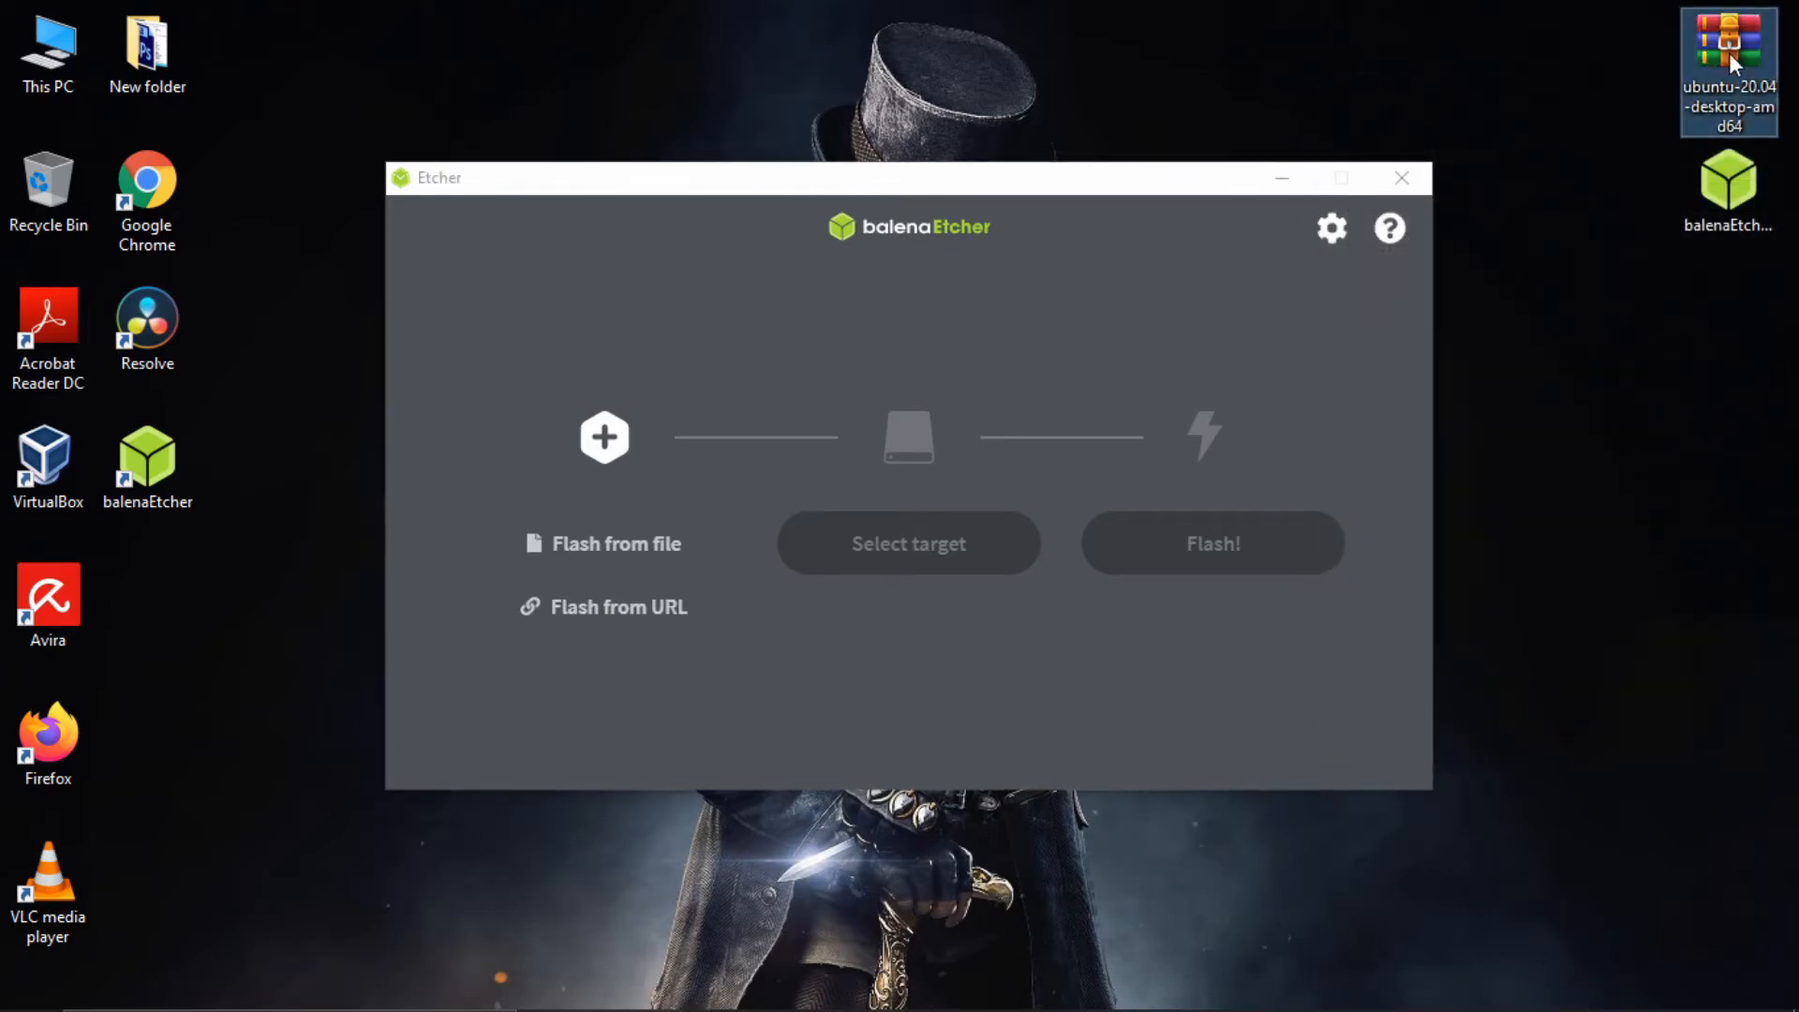
mouse_move(616, 543)
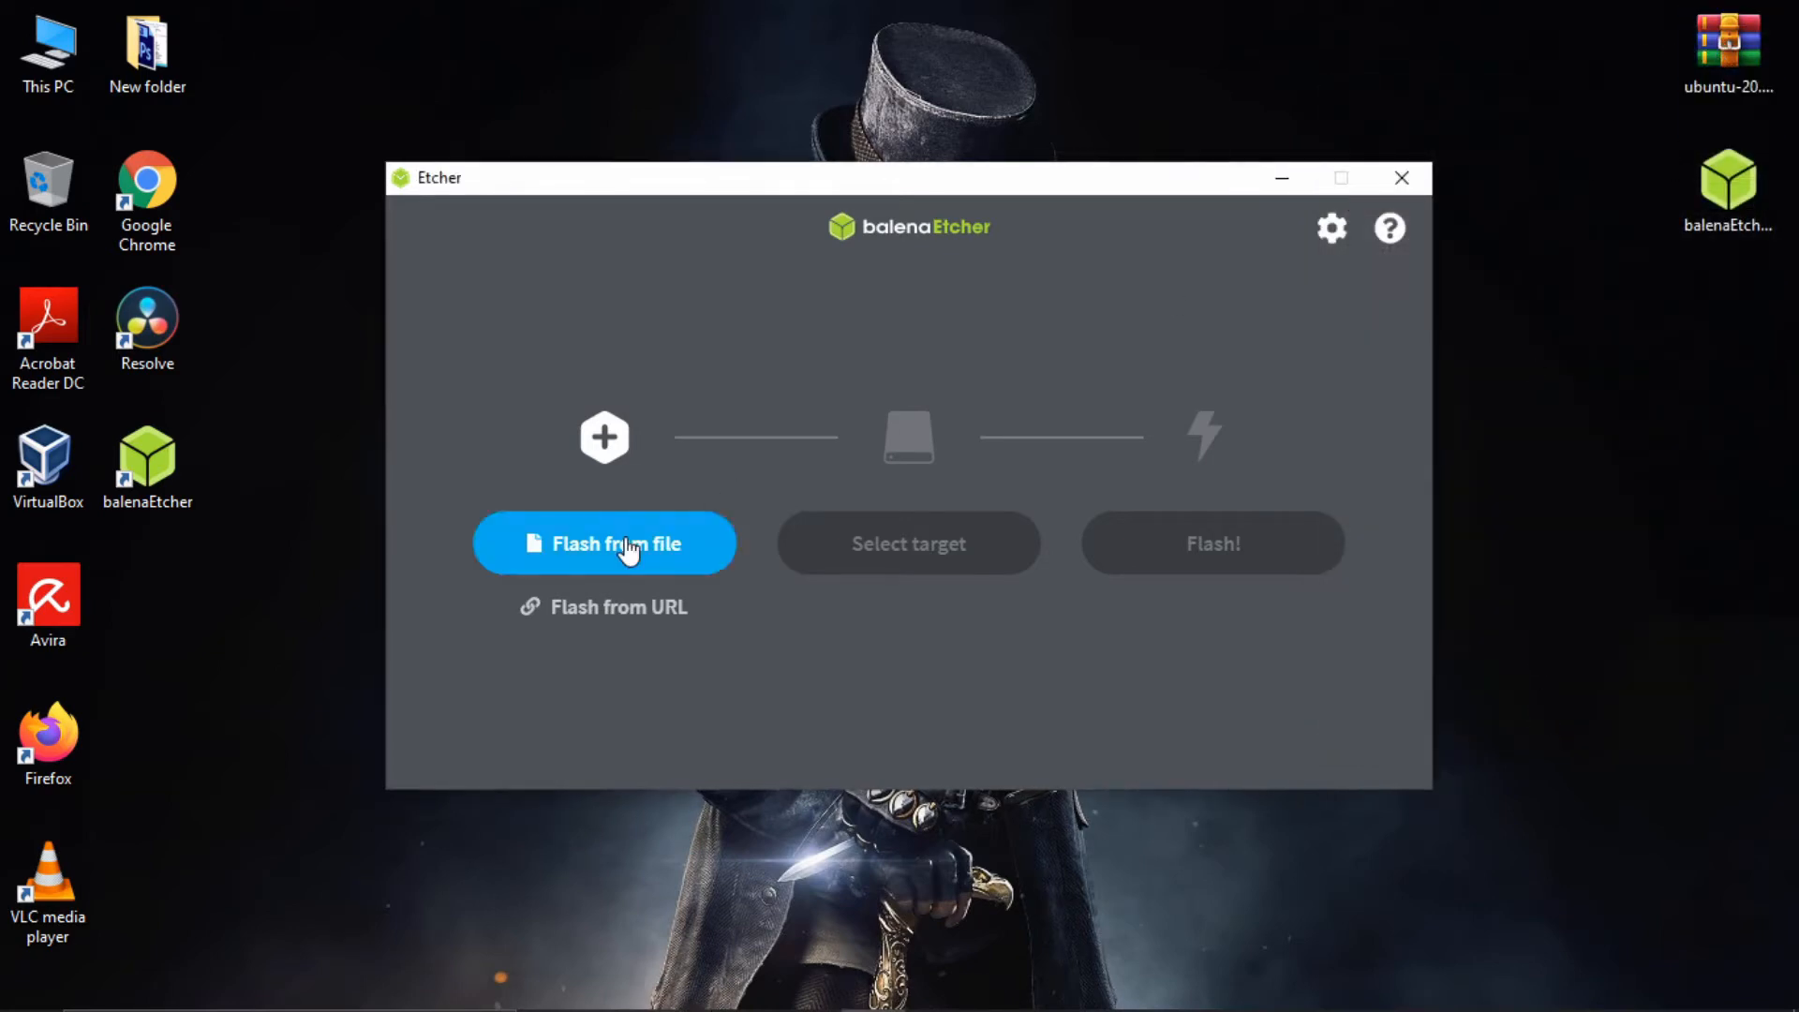
click(604, 542)
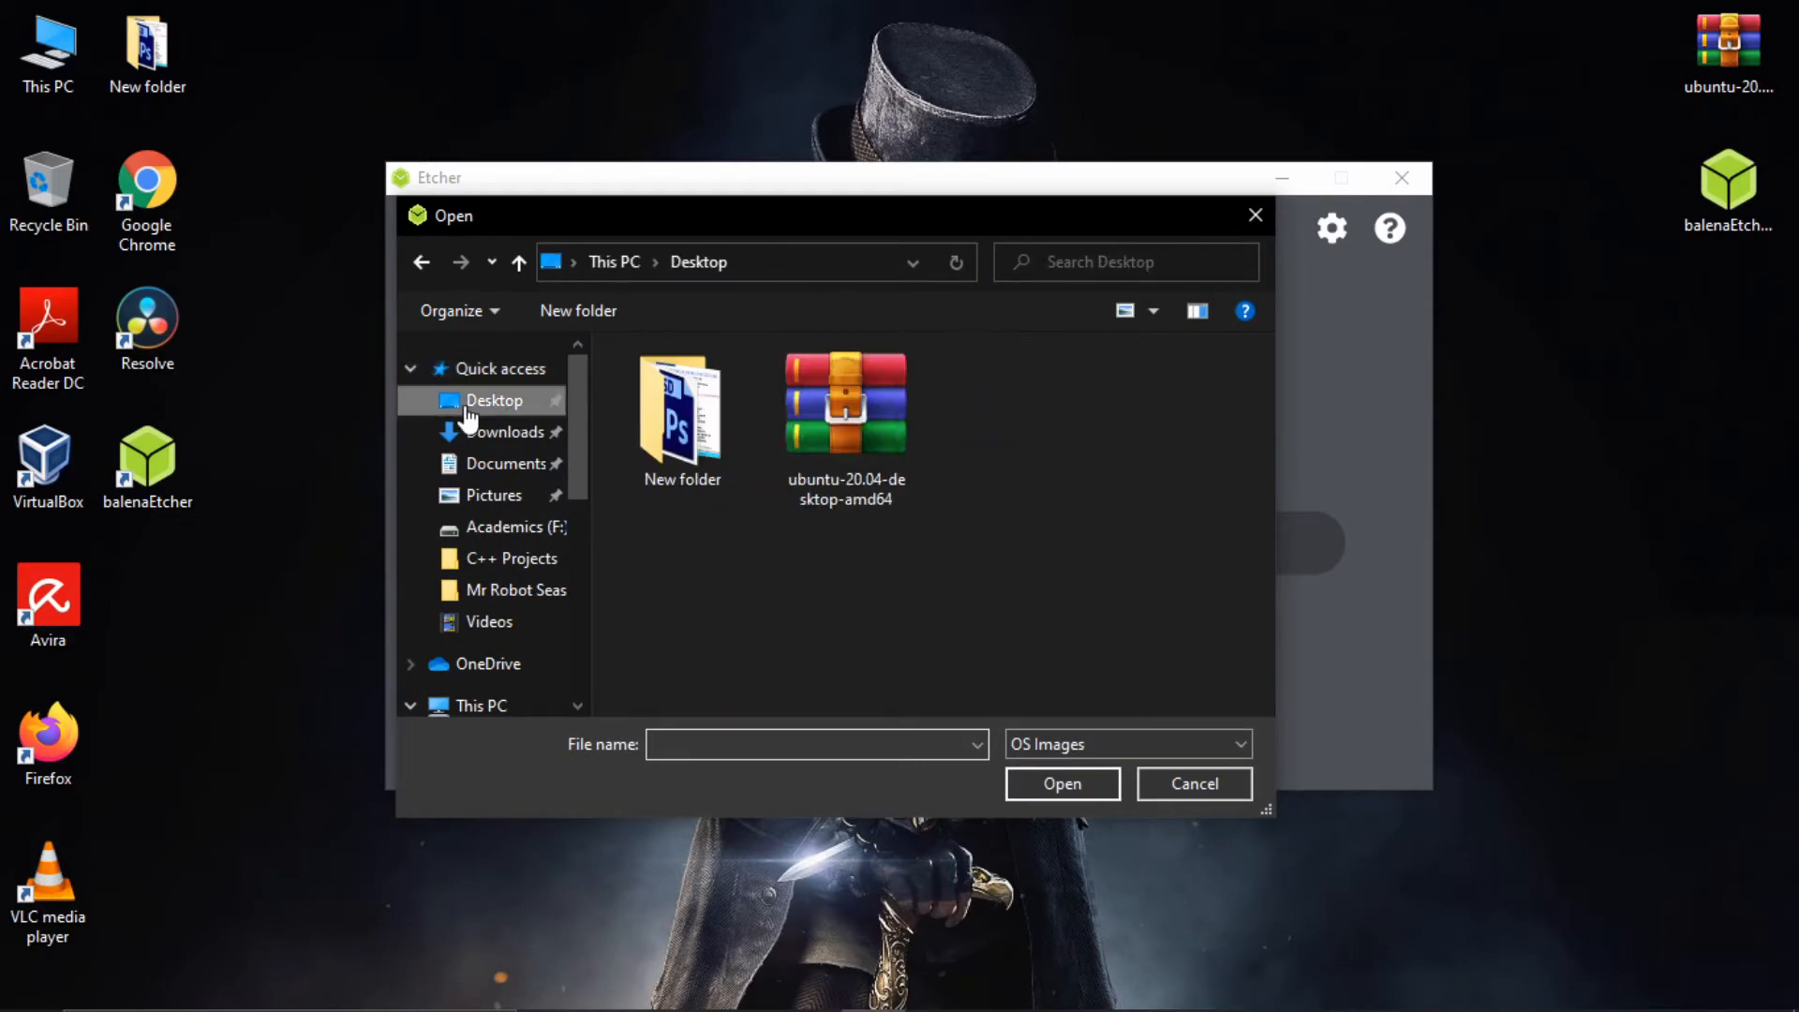
click(845, 402)
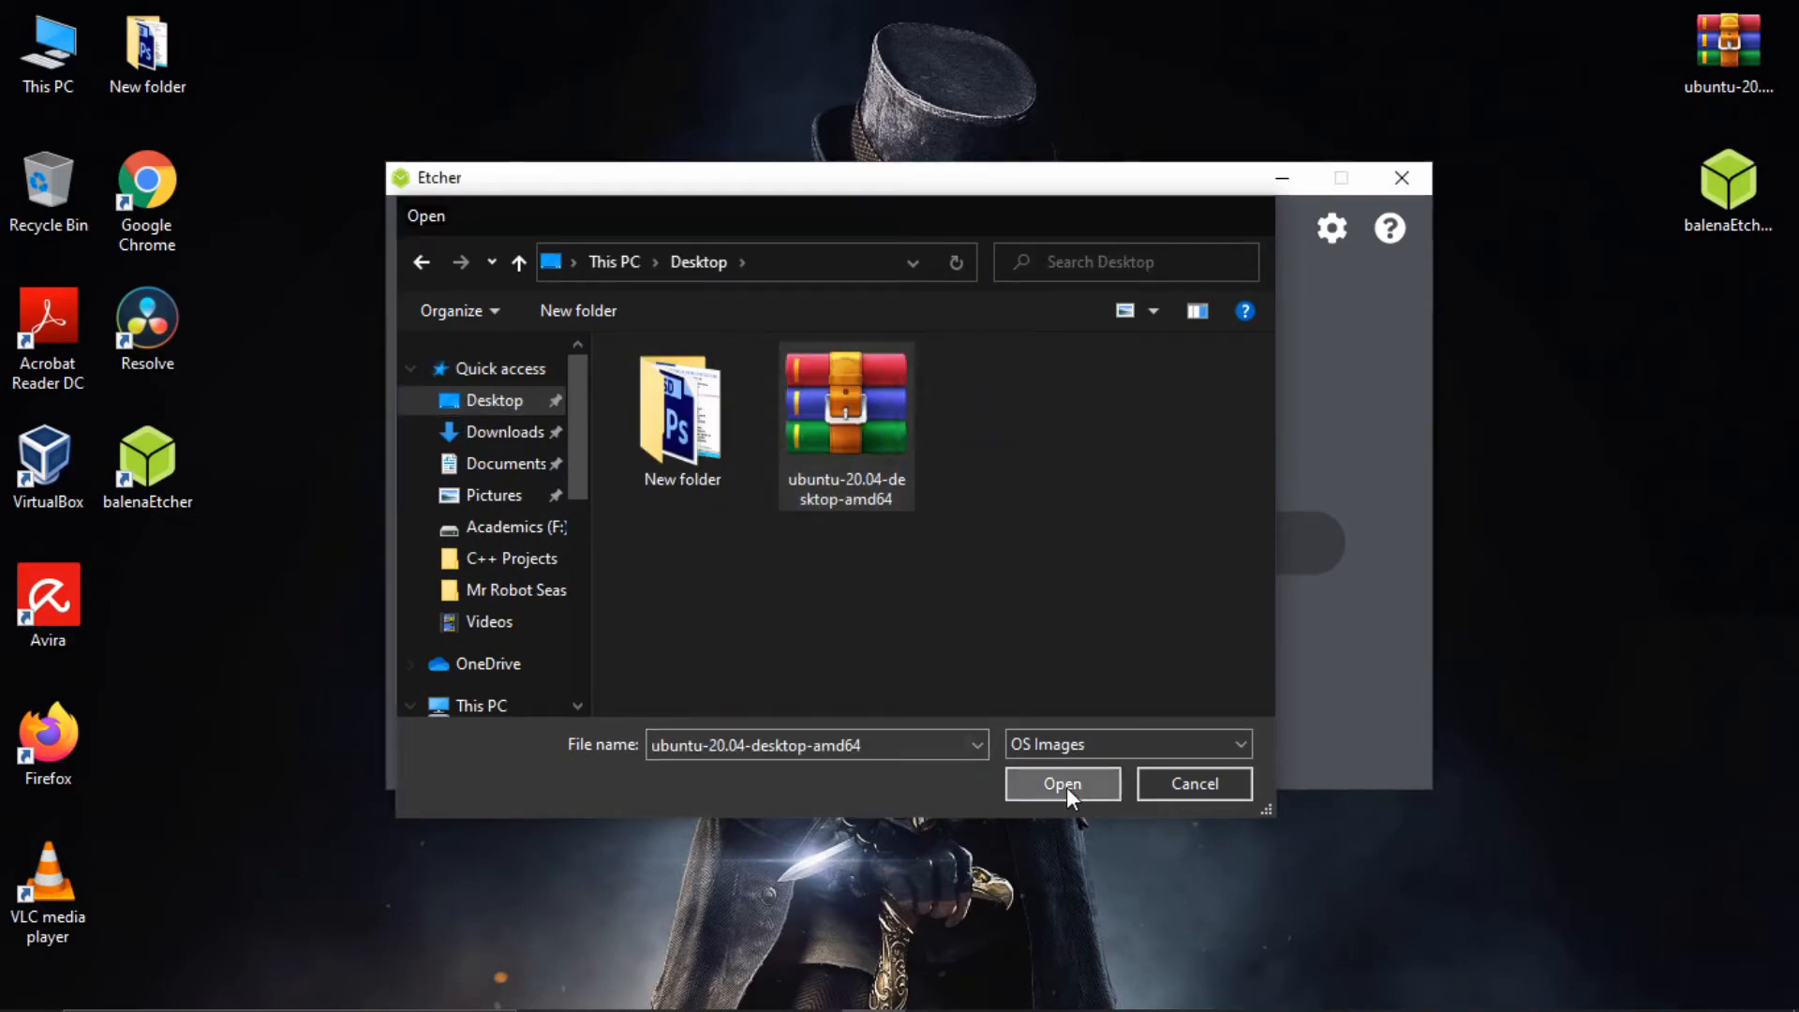
click(1059, 783)
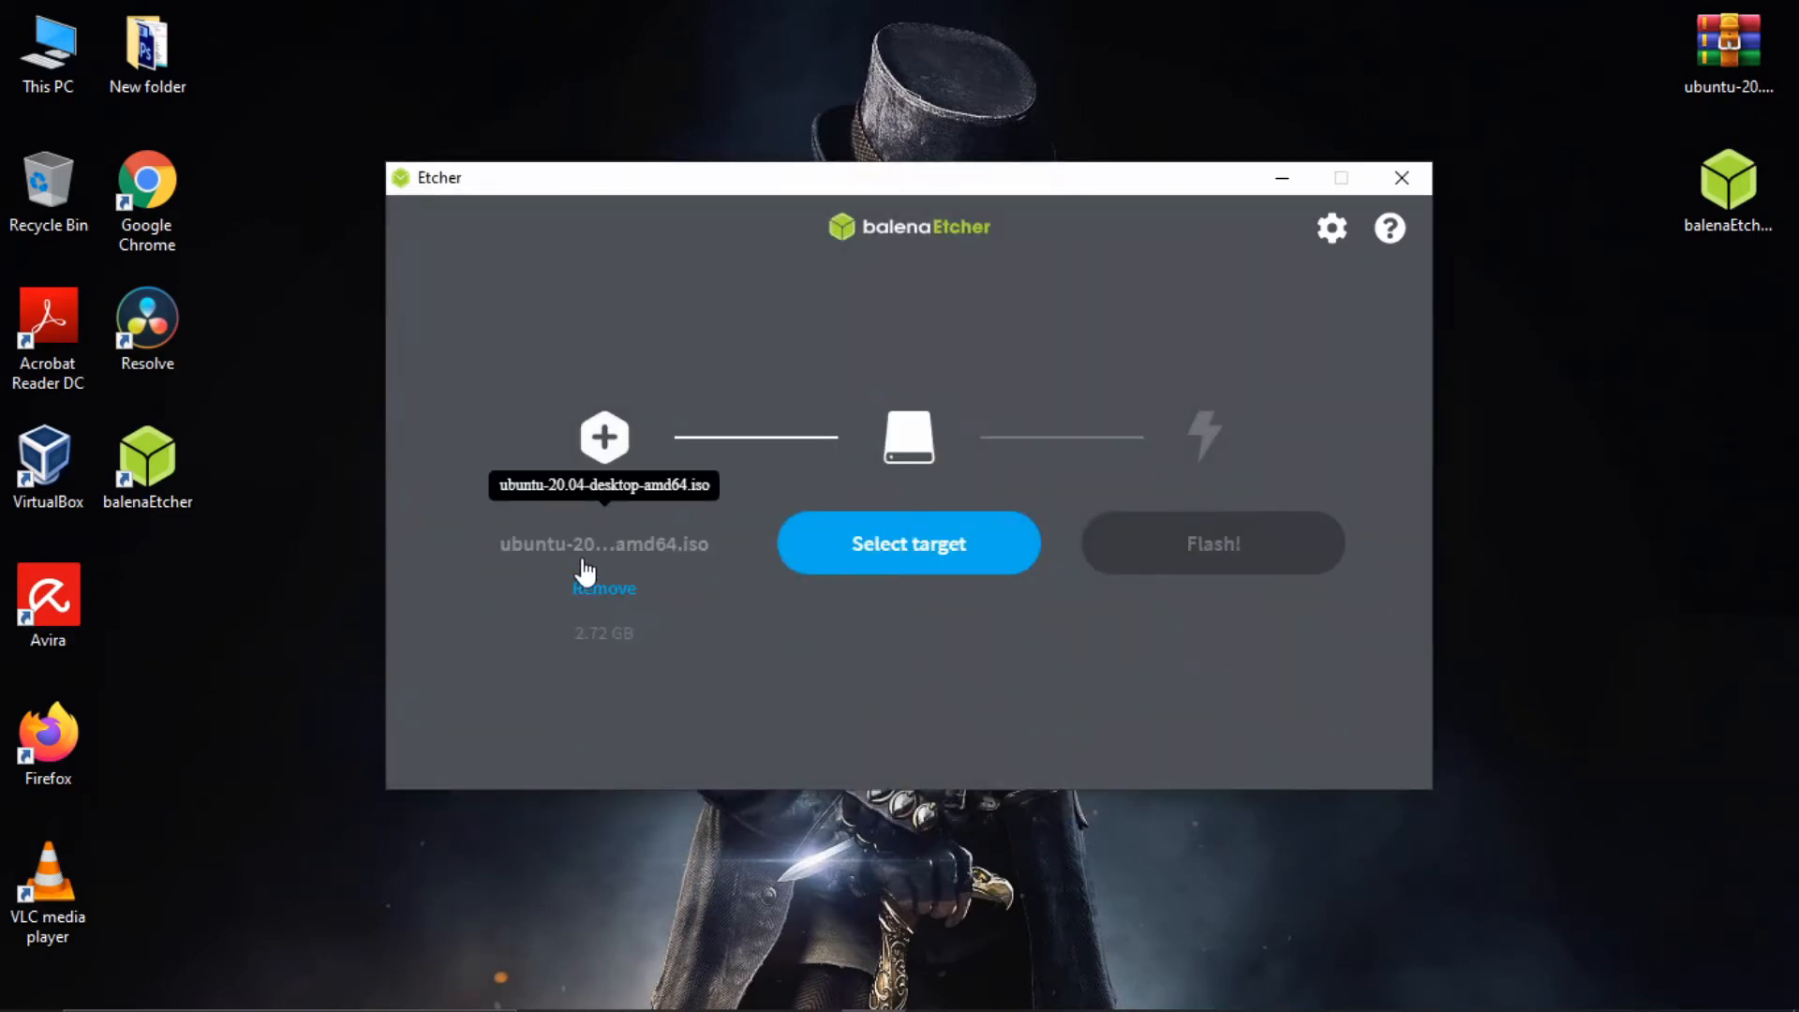
mouse_move(654, 553)
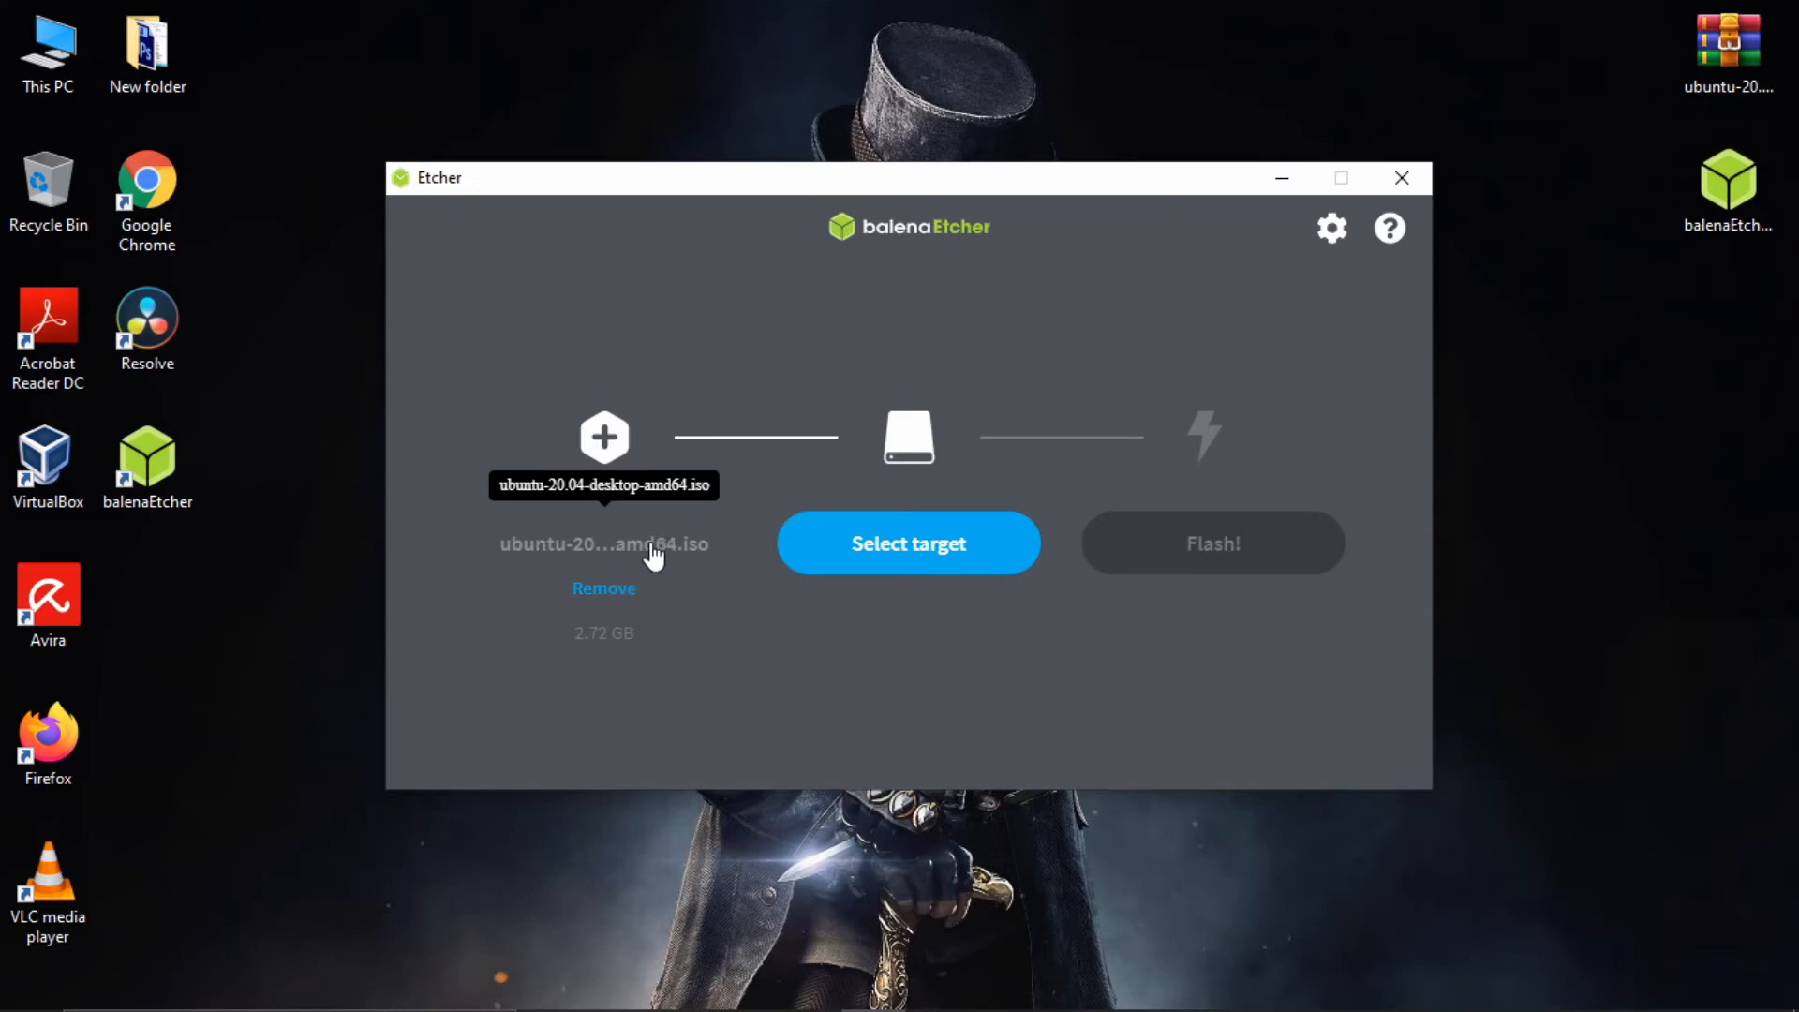
mouse_move(915, 499)
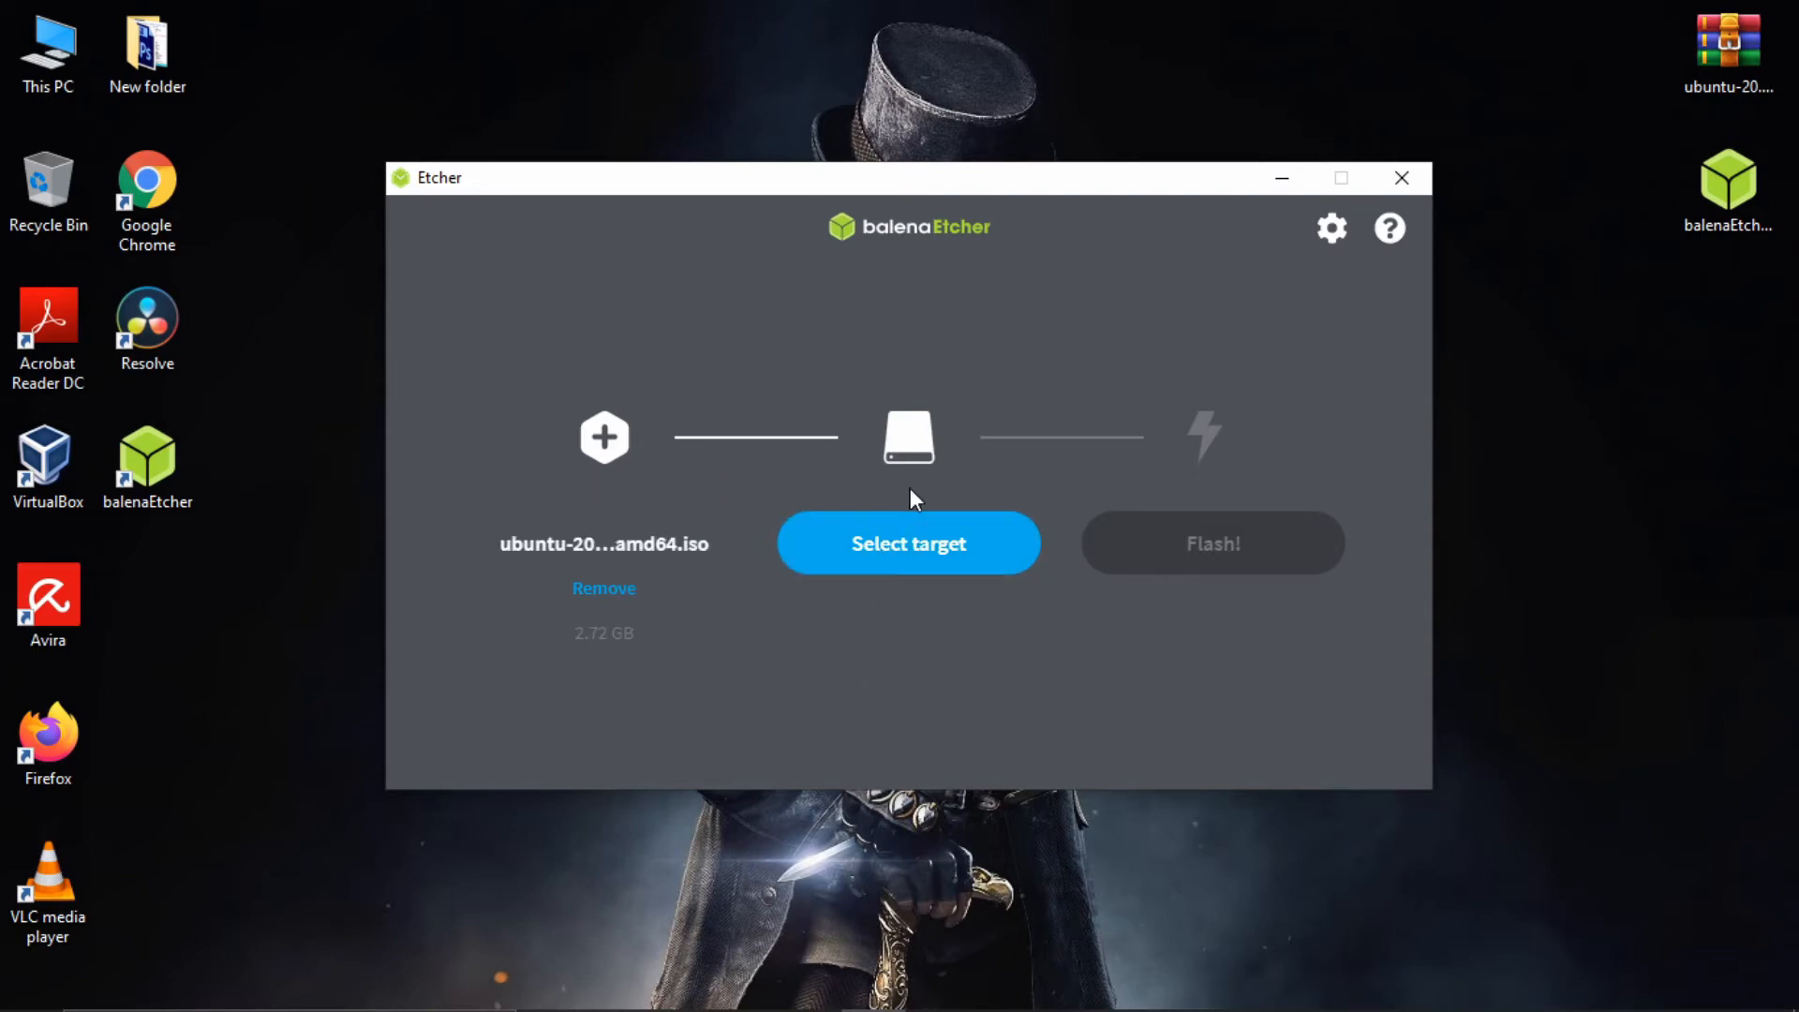
Check targets including hidden drives, then reopen the list with the 15.7 GB SanDisk USB plugged in
click(907, 543)
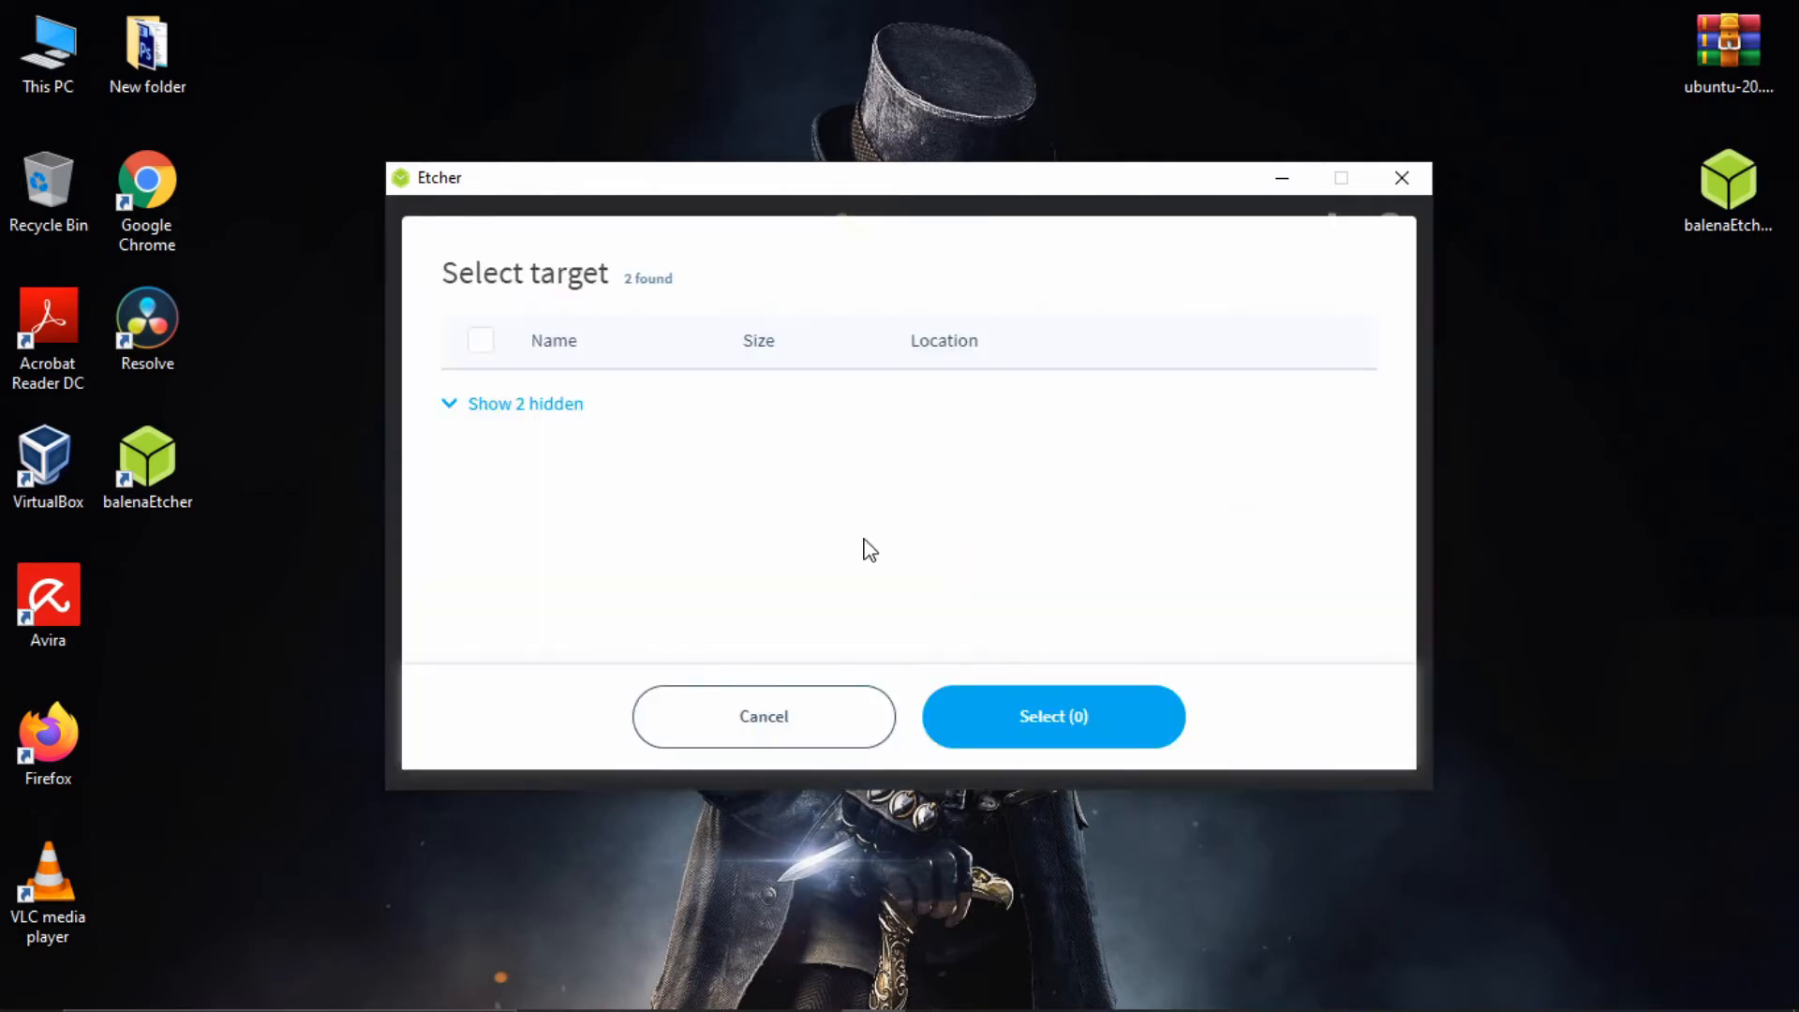
click(511, 403)
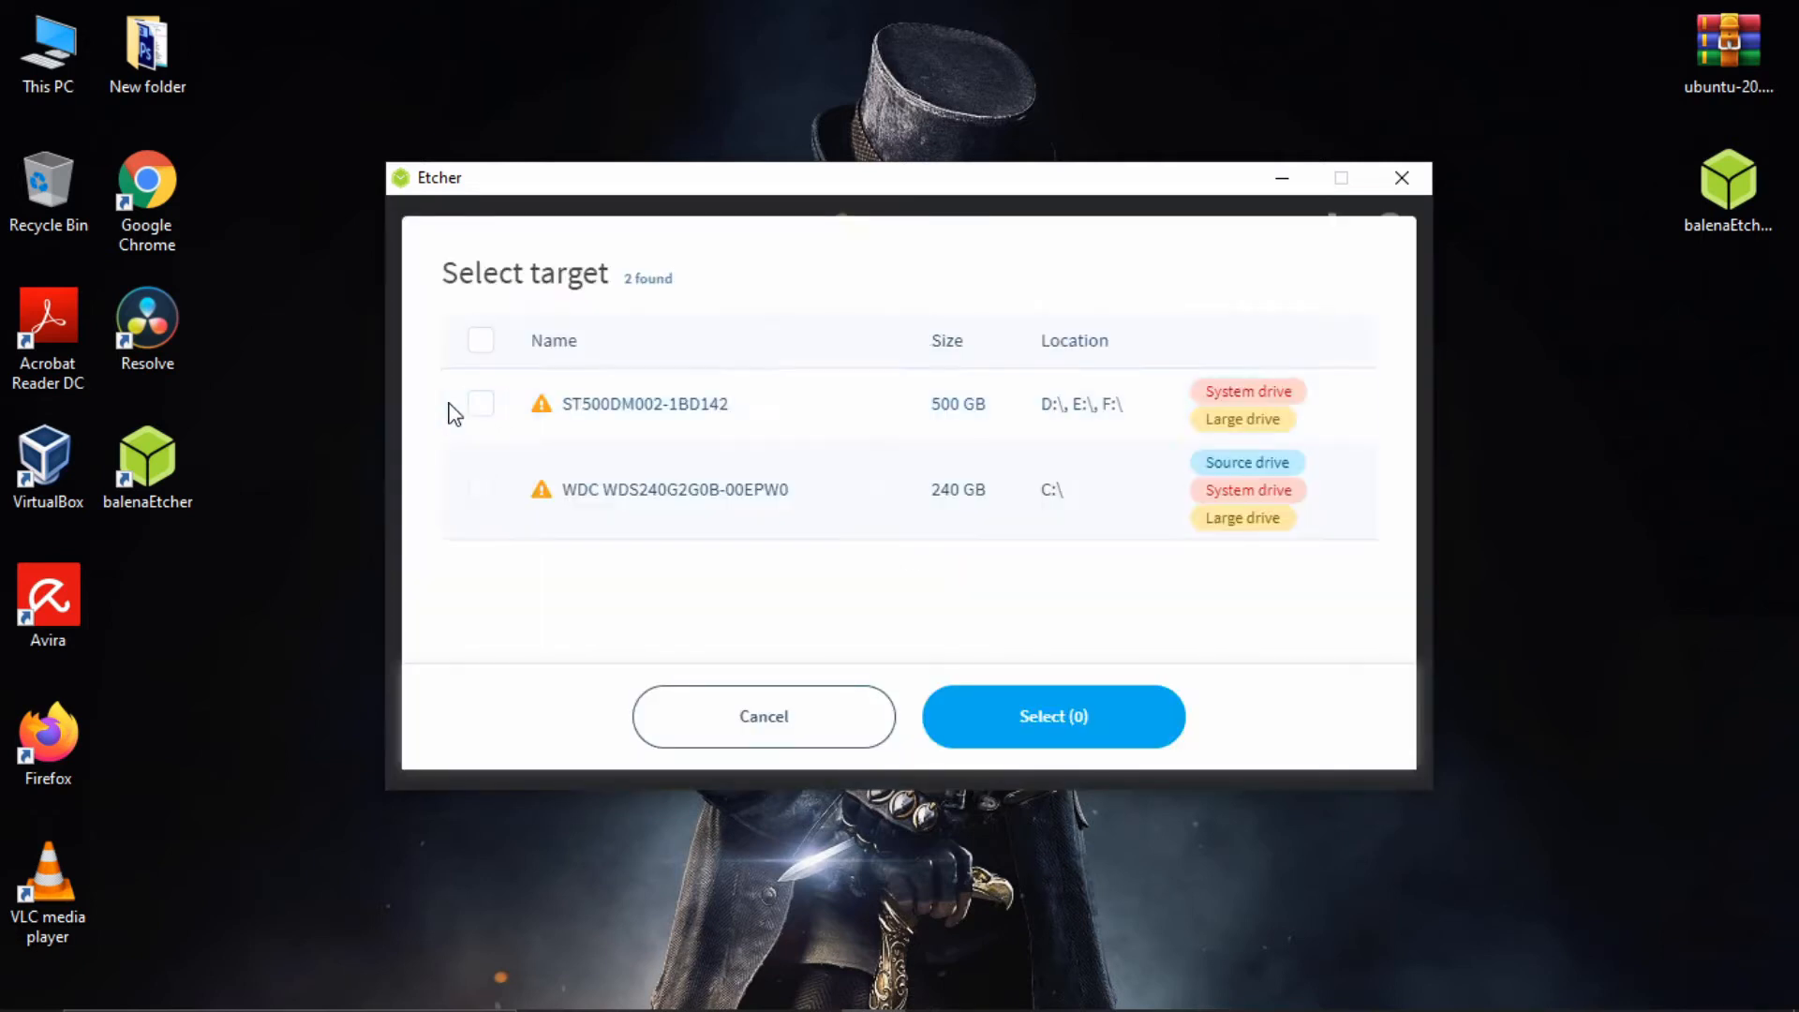
mouse_move(579, 663)
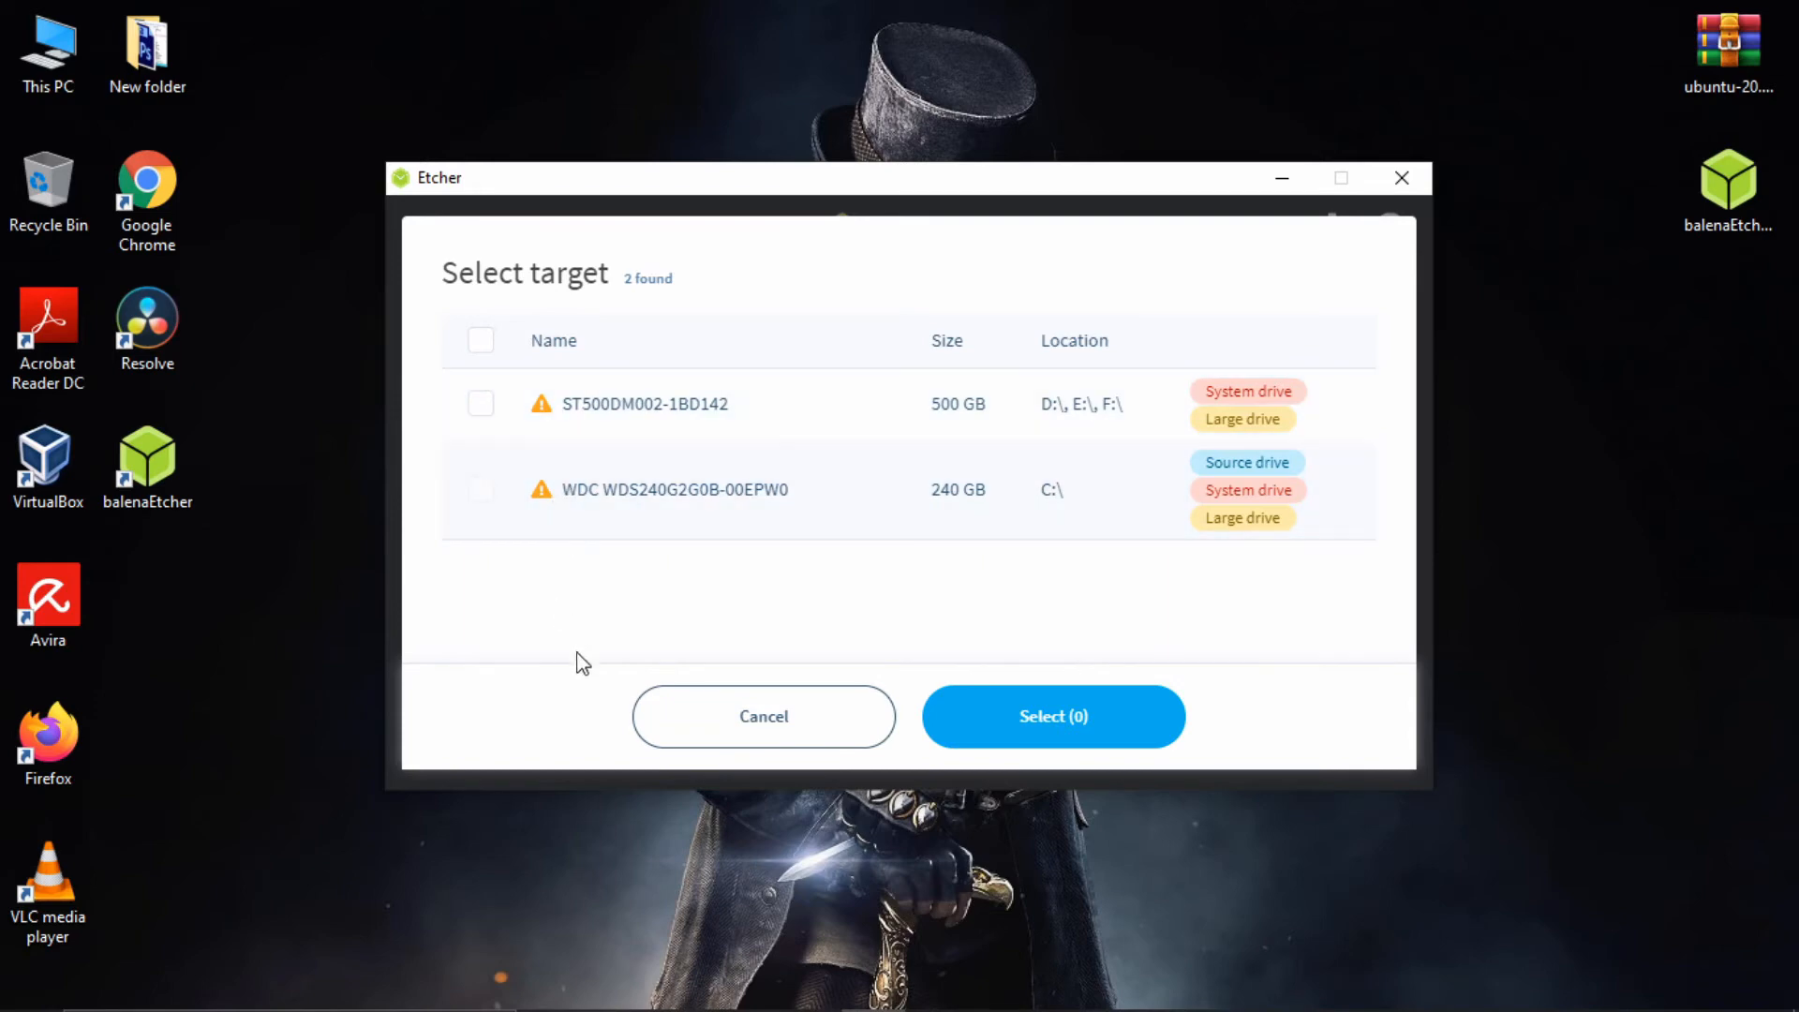
click(762, 715)
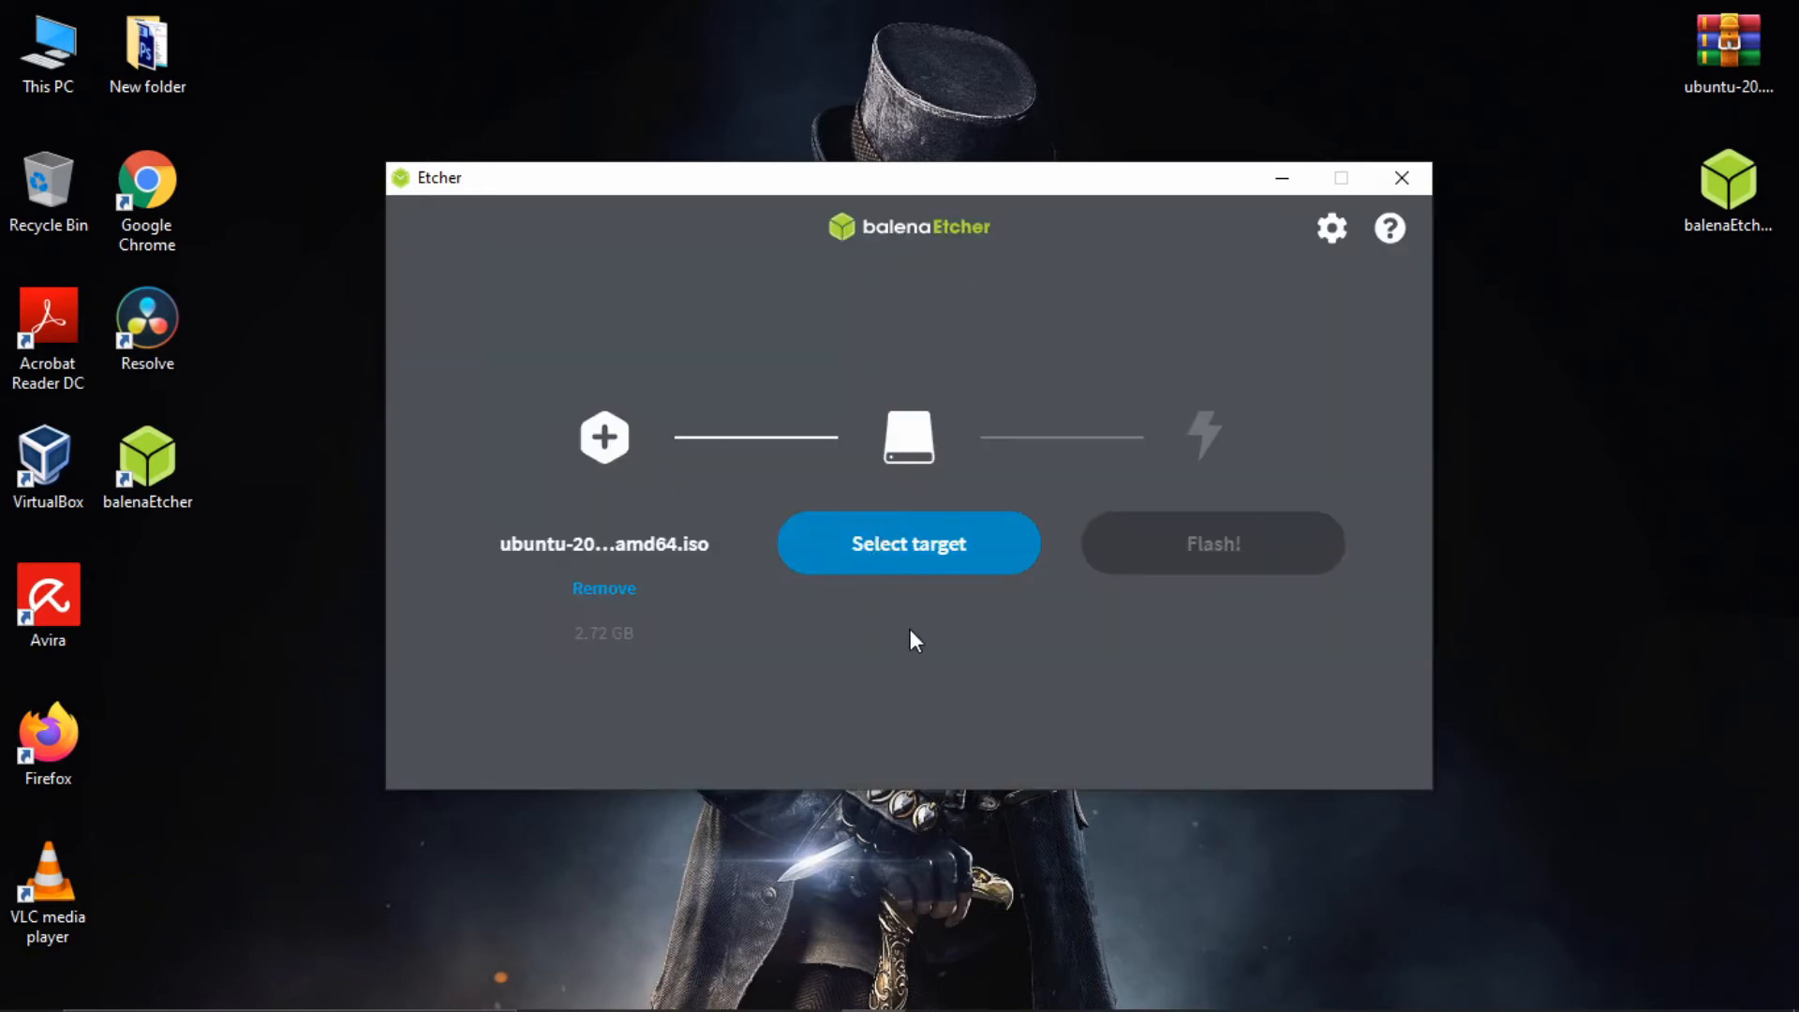
mouse_move(926, 675)
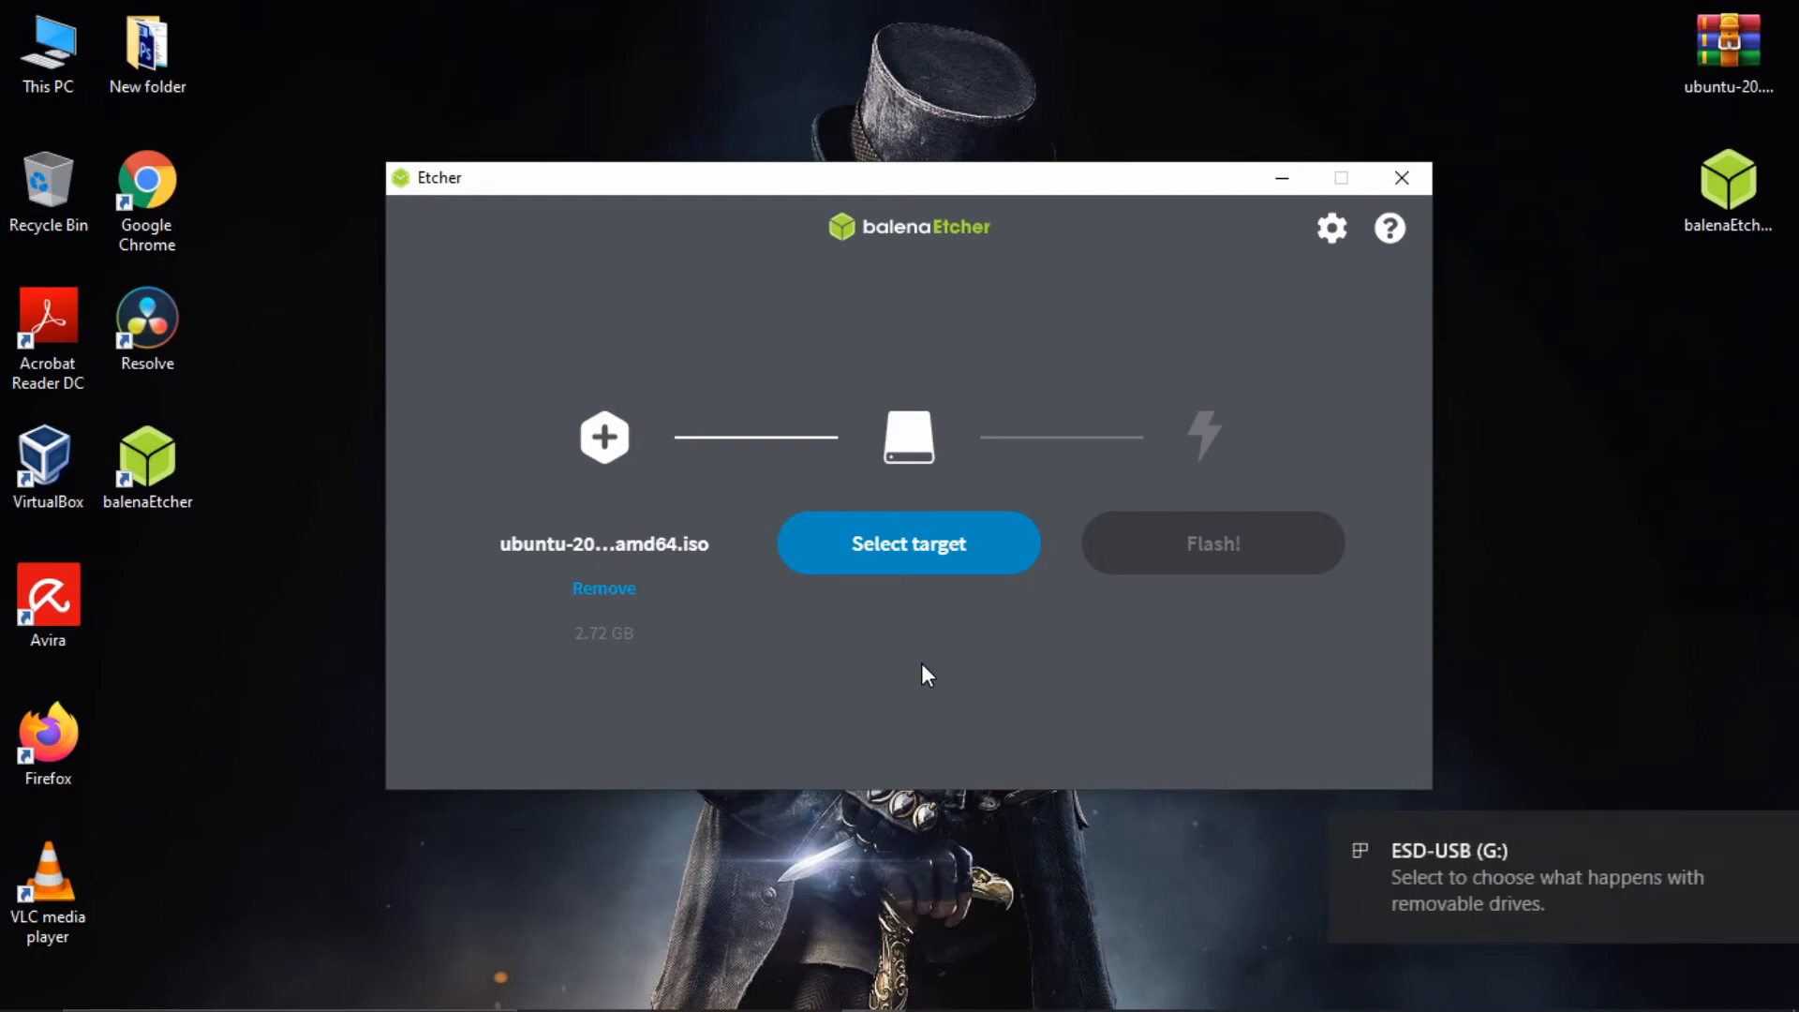
mouse_move(1410, 865)
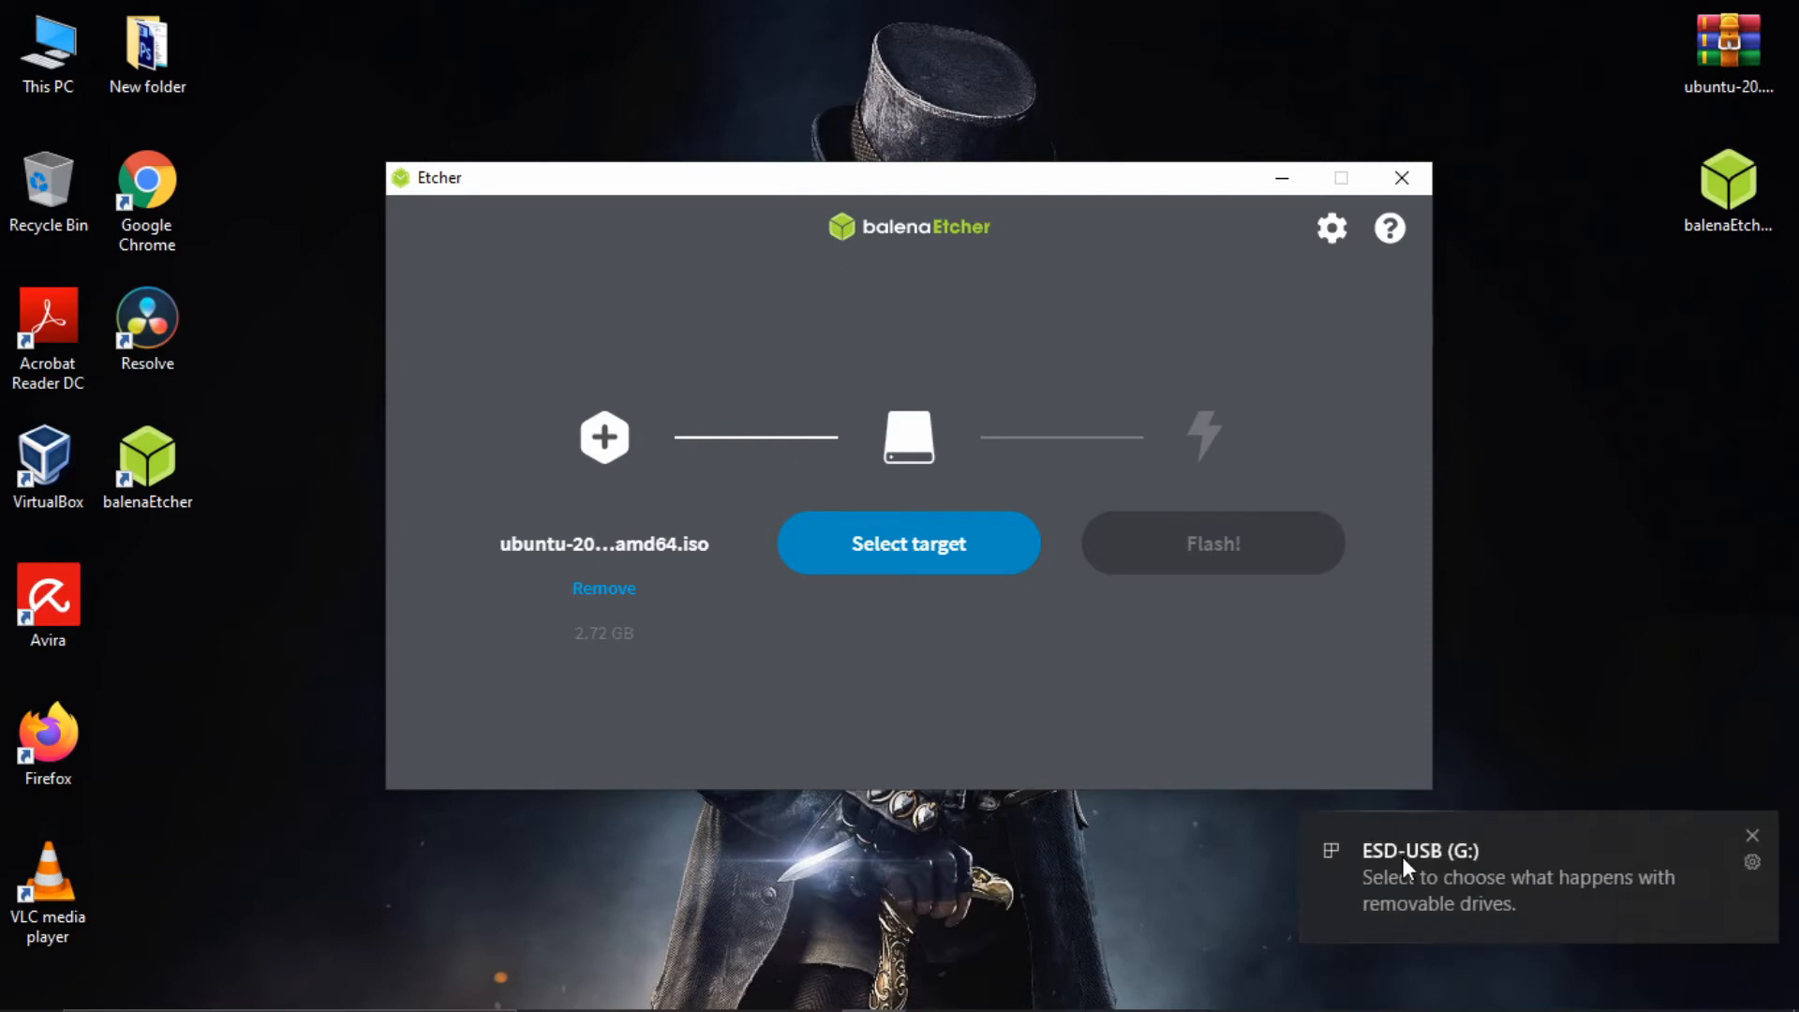
click(908, 543)
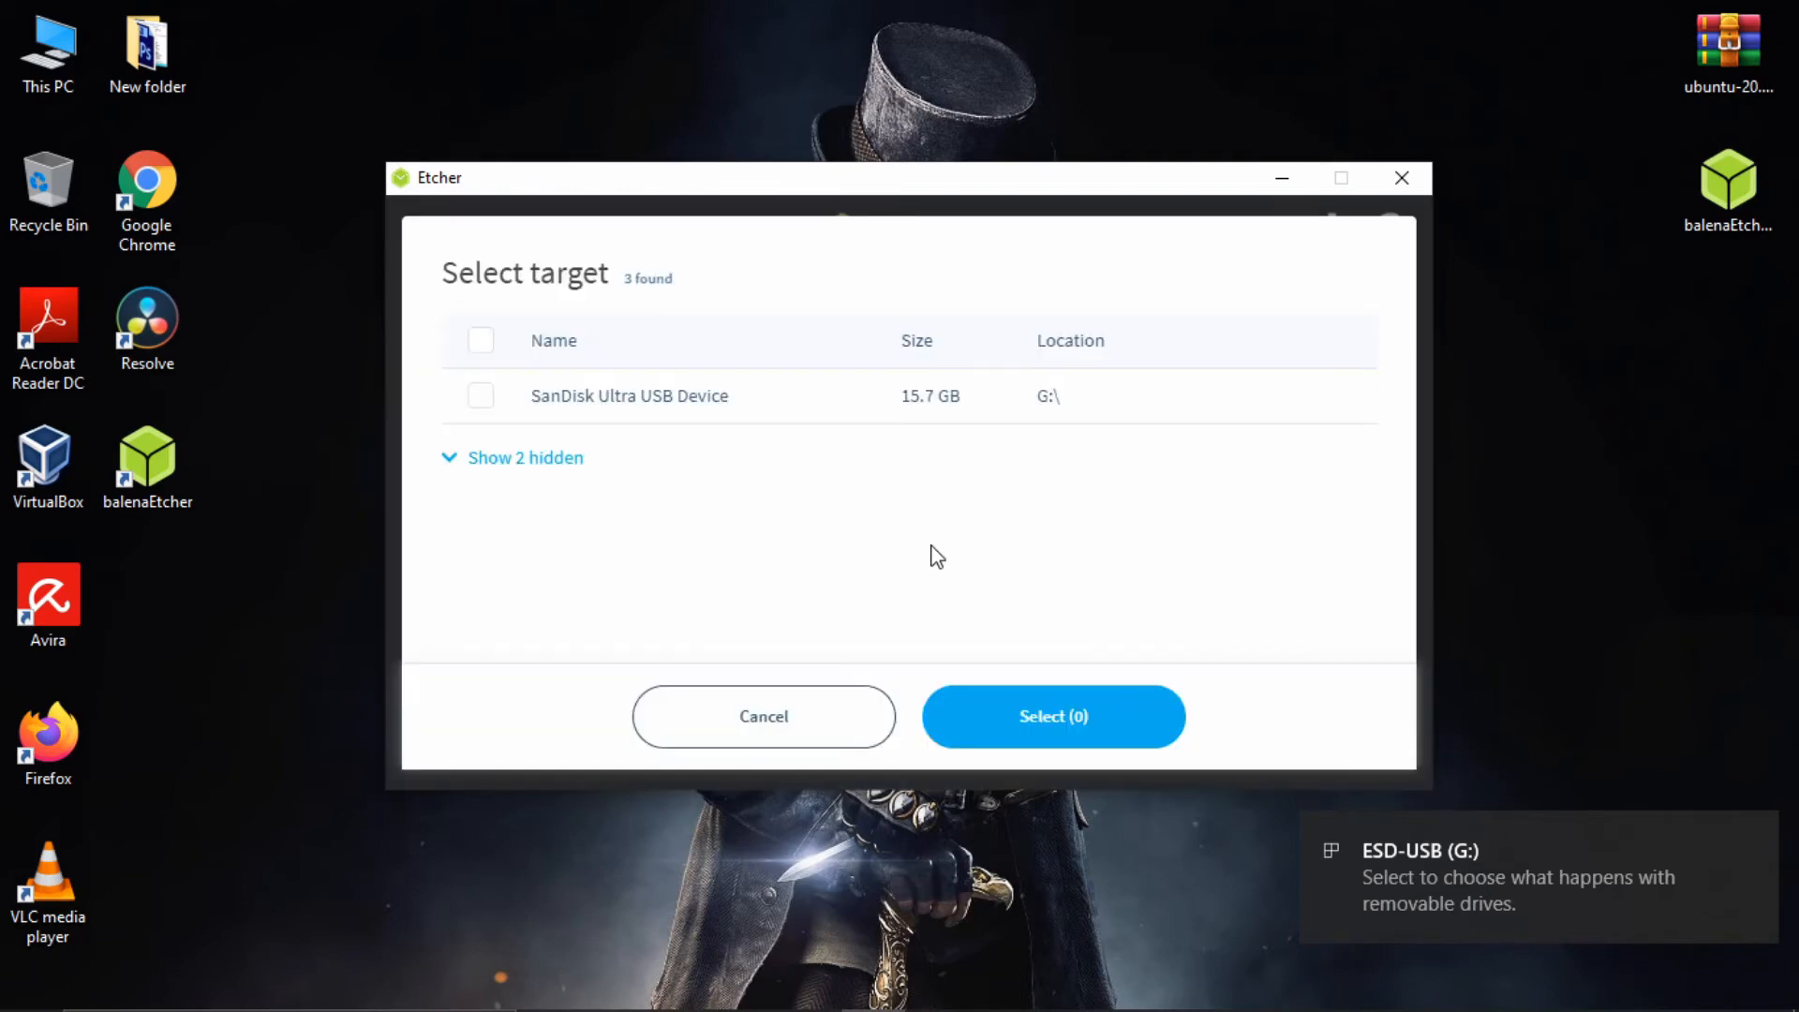
mouse_move(497, 373)
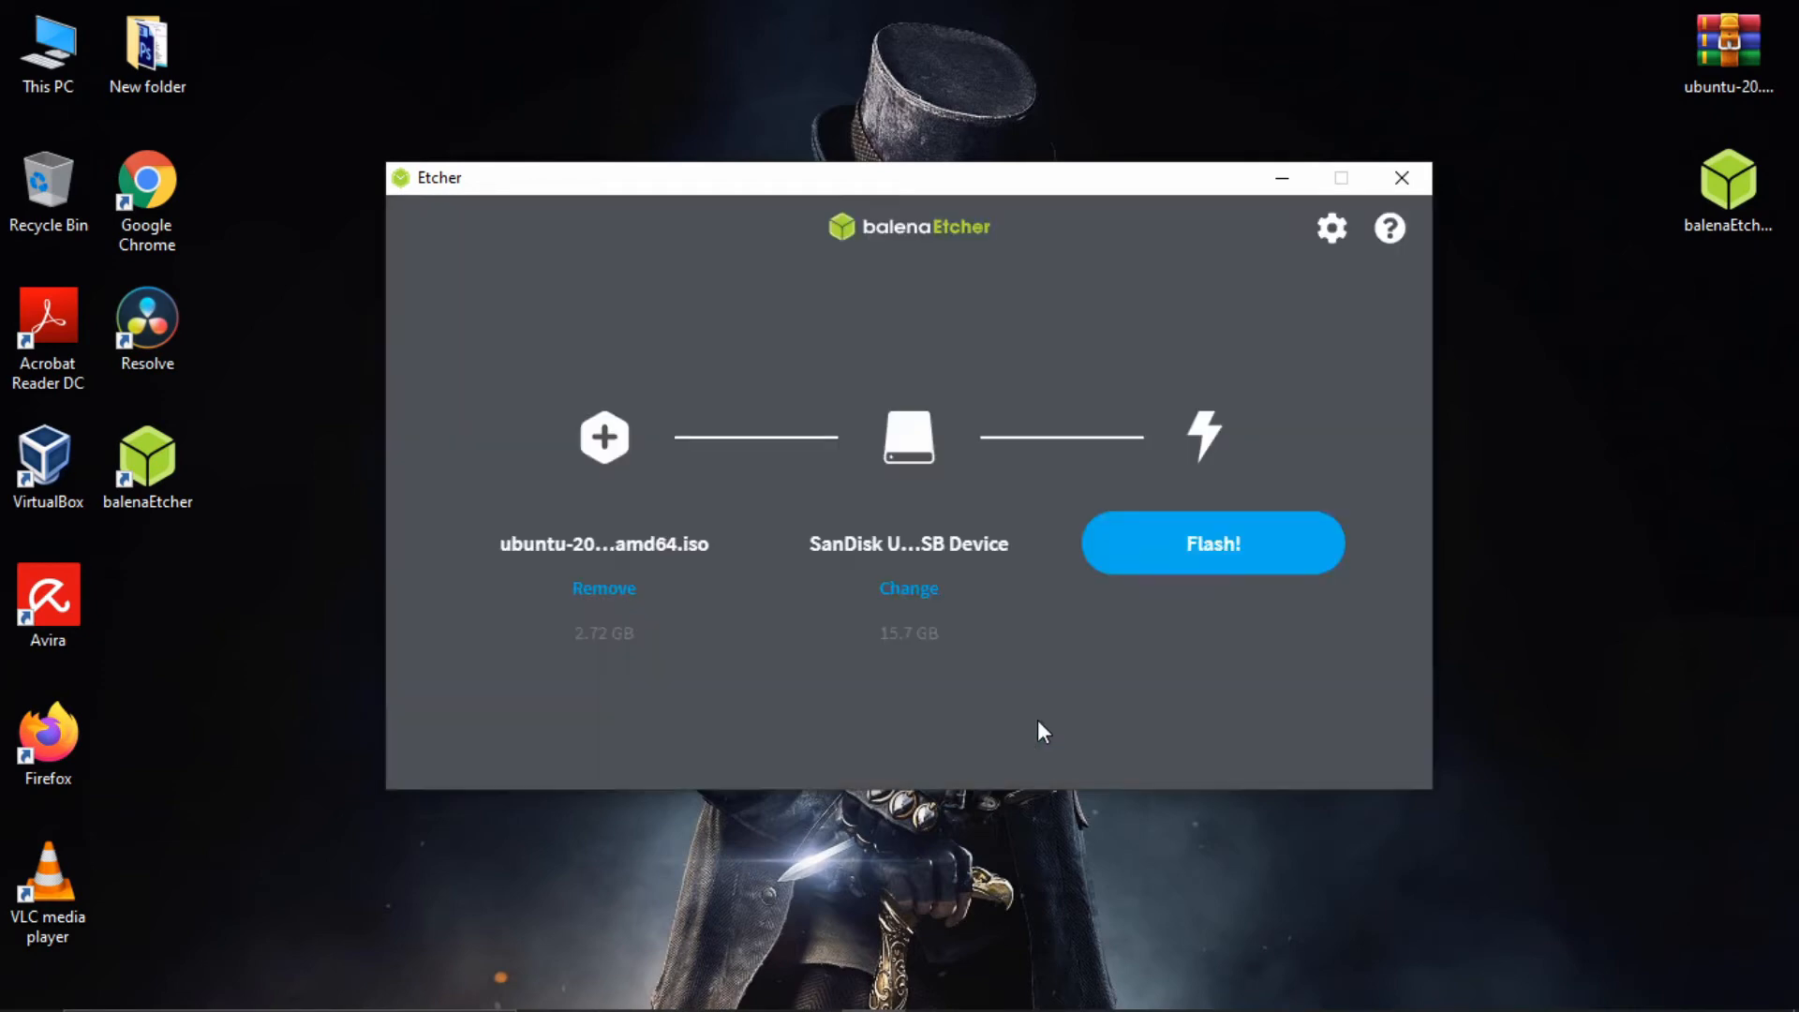
mouse_move(792, 529)
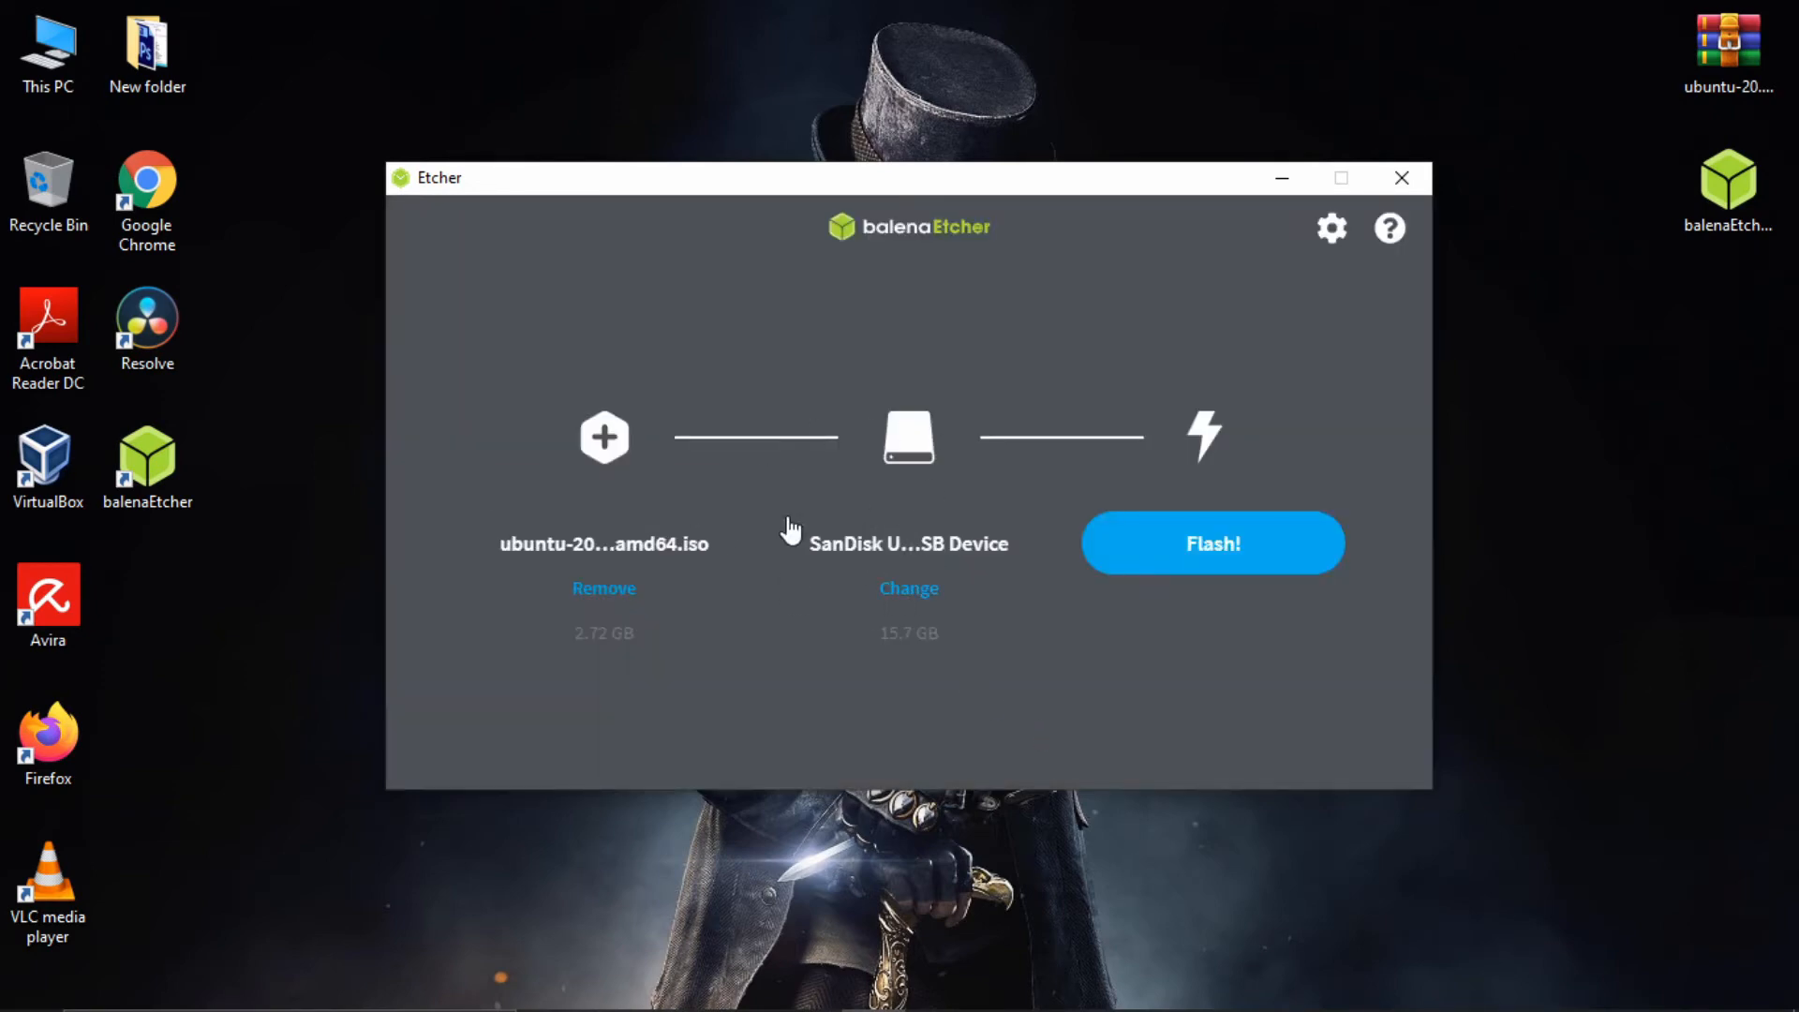
mouse_move(604, 544)
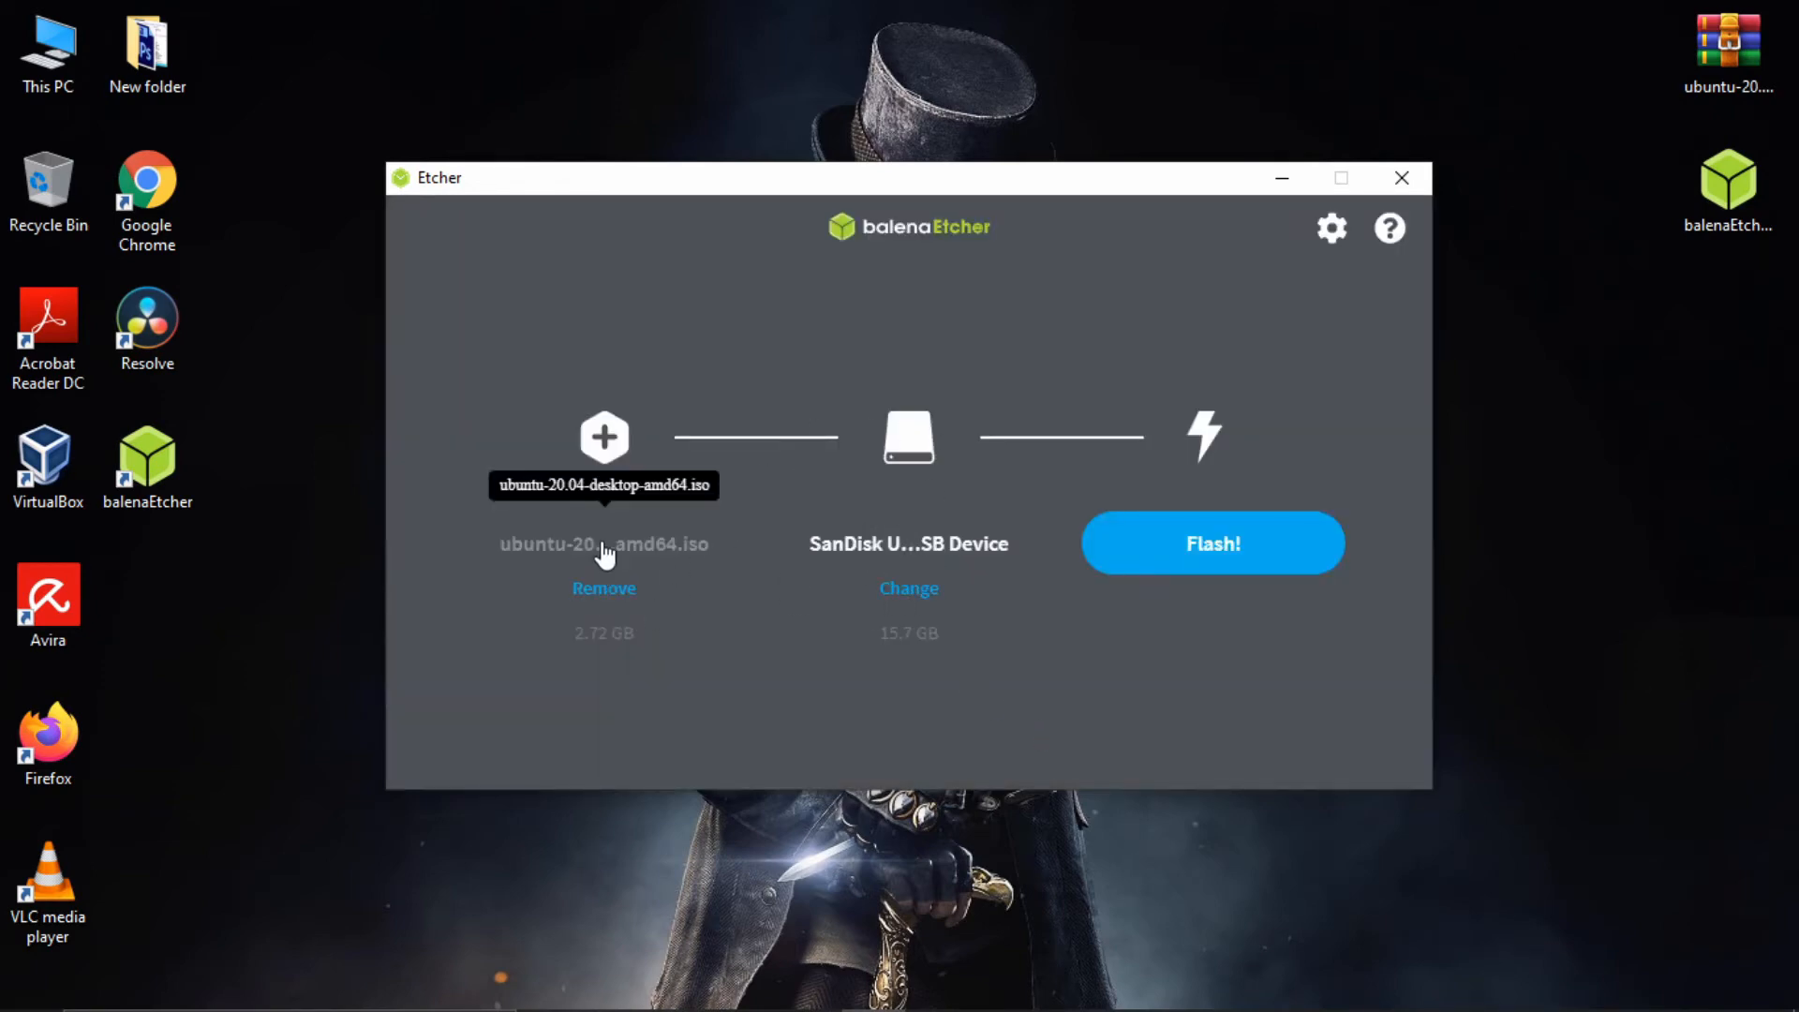
mouse_move(1212, 543)
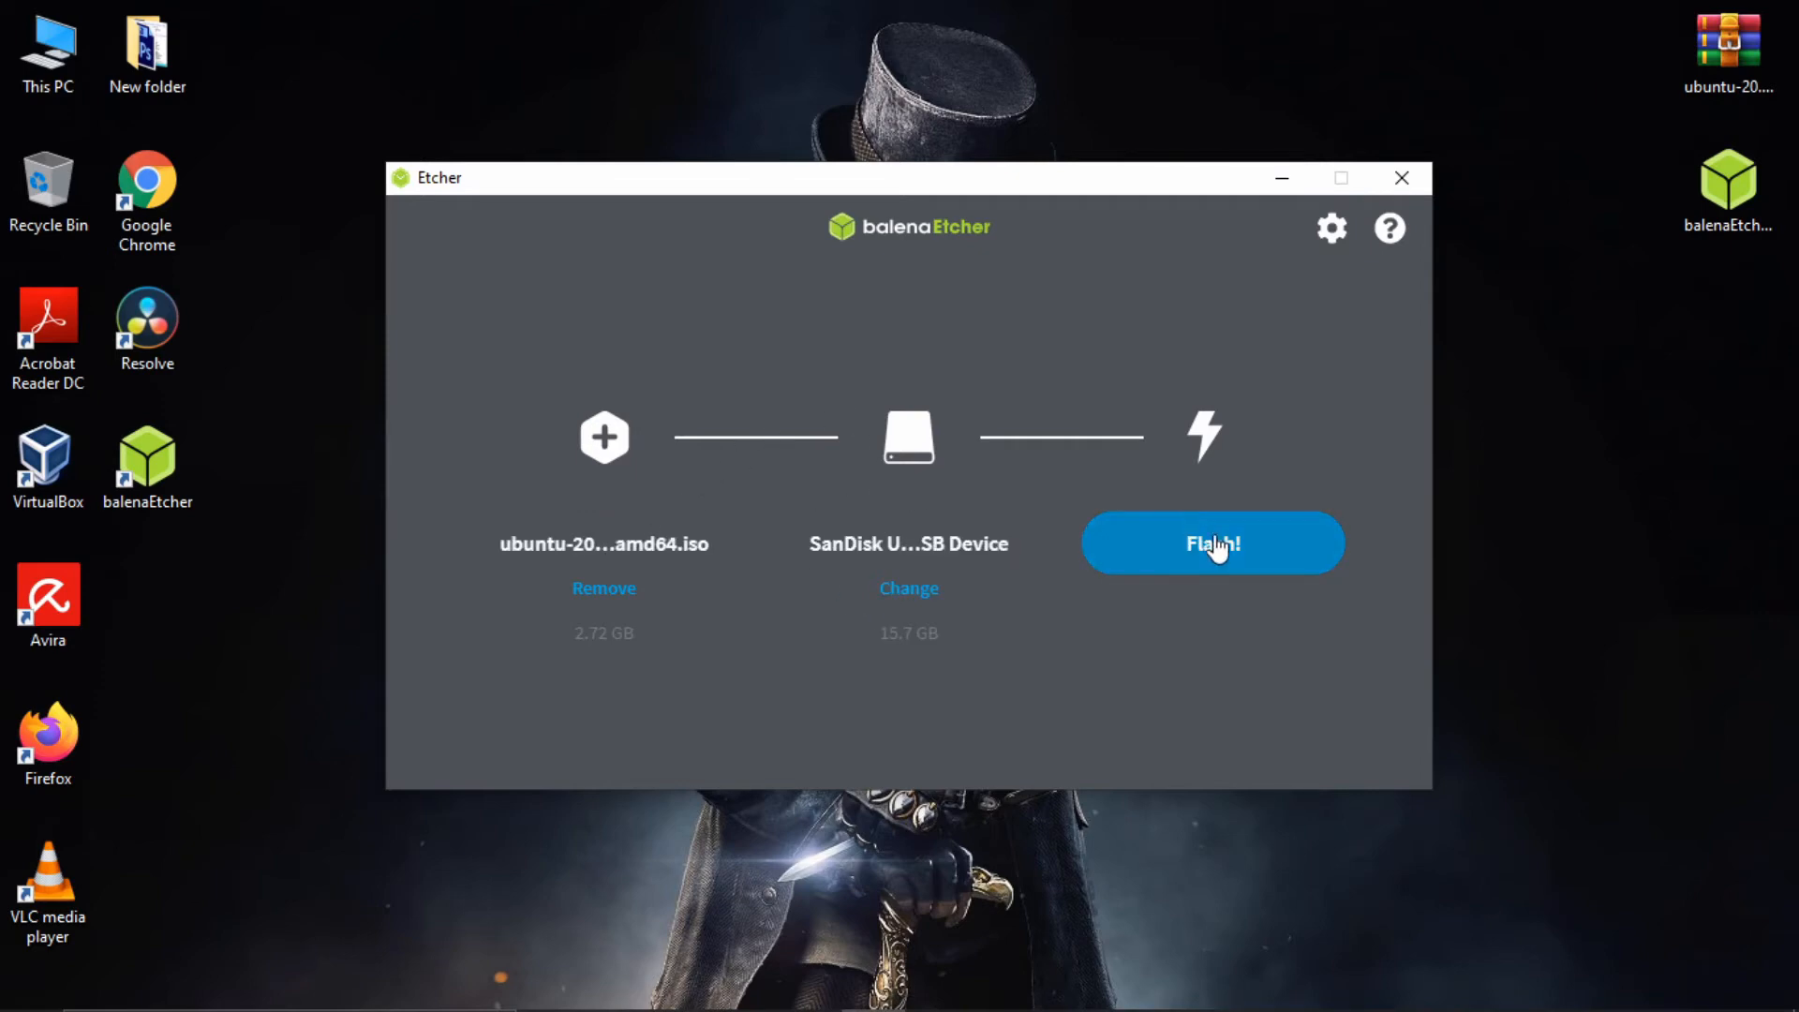
Flash the Ubuntu 20.04 image to the SanDisk drive until Flash Complete appears
click(1211, 543)
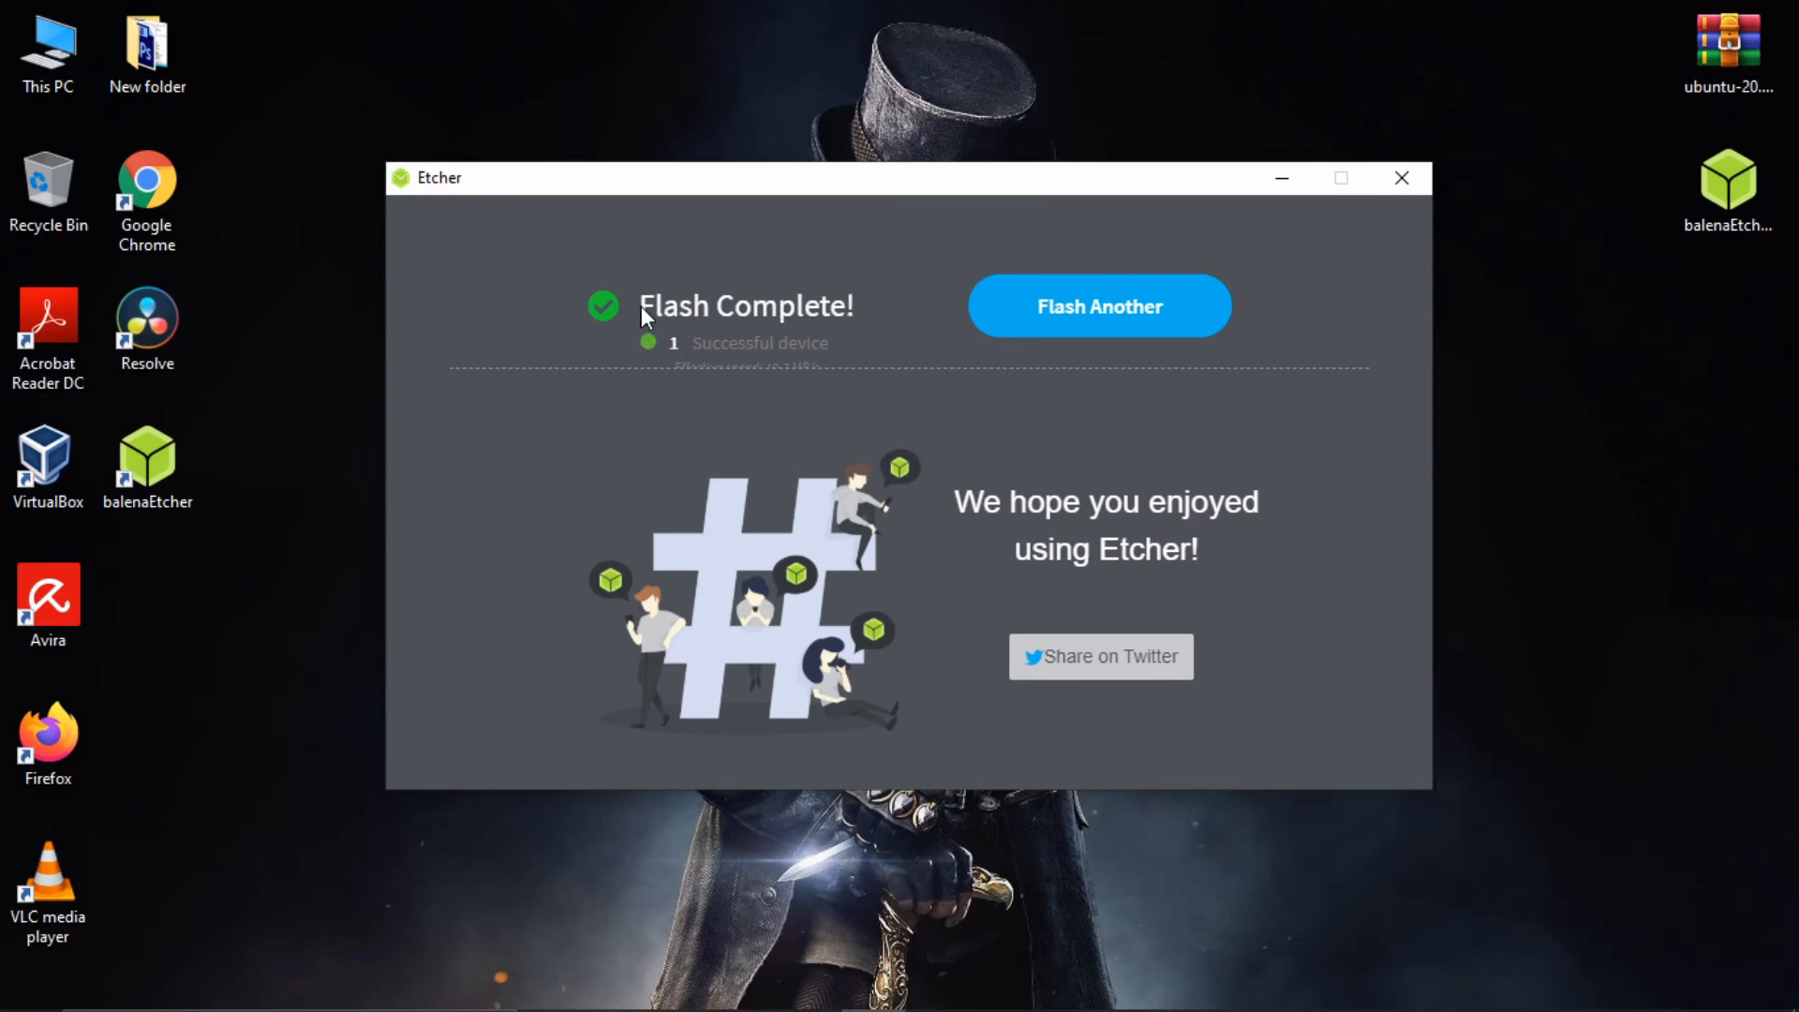
mouse_move(597, 327)
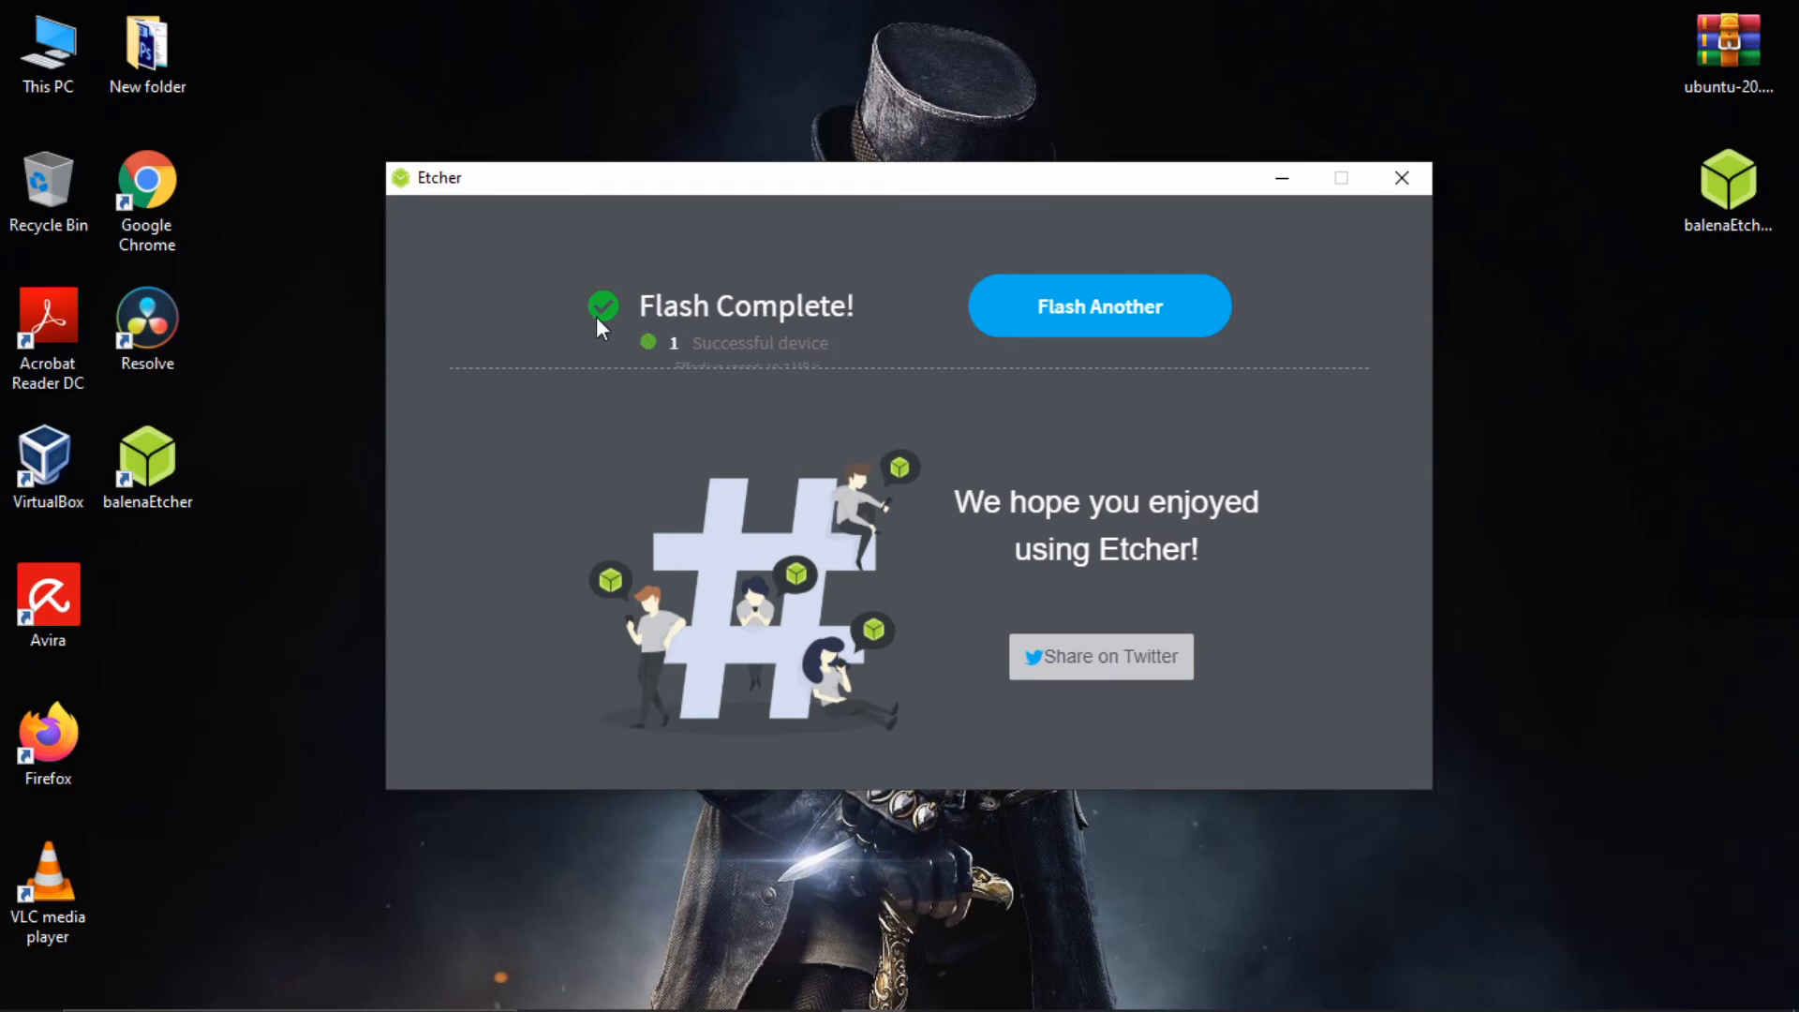
mouse_move(721, 316)
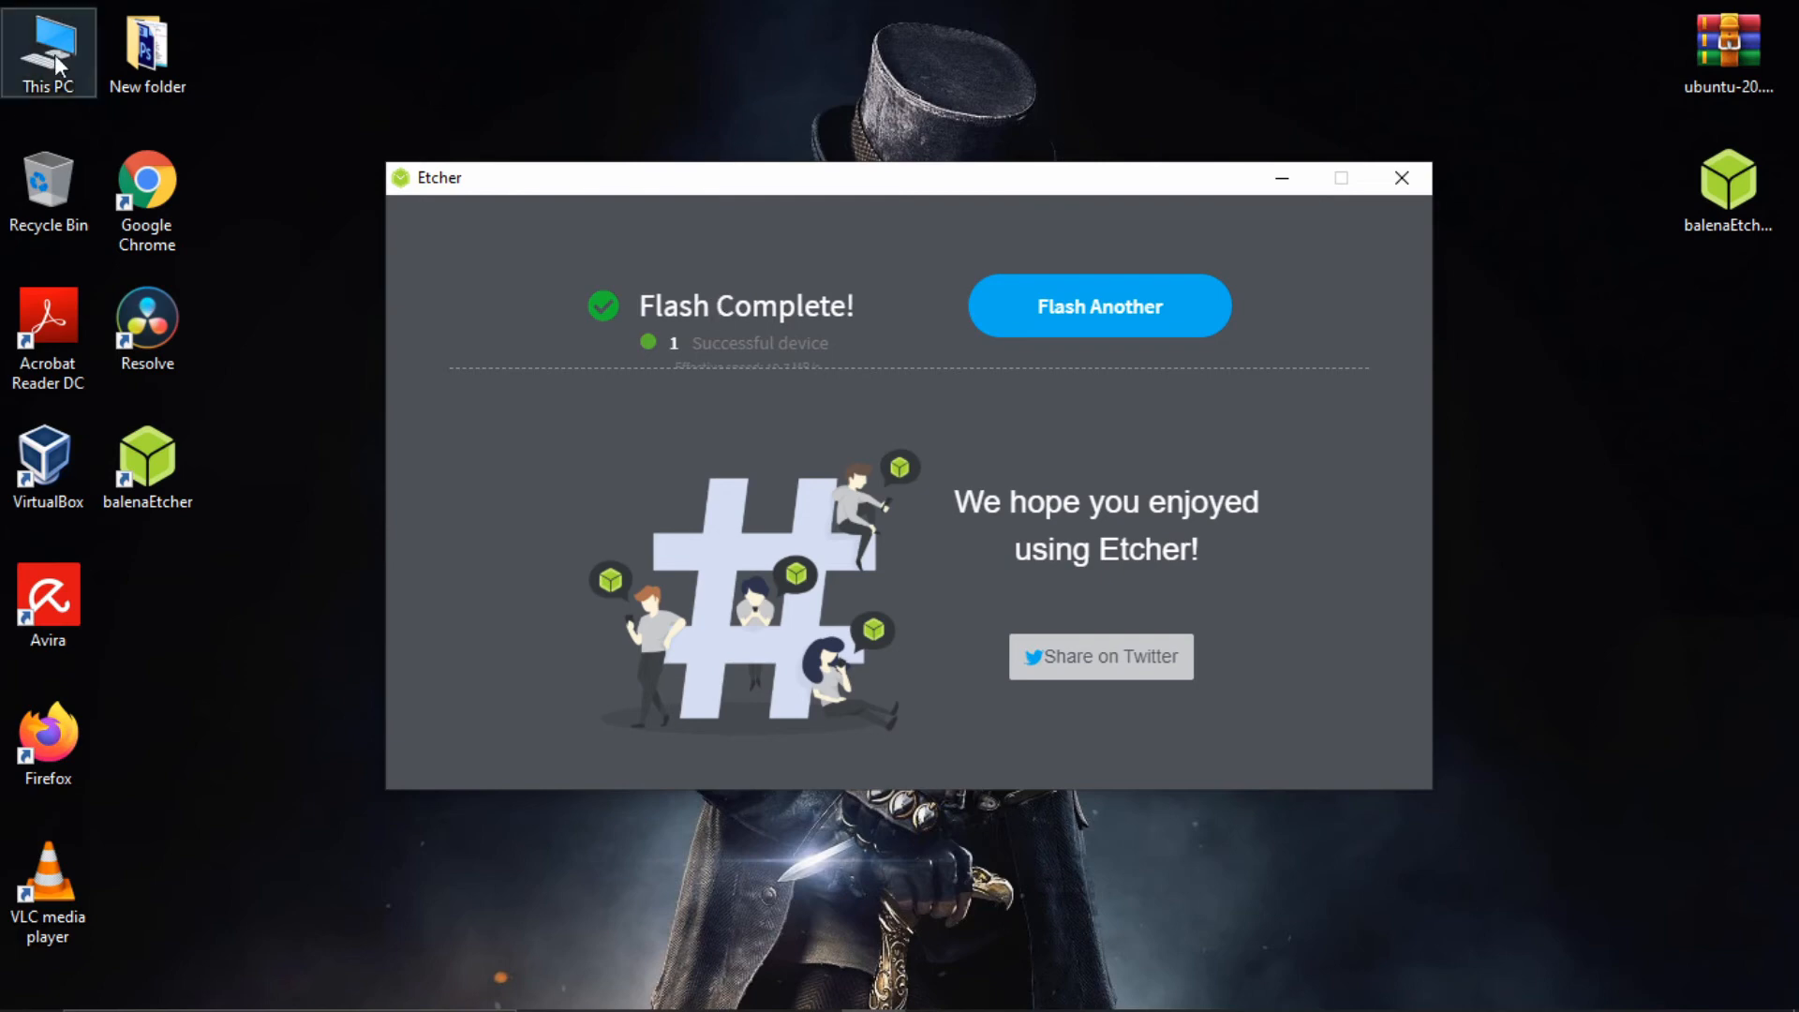
double_click(47, 52)
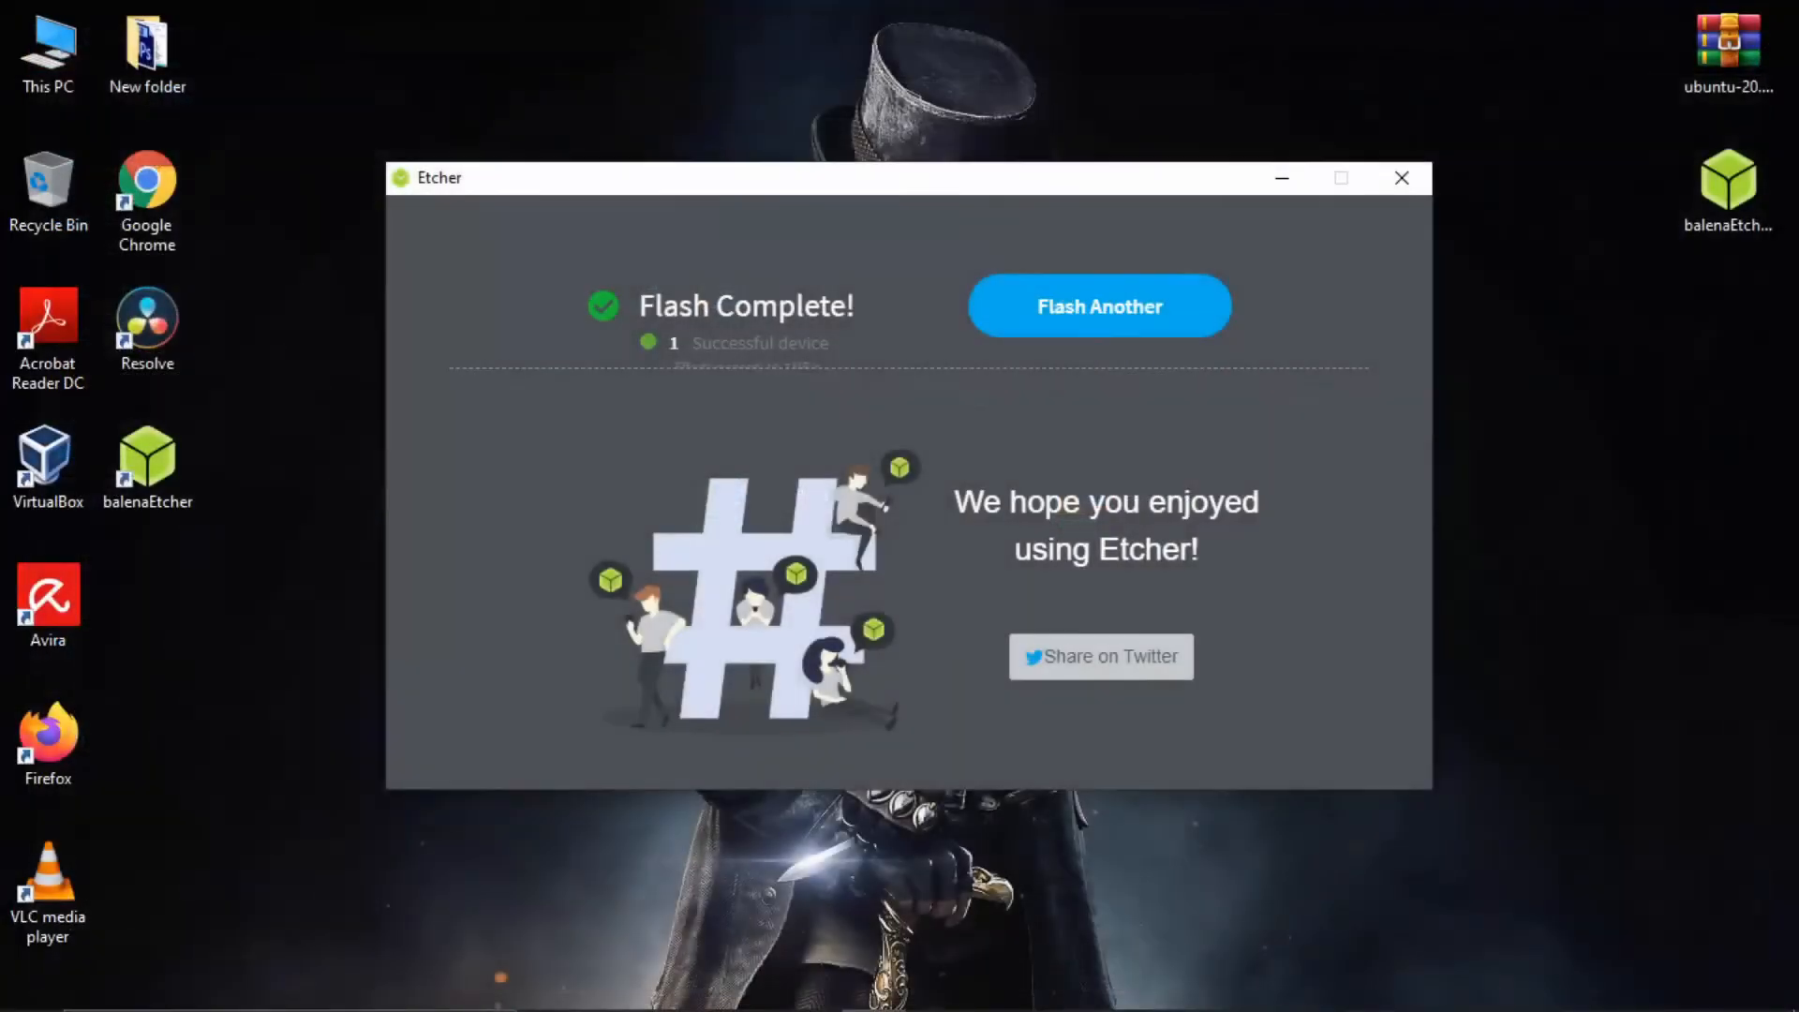
mouse_move(1137, 187)
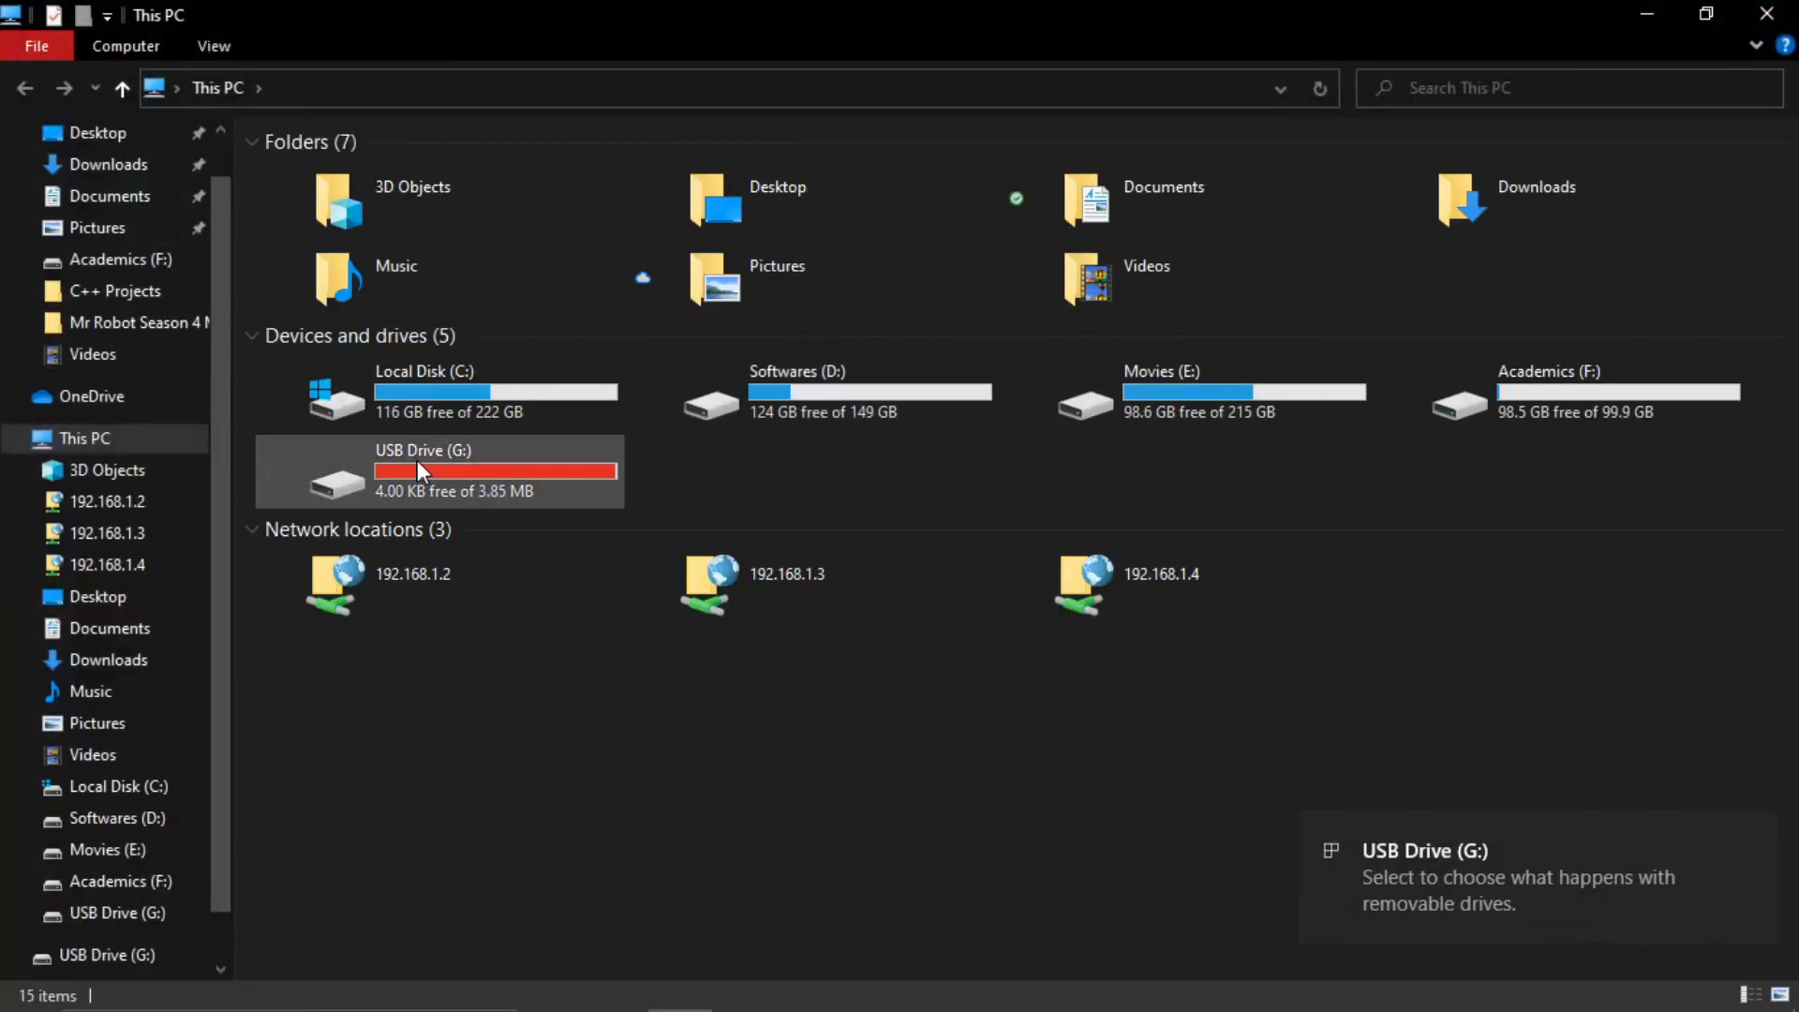
double_click(423, 471)
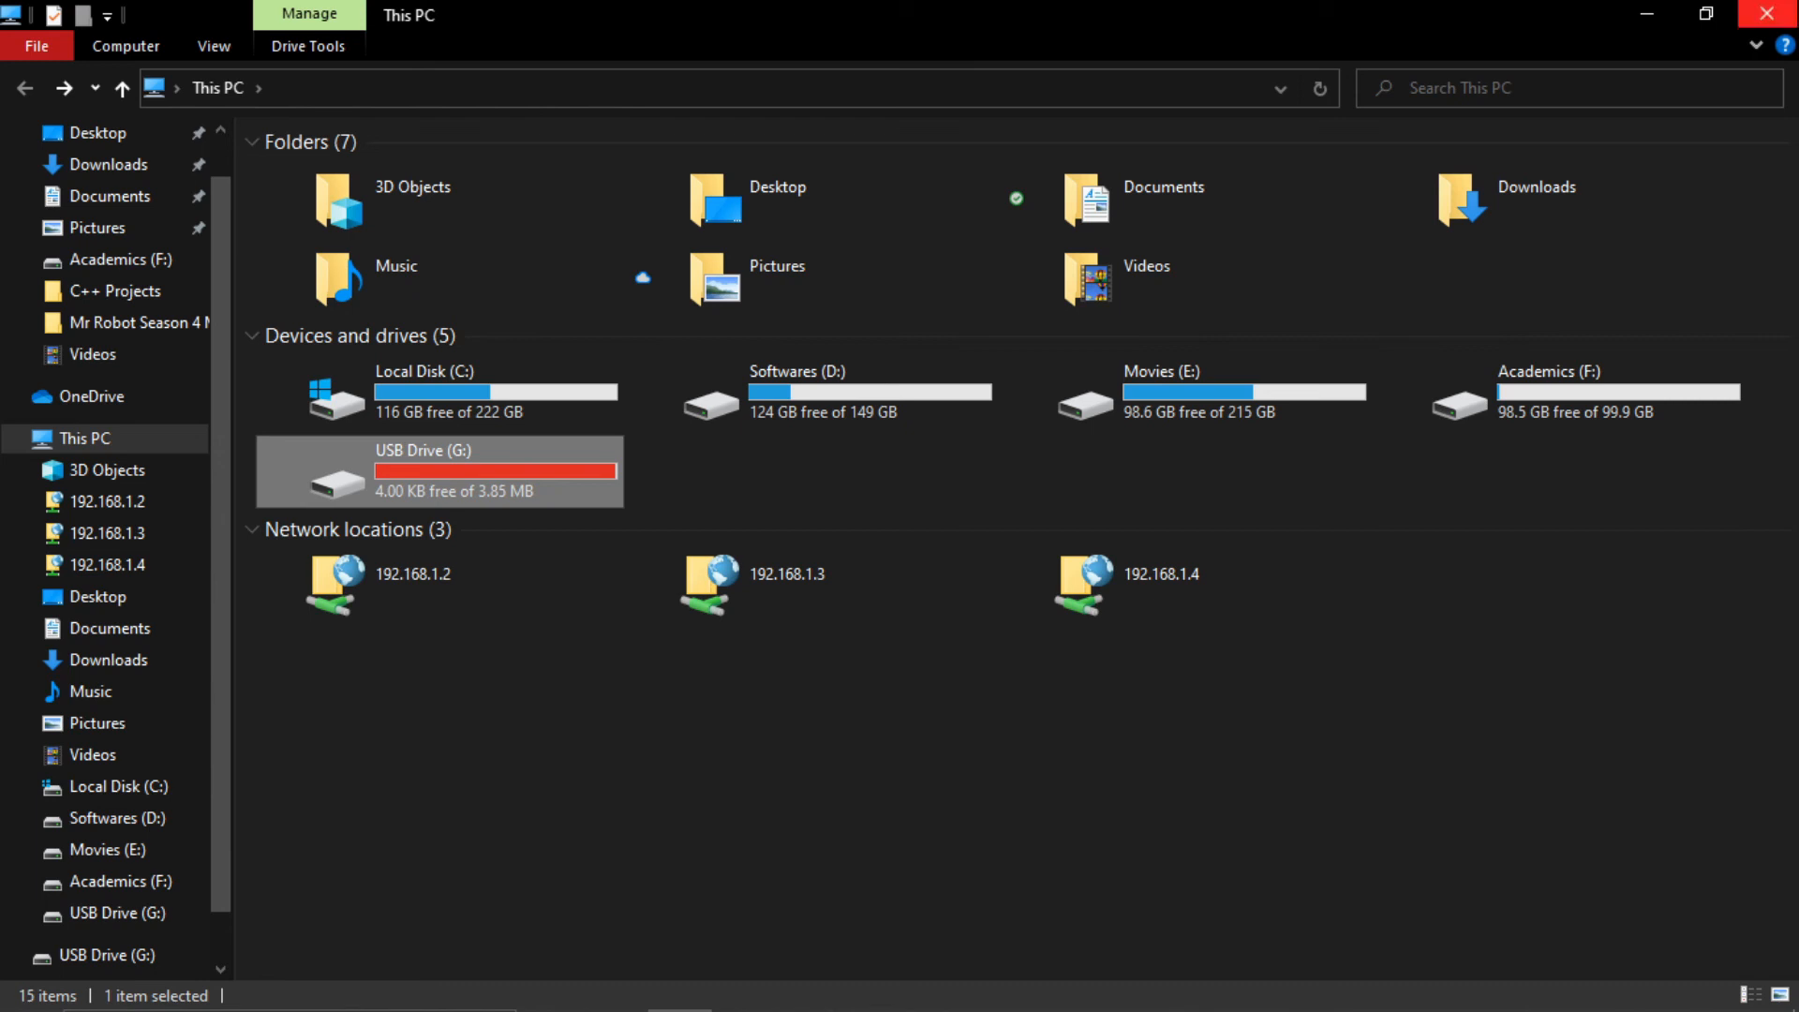
mouse_move(1769, 11)
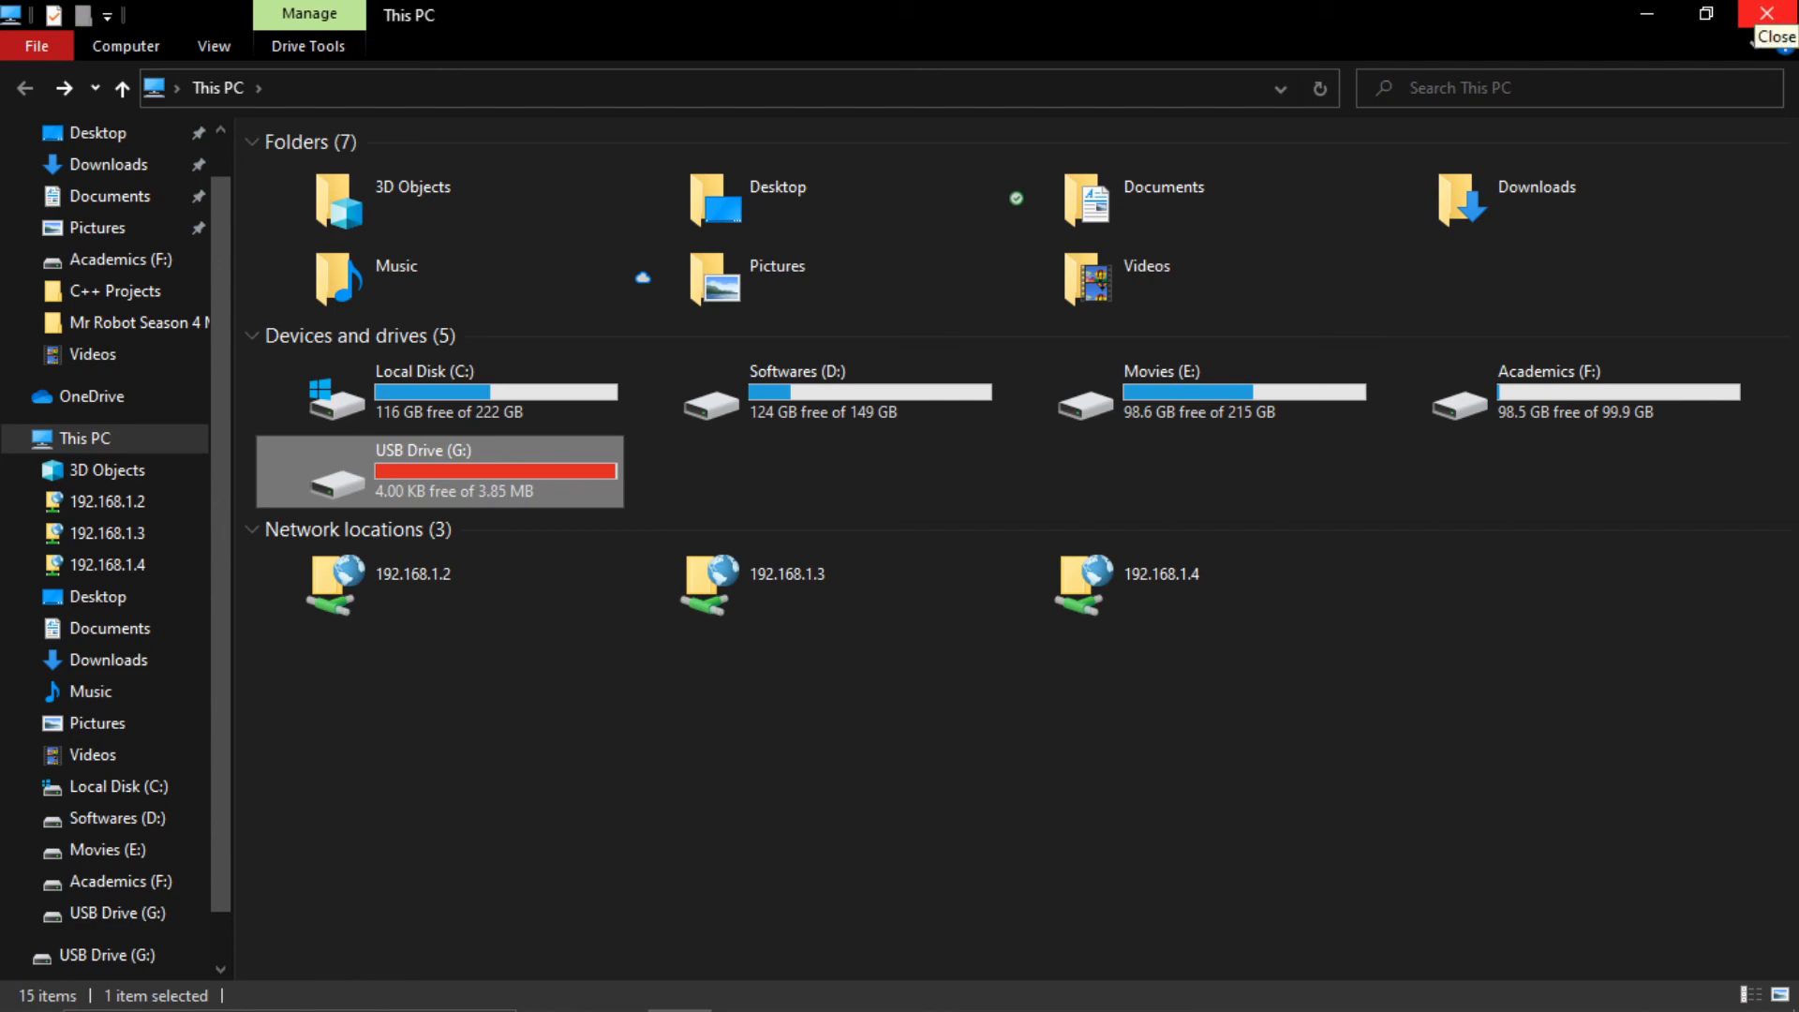
click(1773, 20)
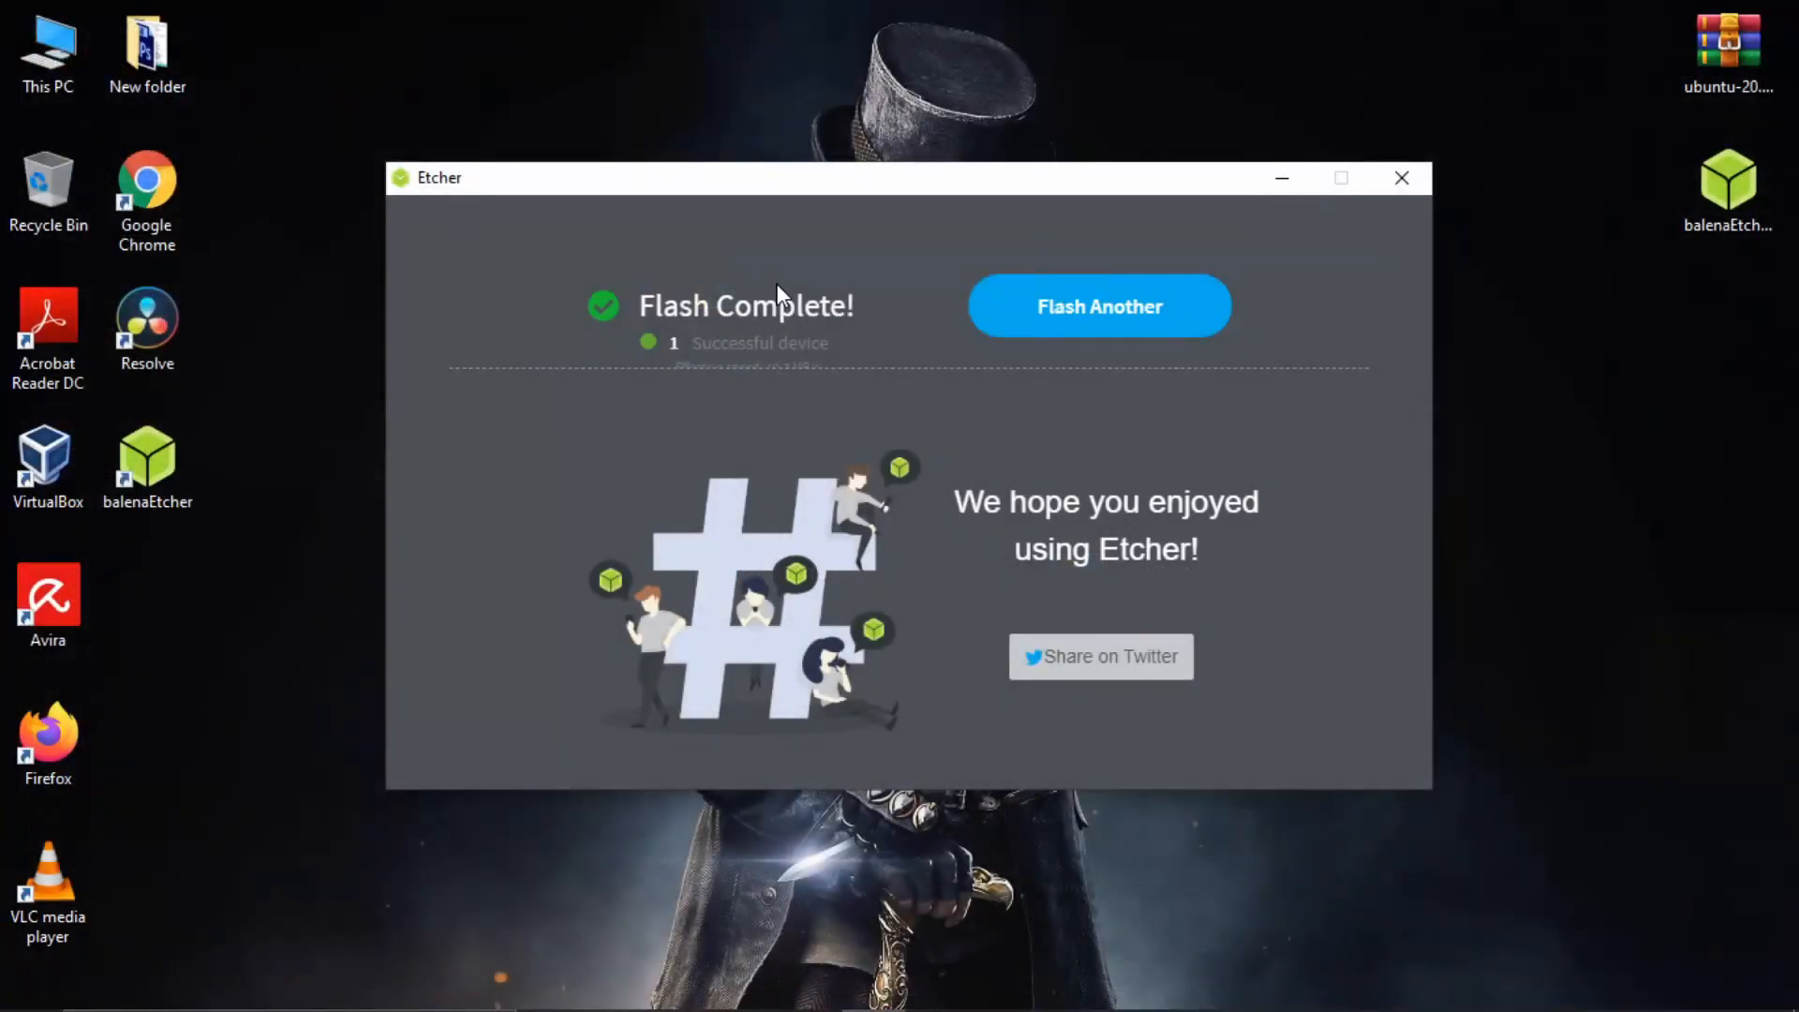
mouse_move(1099, 305)
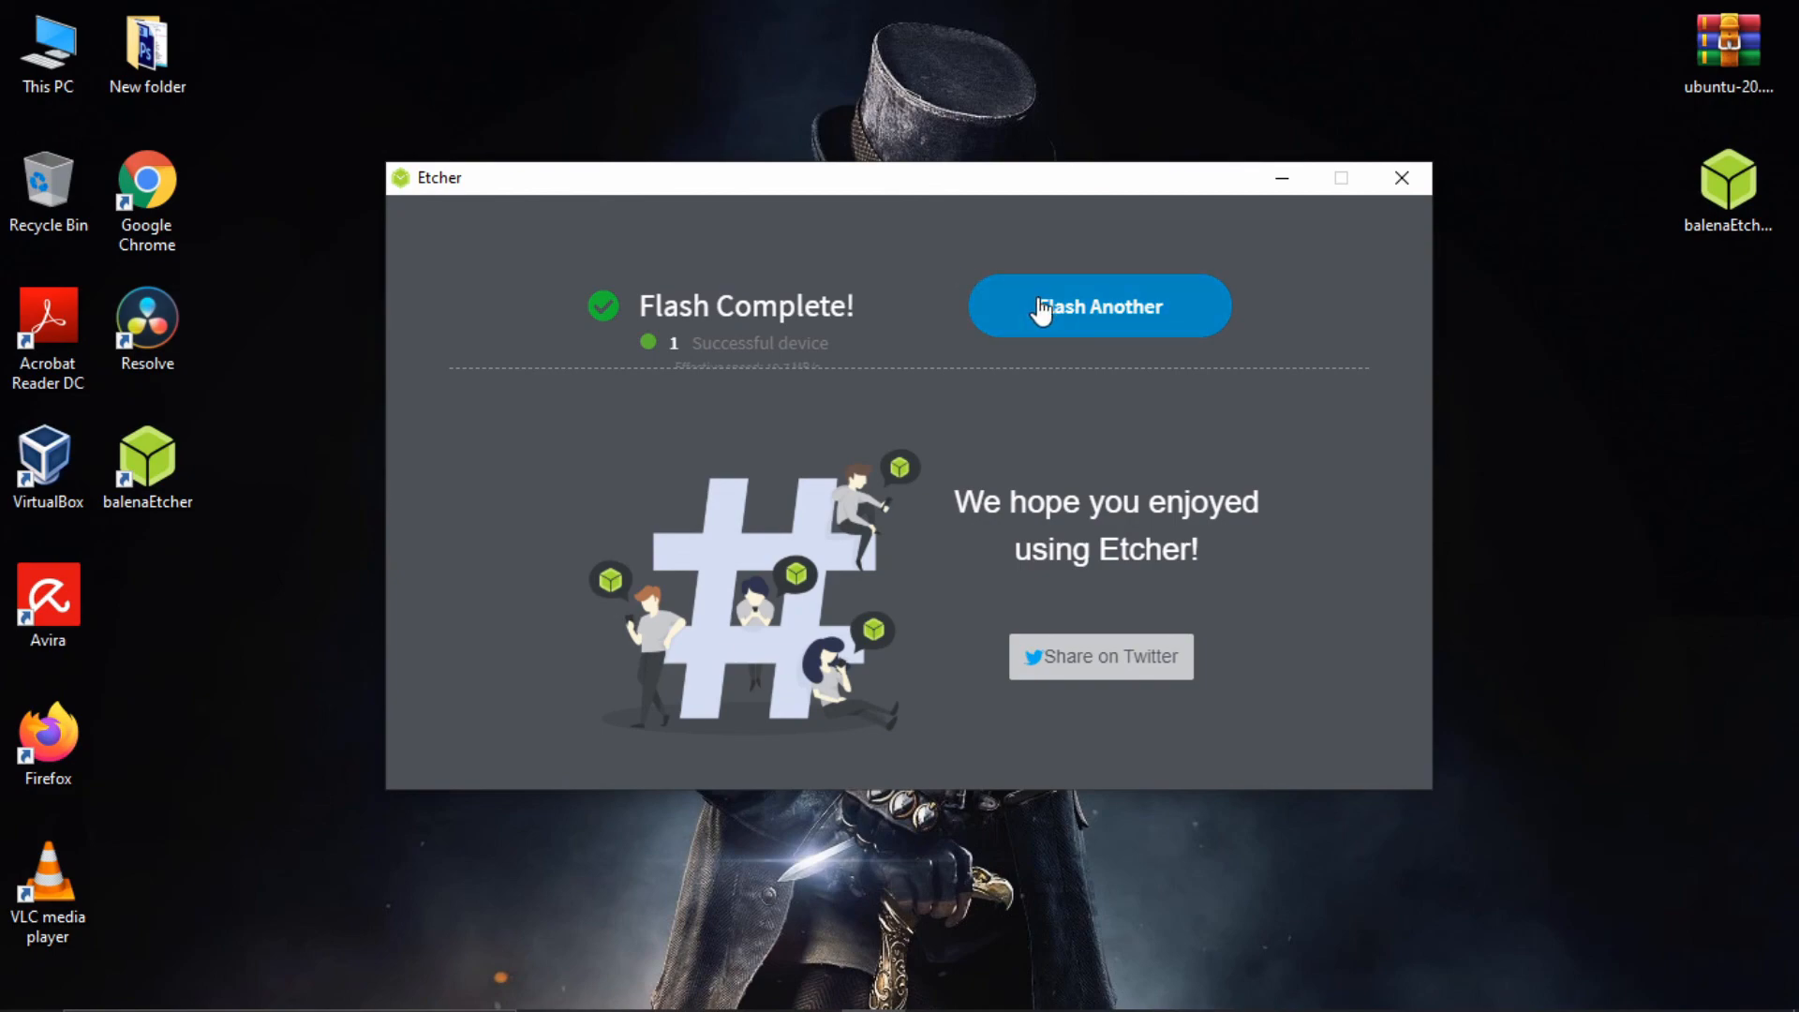